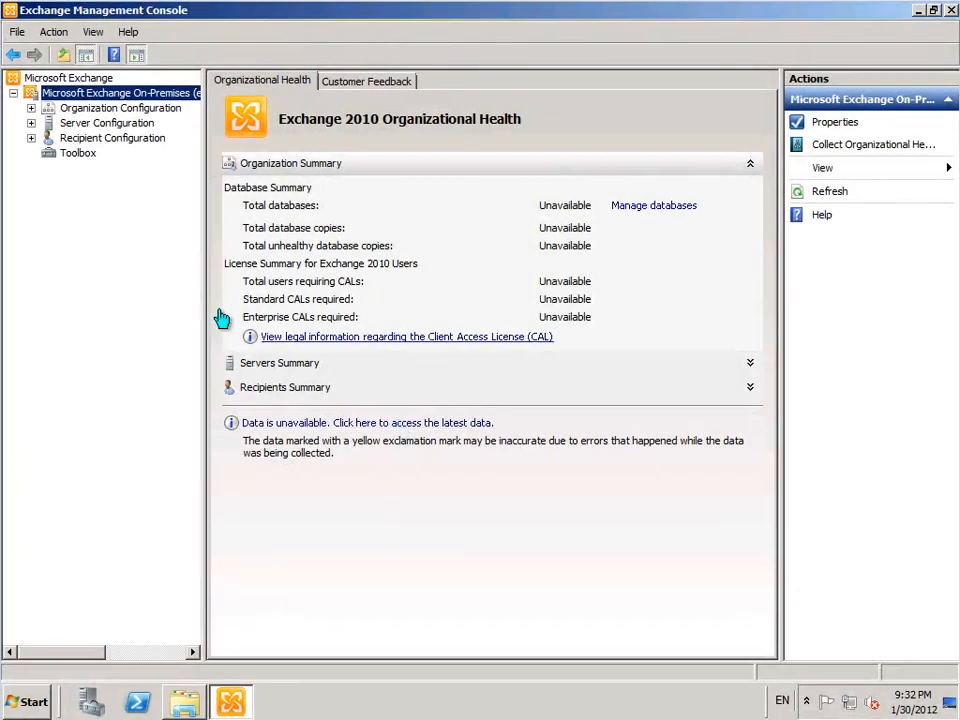
mouse_move(78, 150)
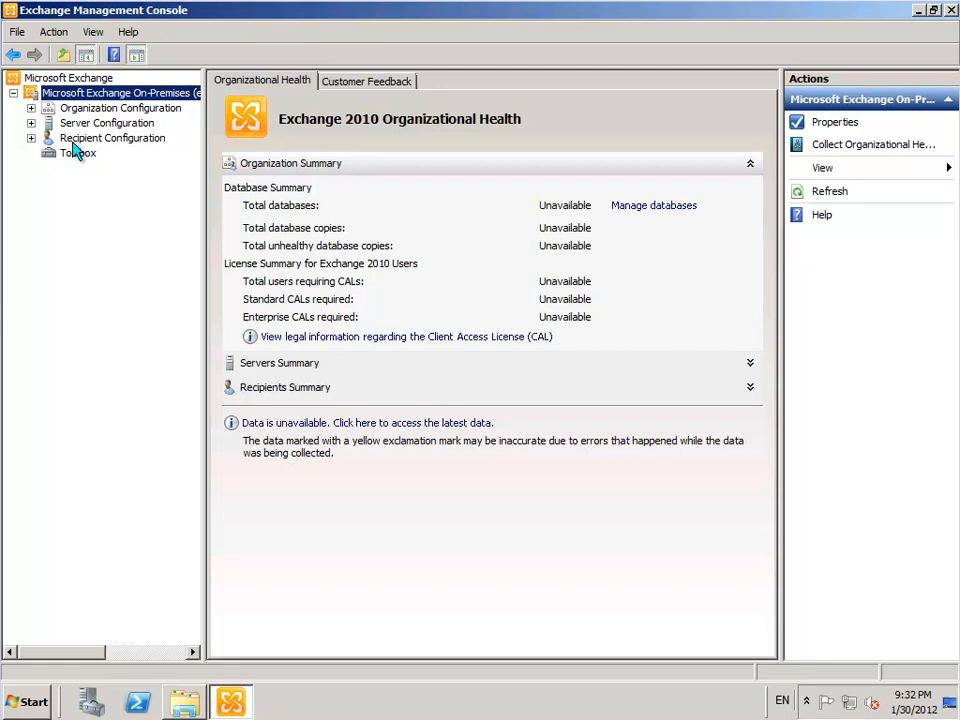
- Expand Server Configuration to list the Mailbox, Client Access, Hub Transport and Unified Messaging roles
left_click(31, 122)
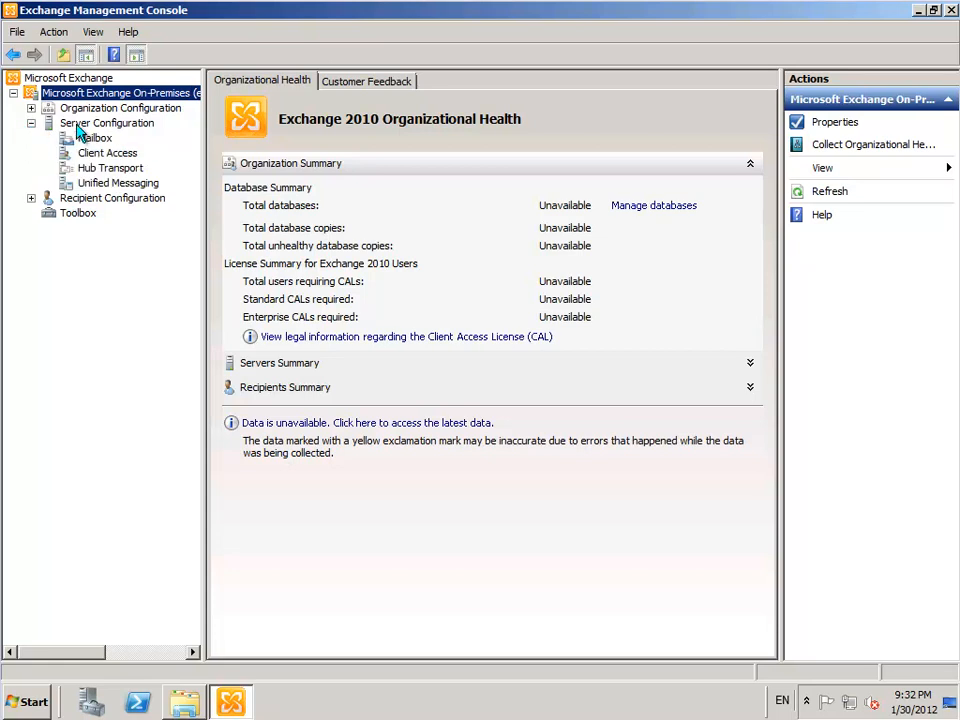
- Select Server Configuration to display EX2010SERVER and its three Exchange certificates with their services
left_click(106, 122)
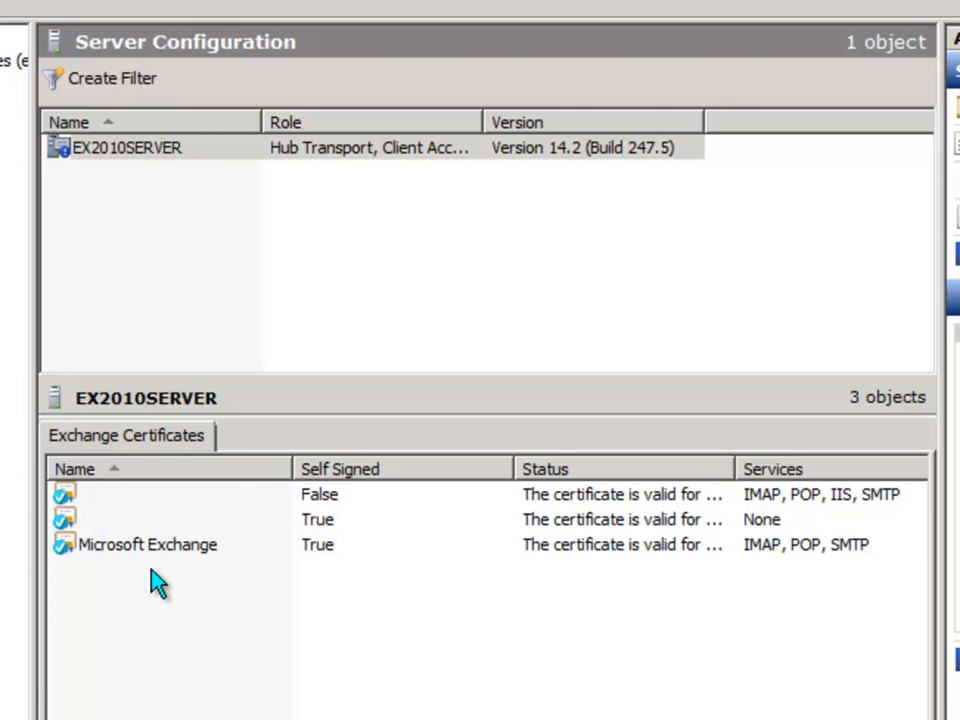
mouse_move(155, 593)
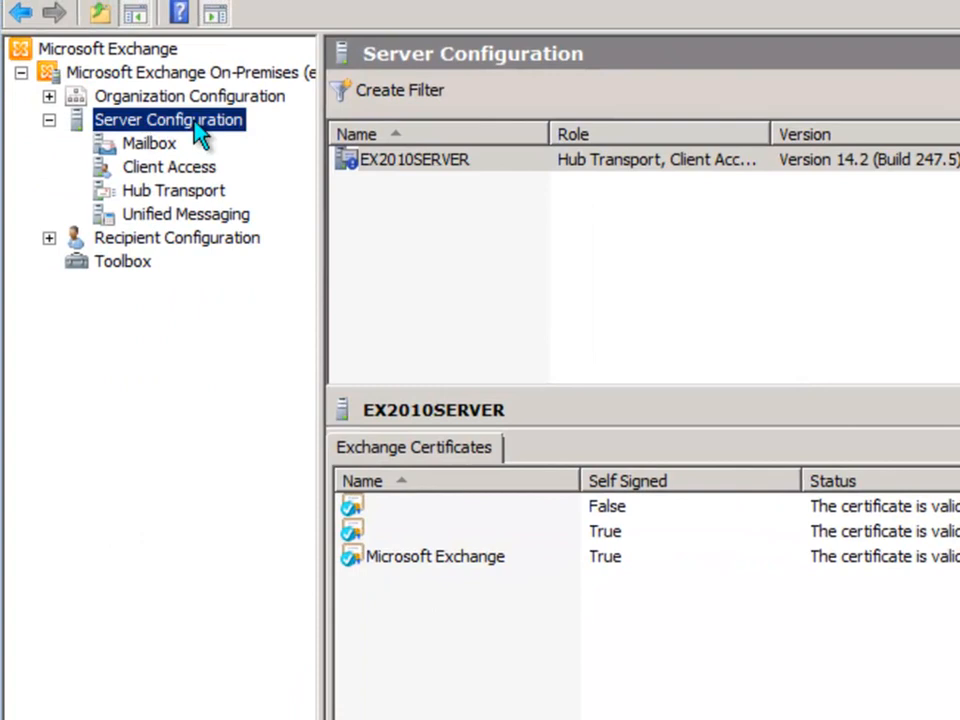
mouse_move(427, 160)
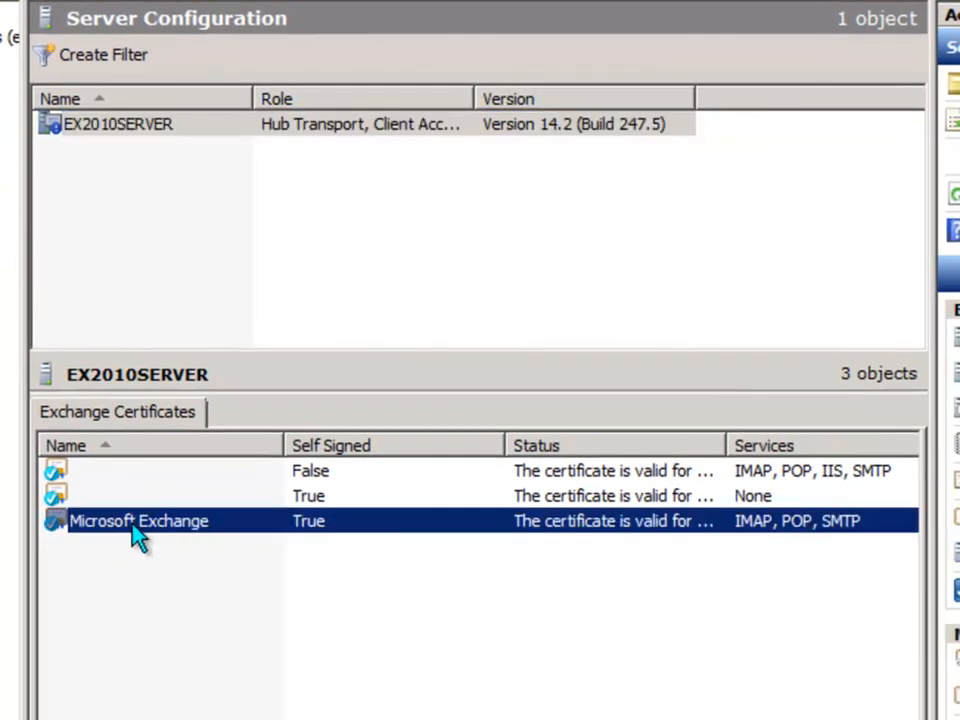
mouse_move(320, 535)
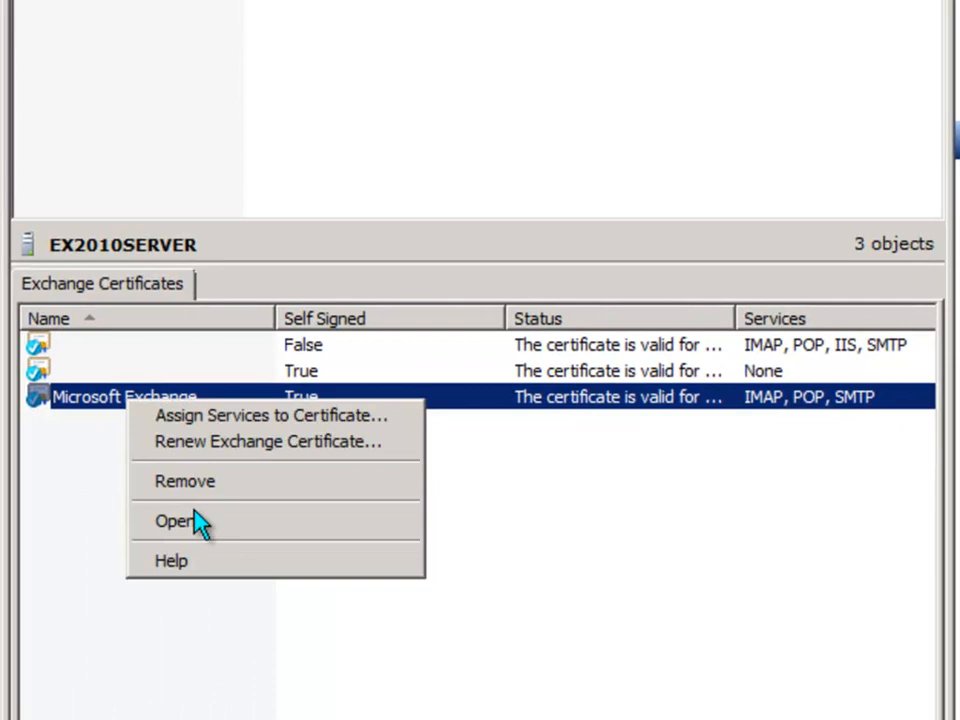
left_click(176, 521)
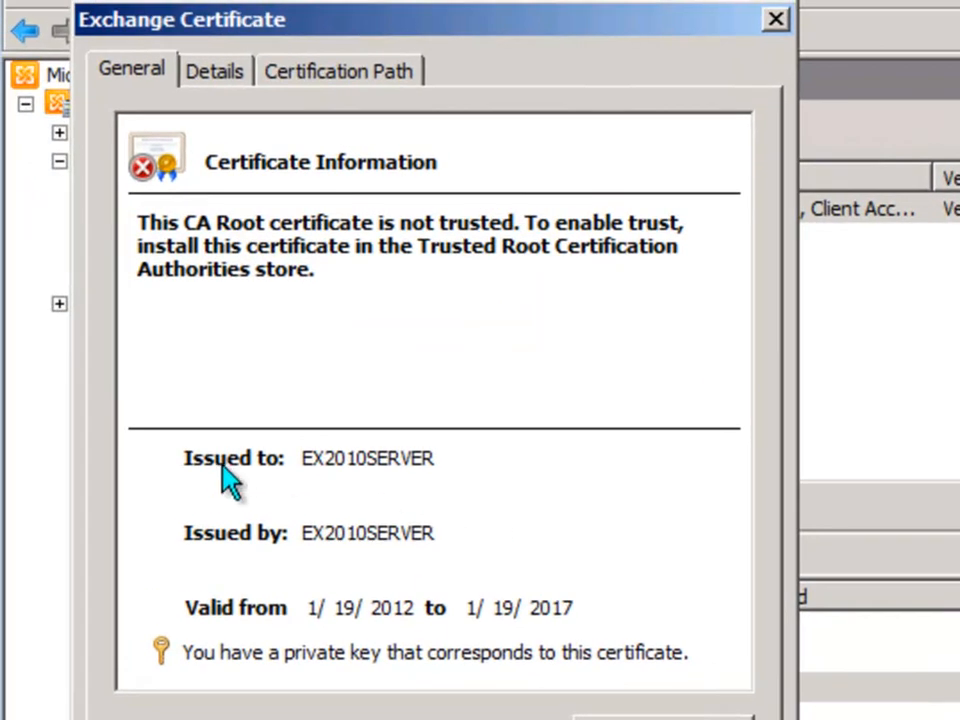
mouse_move(308, 485)
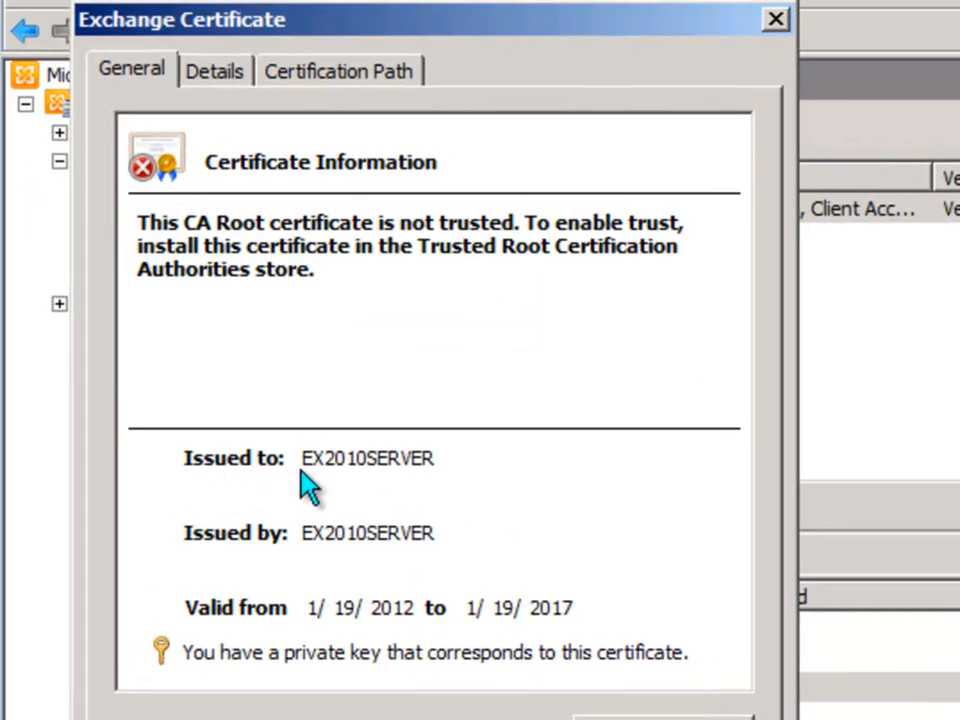
mouse_move(262, 548)
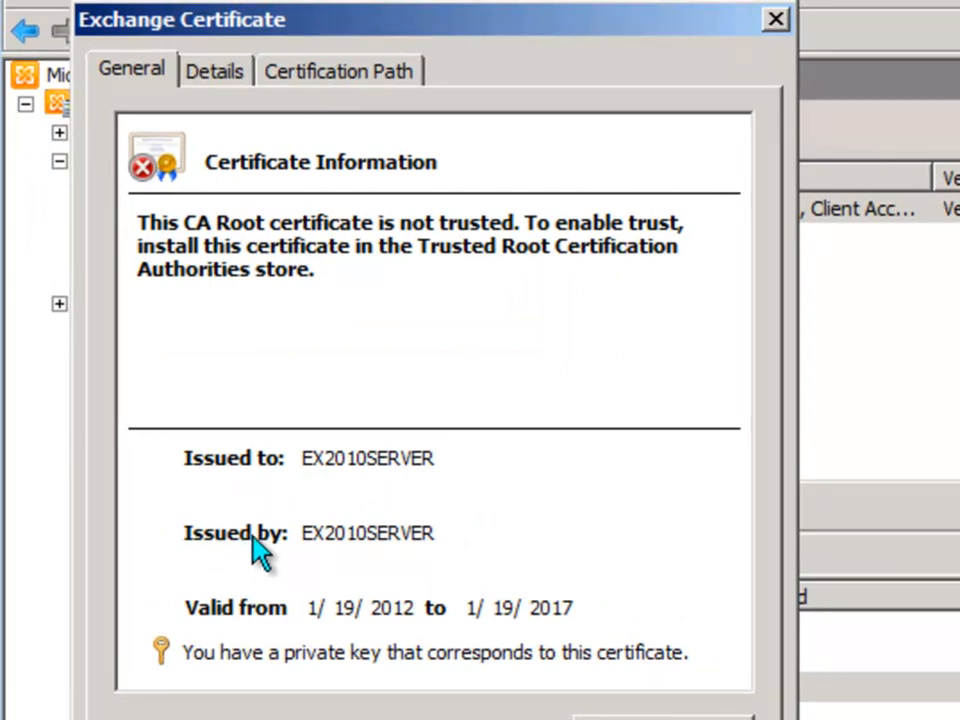
mouse_move(328, 424)
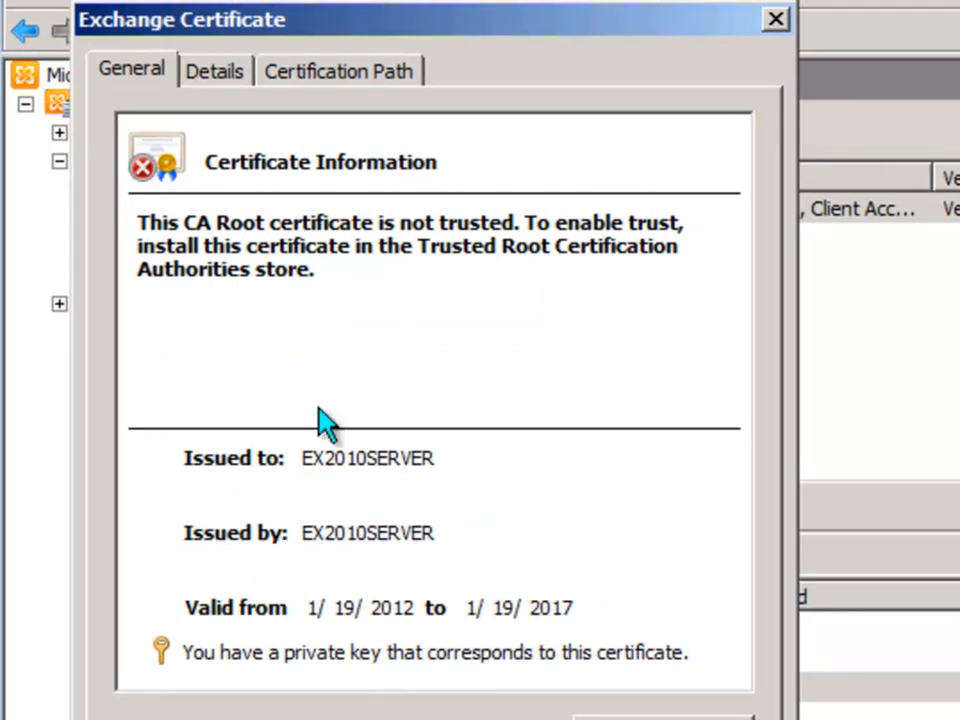
left_click(214, 70)
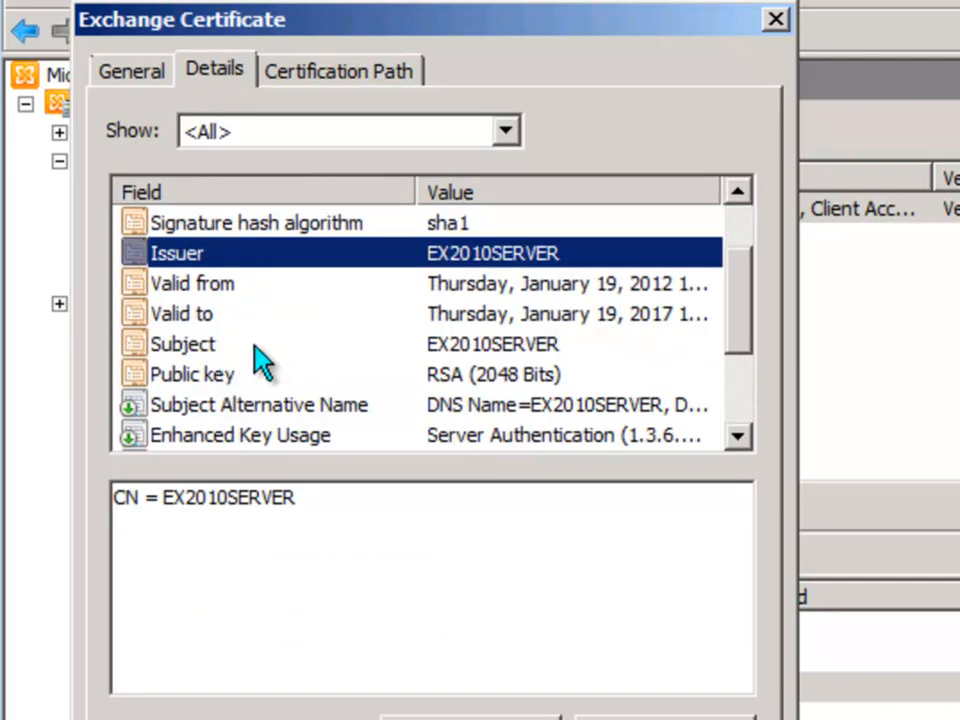
left_click(259, 404)
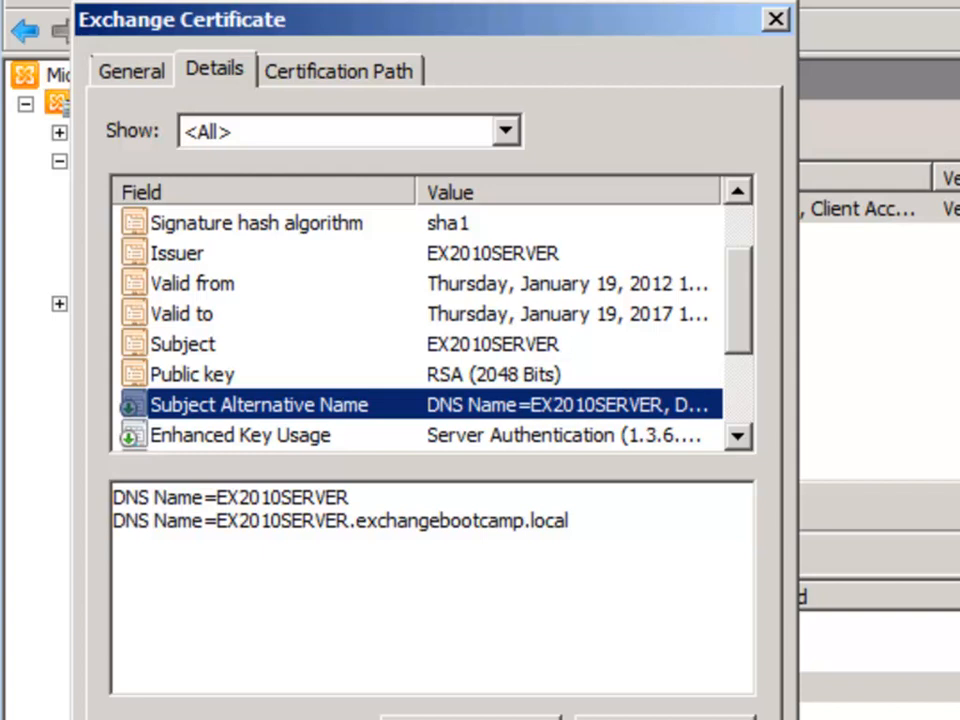
double_click(282, 497)
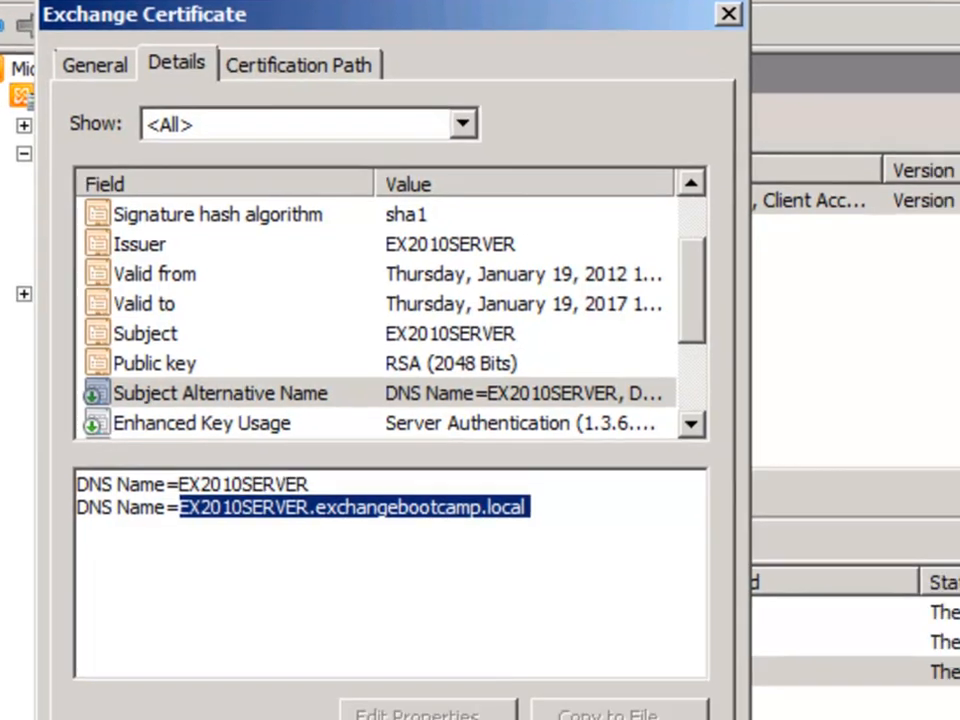
left_click(727, 13)
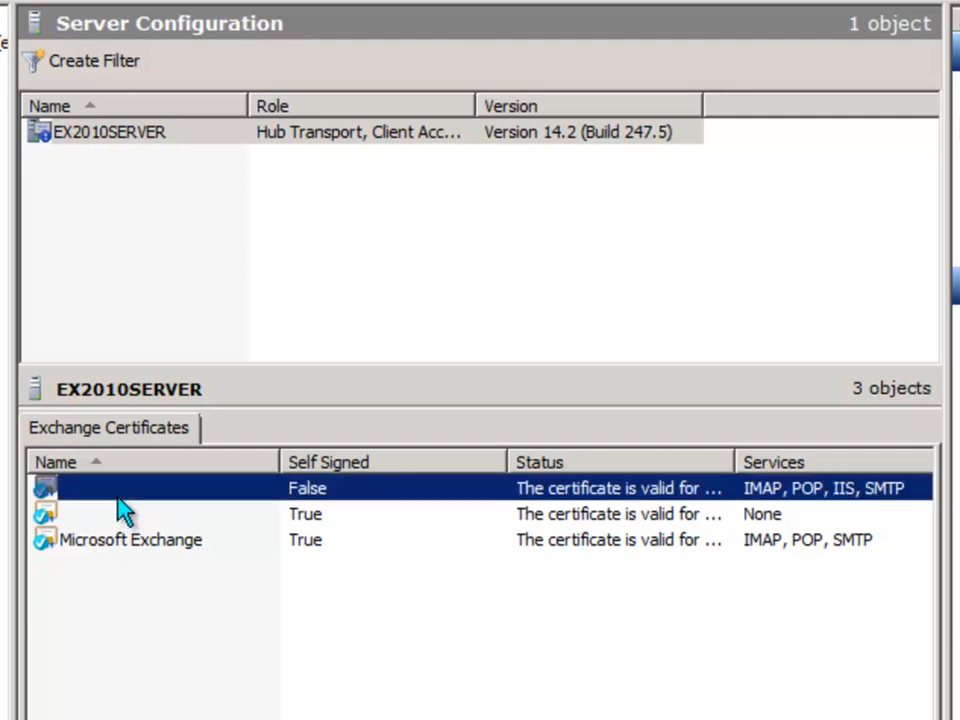
mouse_move(585, 497)
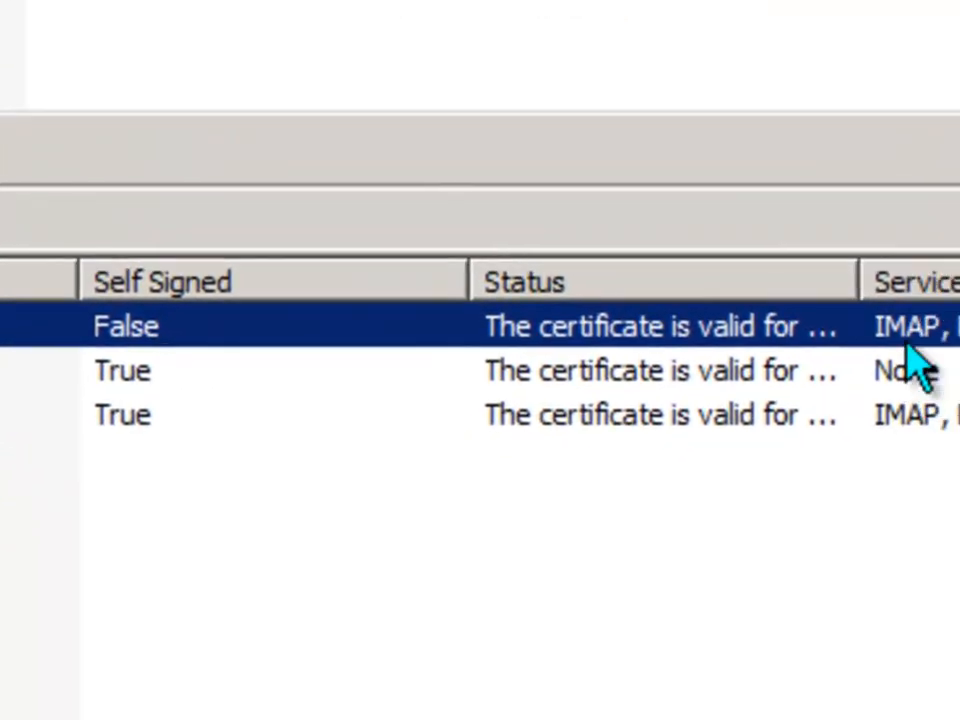
- Scroll the certificate list sideways to view the CA-issued IMAP, POP, IIS, SMTP certificate
scroll("right", 3)
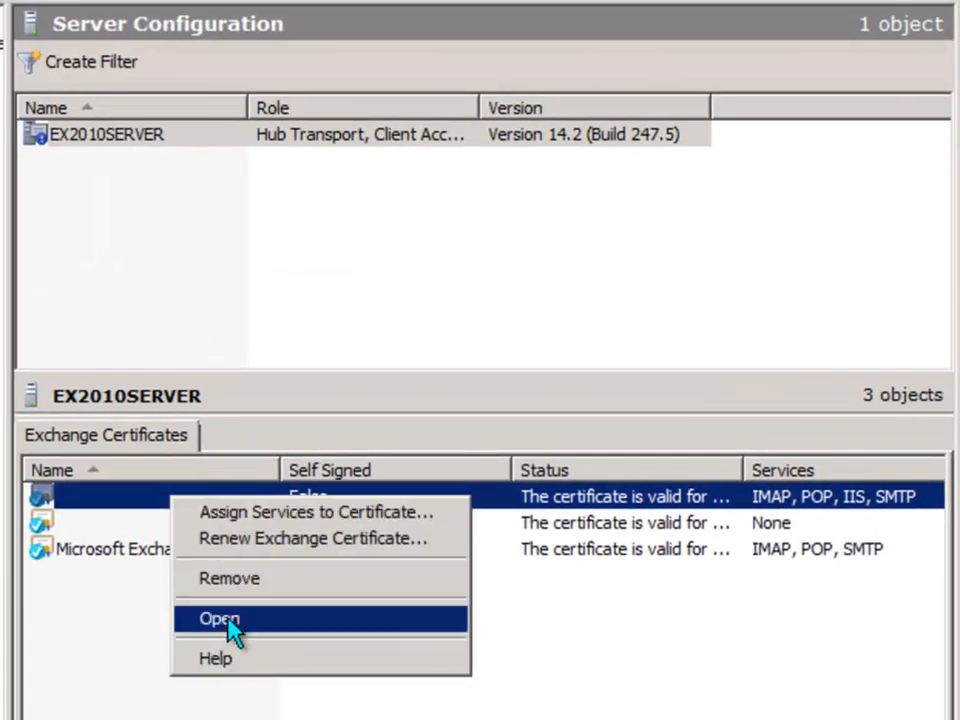
left_click(220, 617)
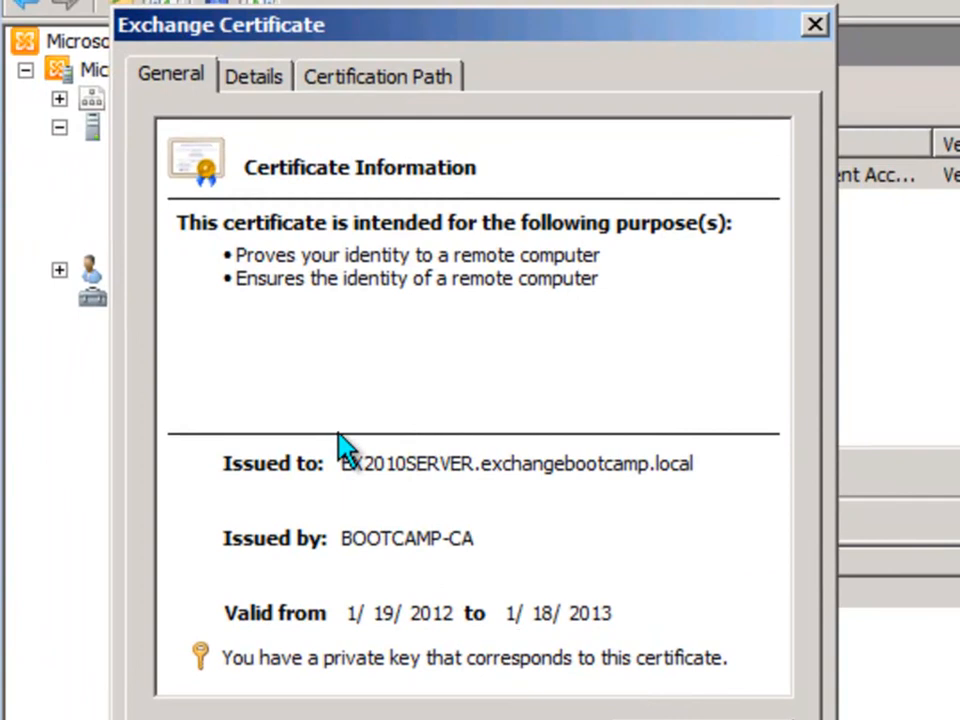
mouse_move(627, 497)
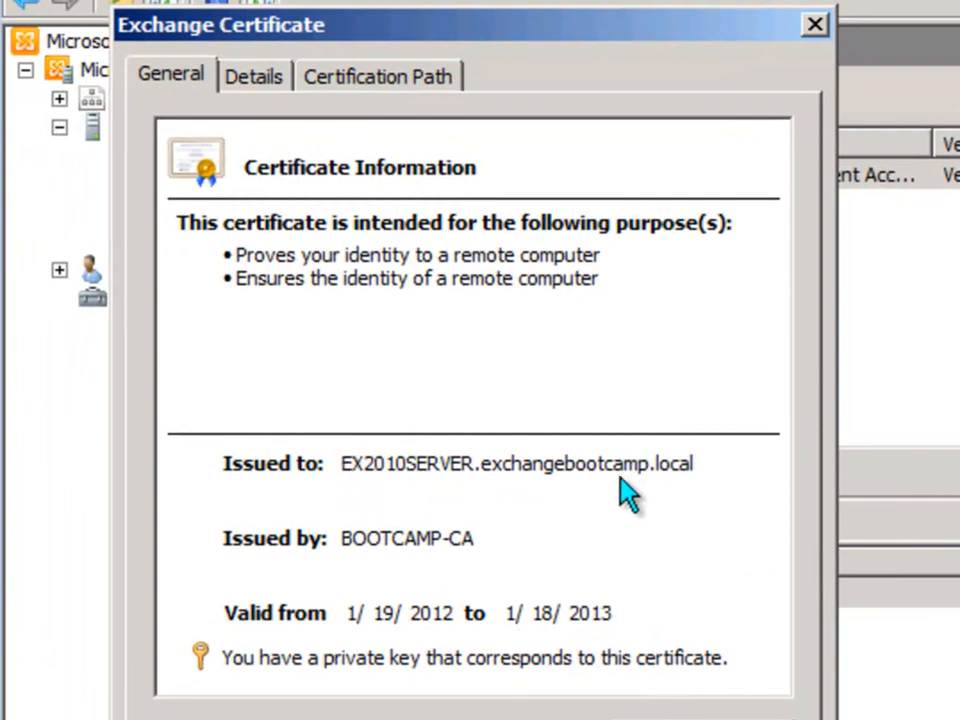
mouse_move(450, 560)
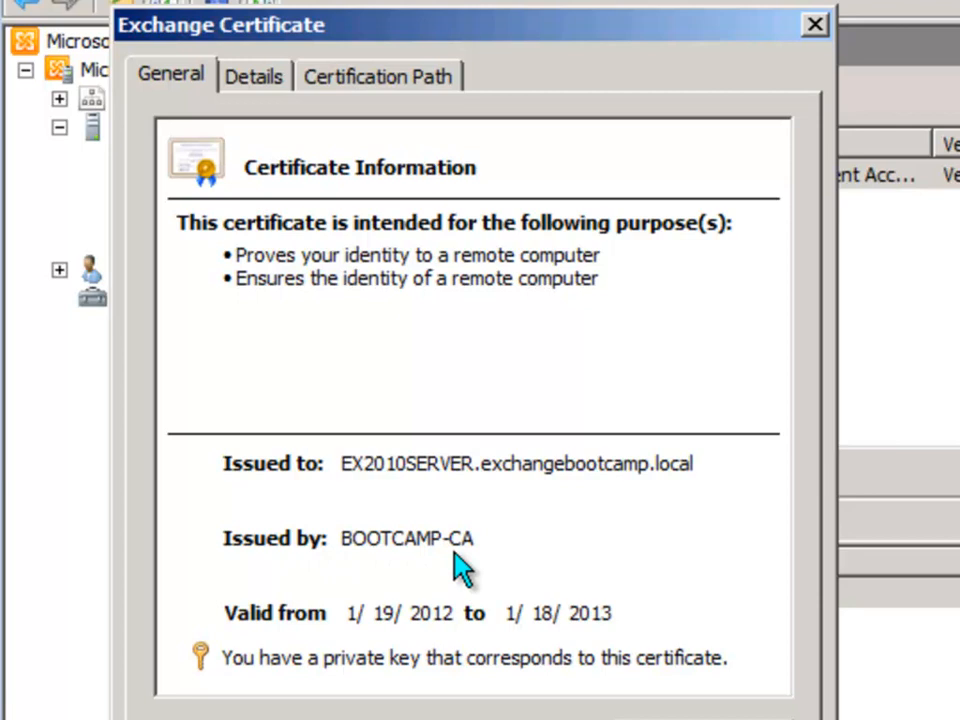
mouse_move(222, 460)
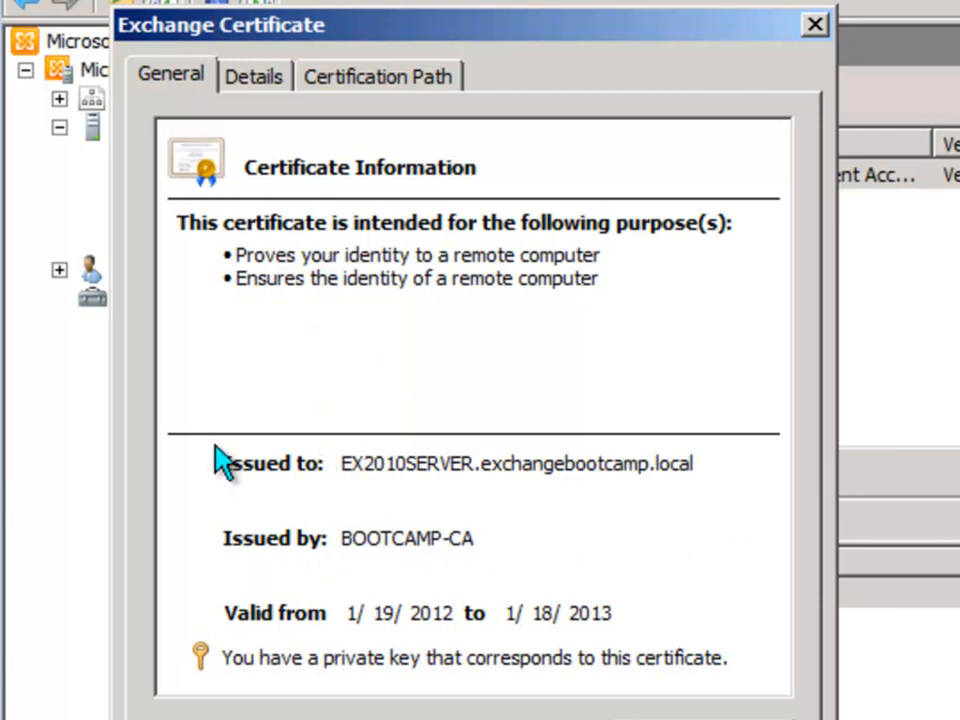
mouse_move(640, 555)
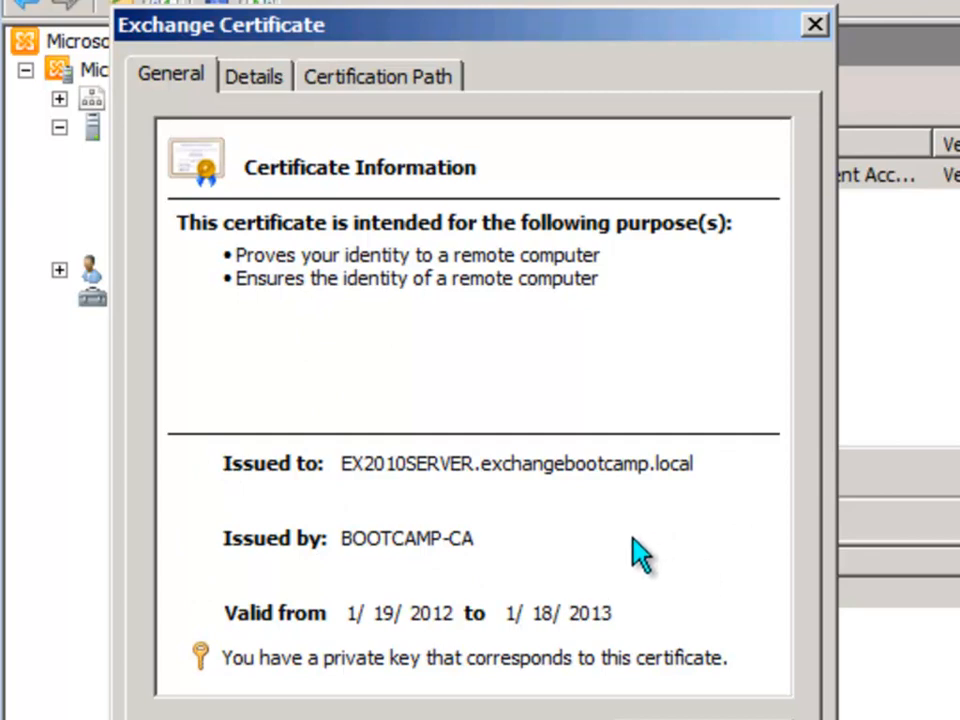
mouse_move(640, 571)
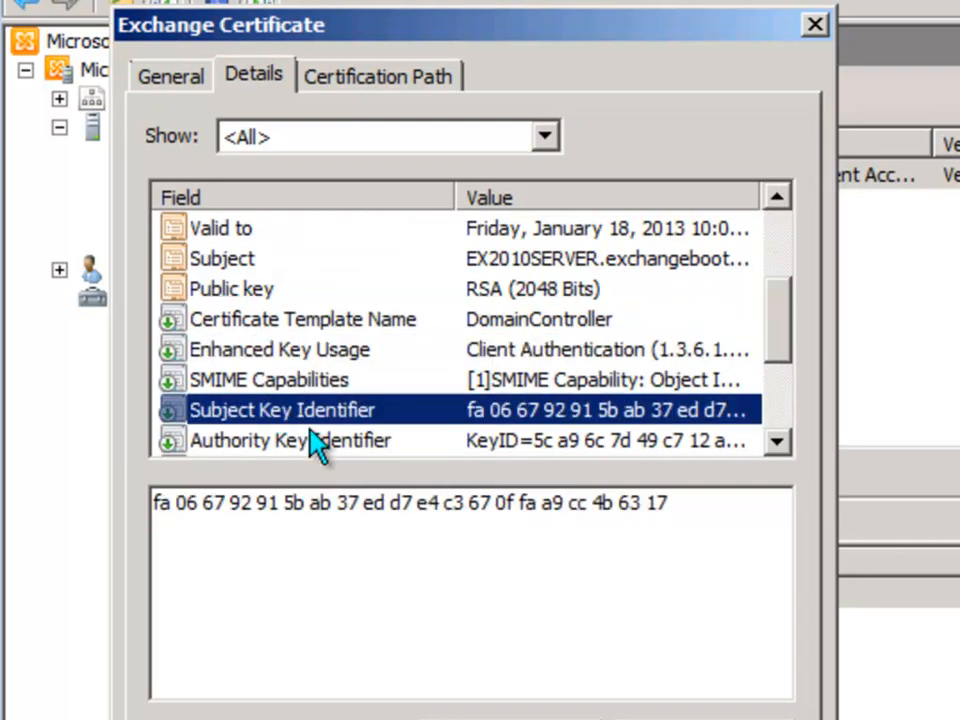
scroll("down", 3)
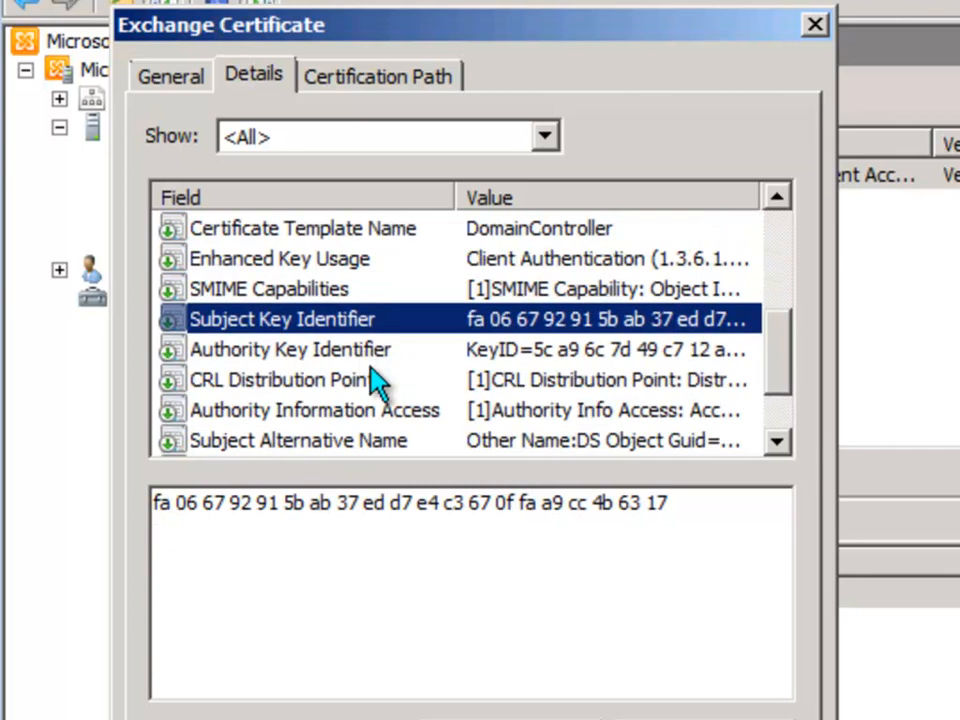
left_click(298, 440)
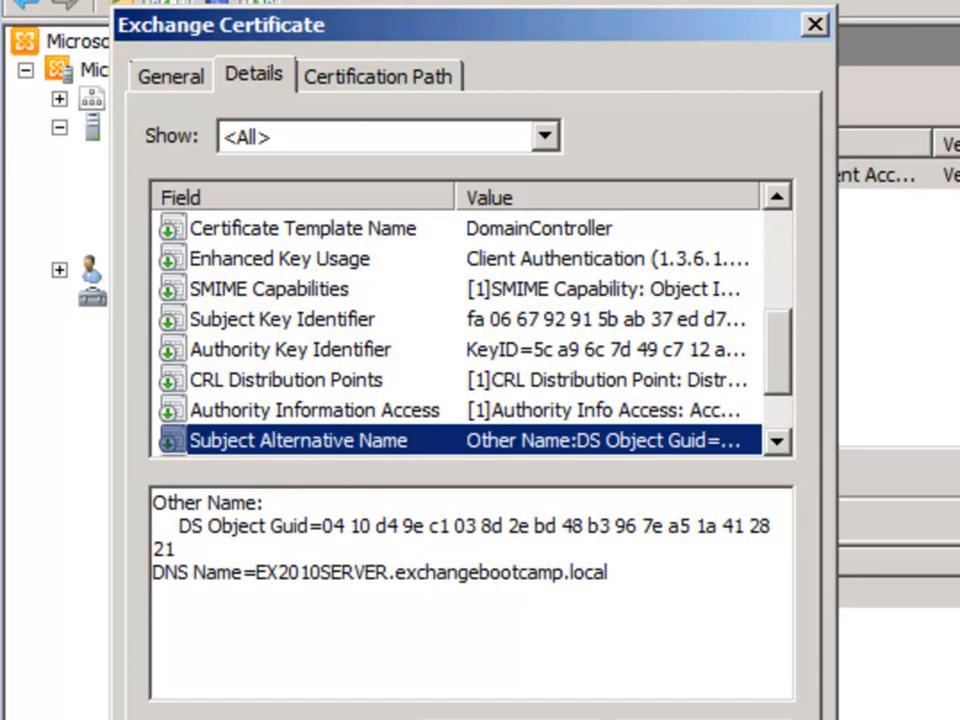
double_click(400, 572)
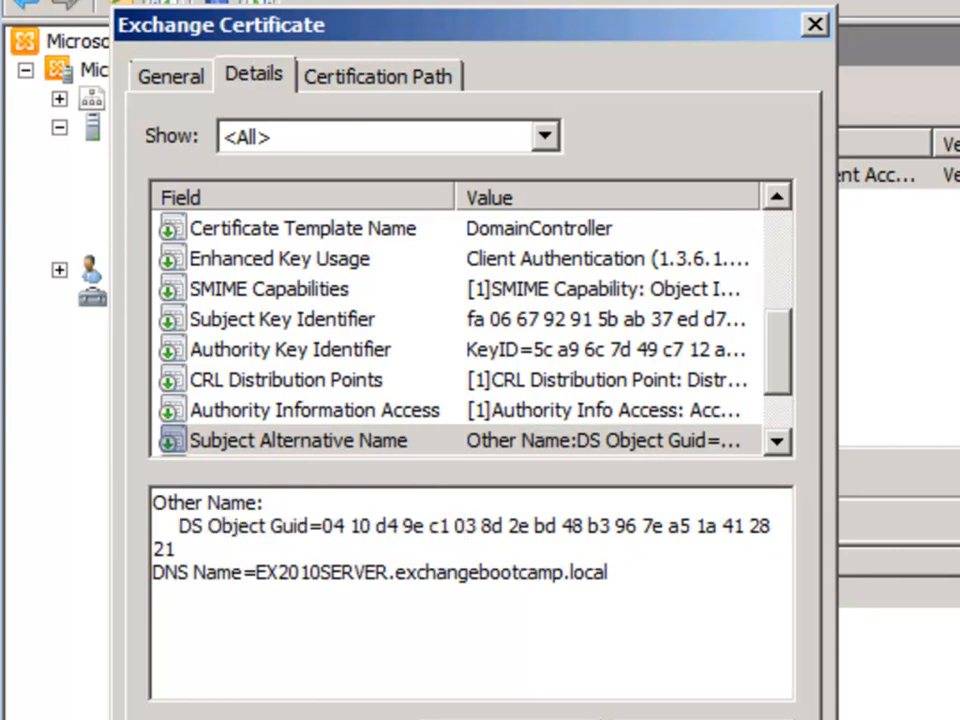
left_click(815, 24)
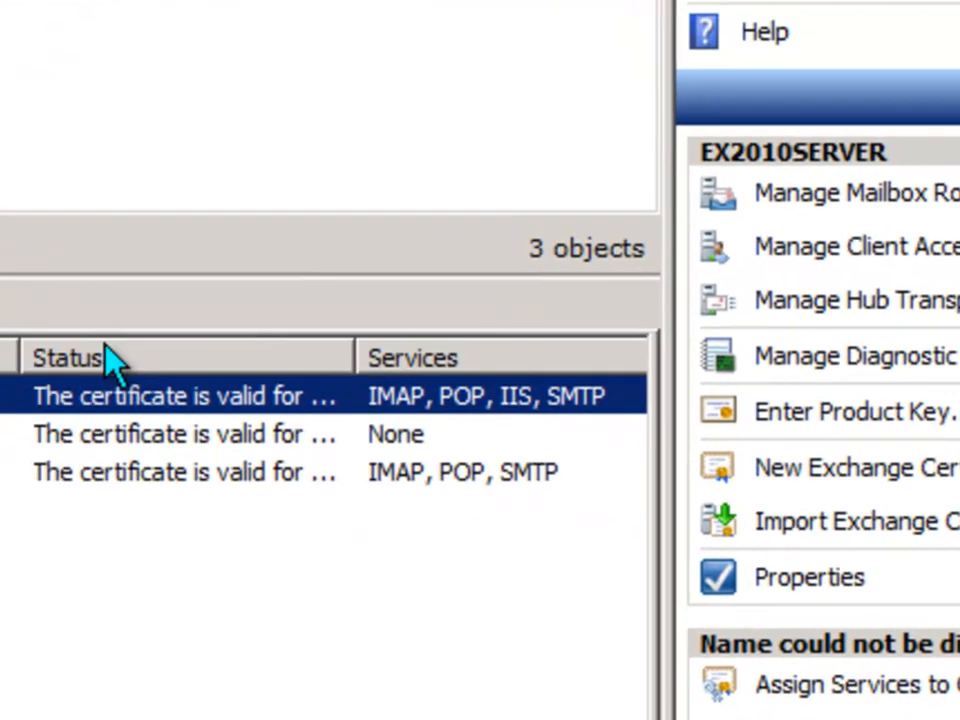
- Open the EX2010SERVER action menu offering New and Import Exchange Certificate
right_click(115, 78)
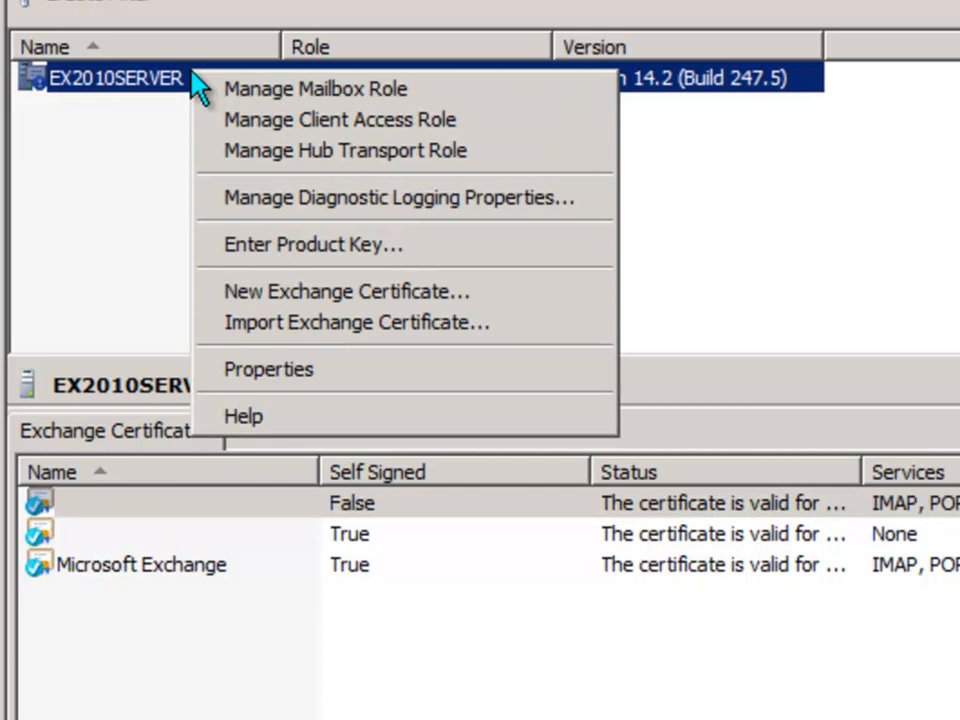
mouse_move(315, 291)
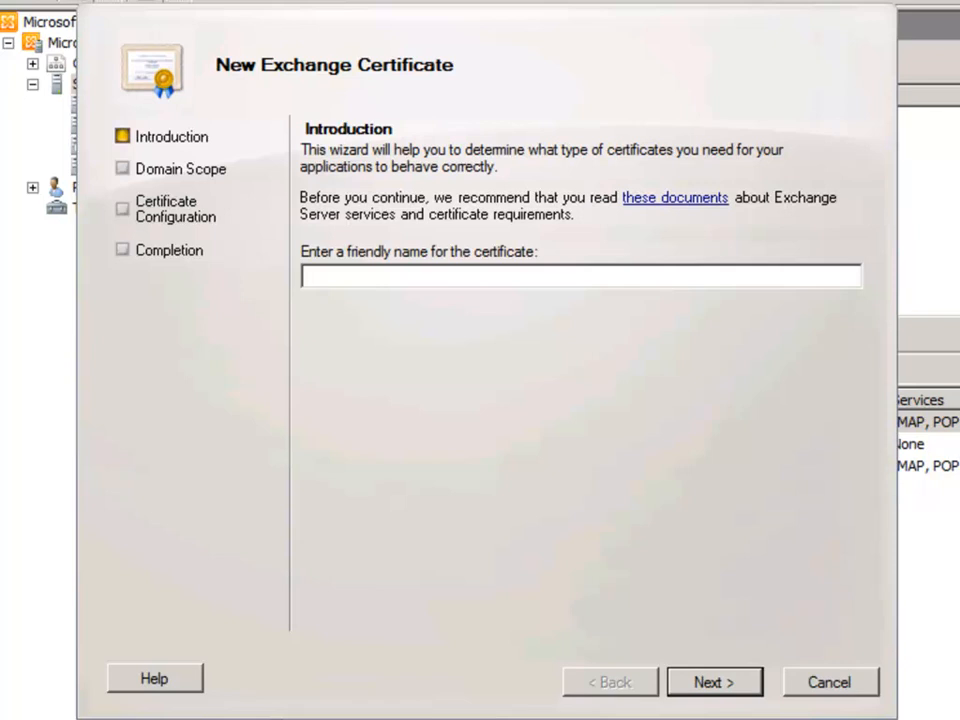
- Enter 'Exchange 2010 Certificate' as the new certificate's friendly name
left_click(580, 277)
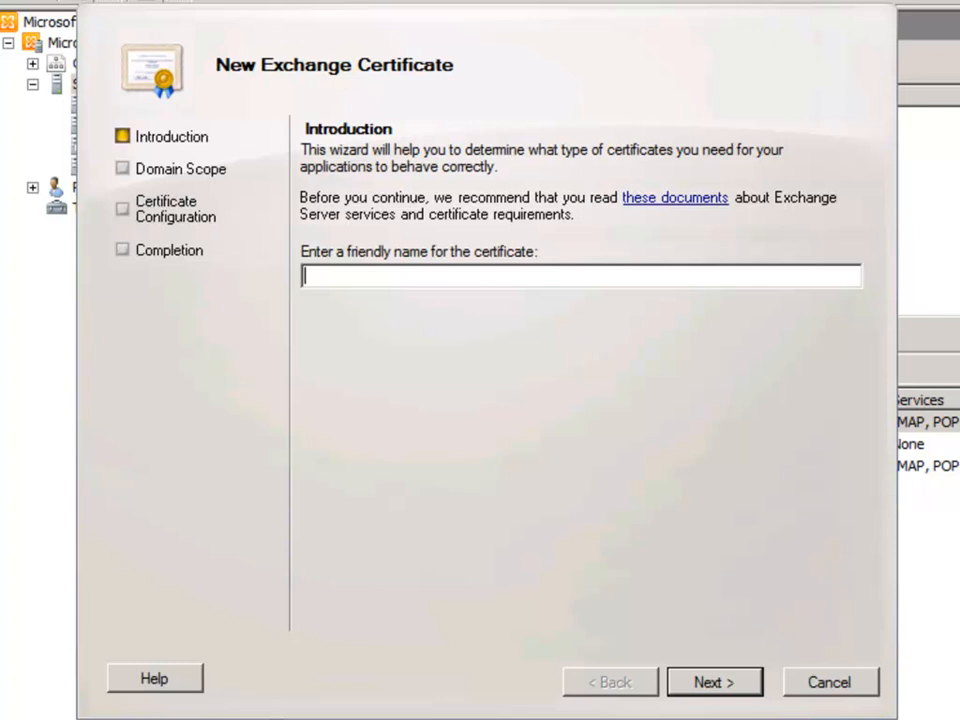
type("Exchange 20")
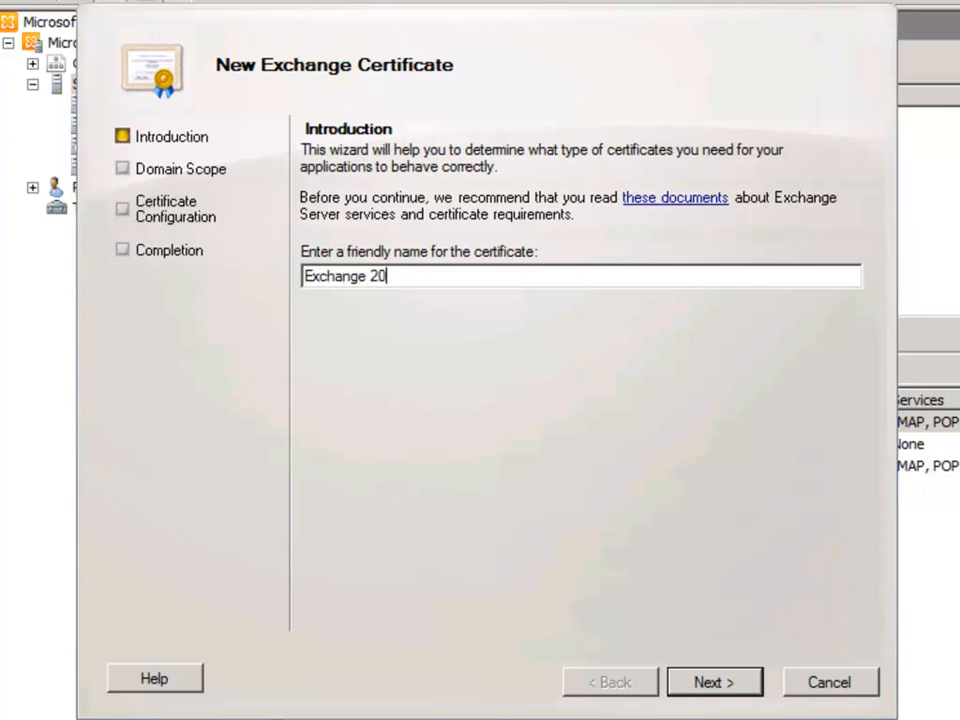
type("10 Certific")
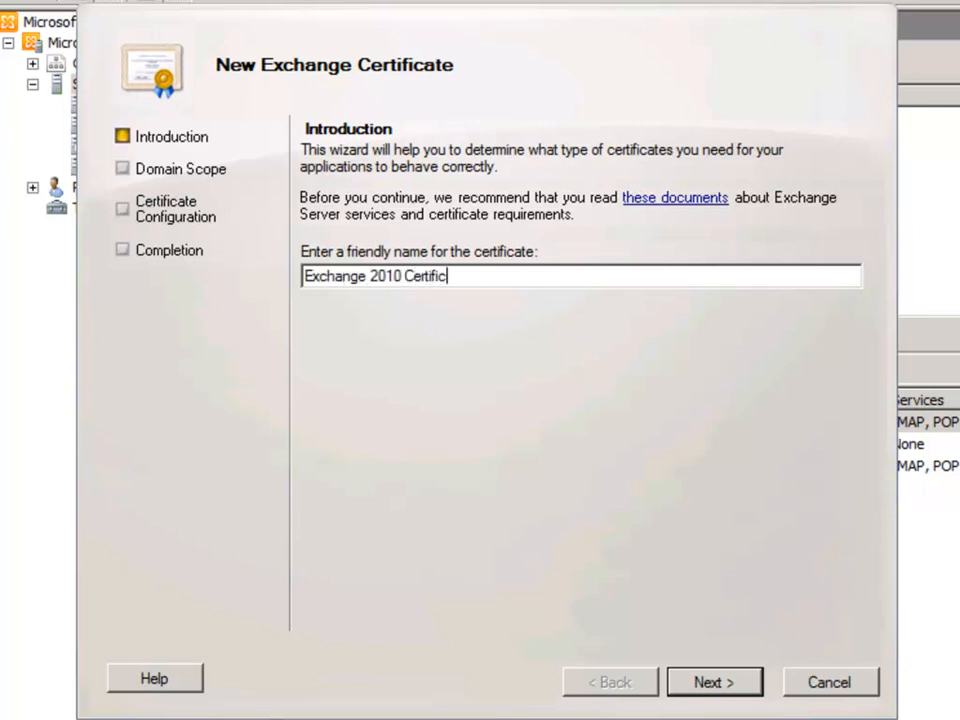
type("ate")
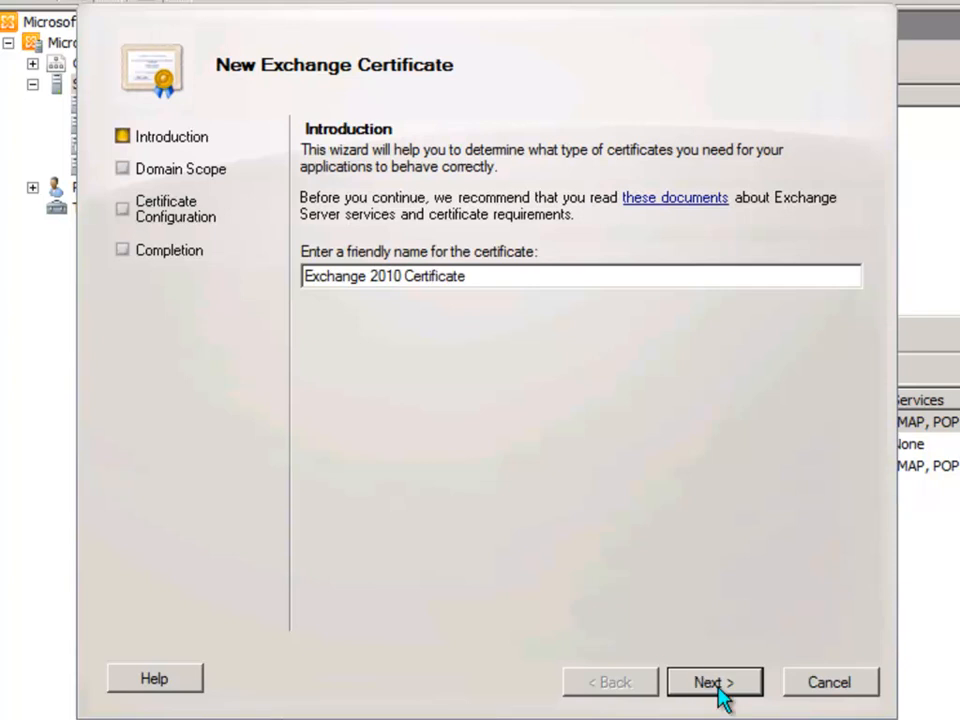
- Advance to the Domain Scope page, leaving wildcard certificate disabled
left_click(714, 681)
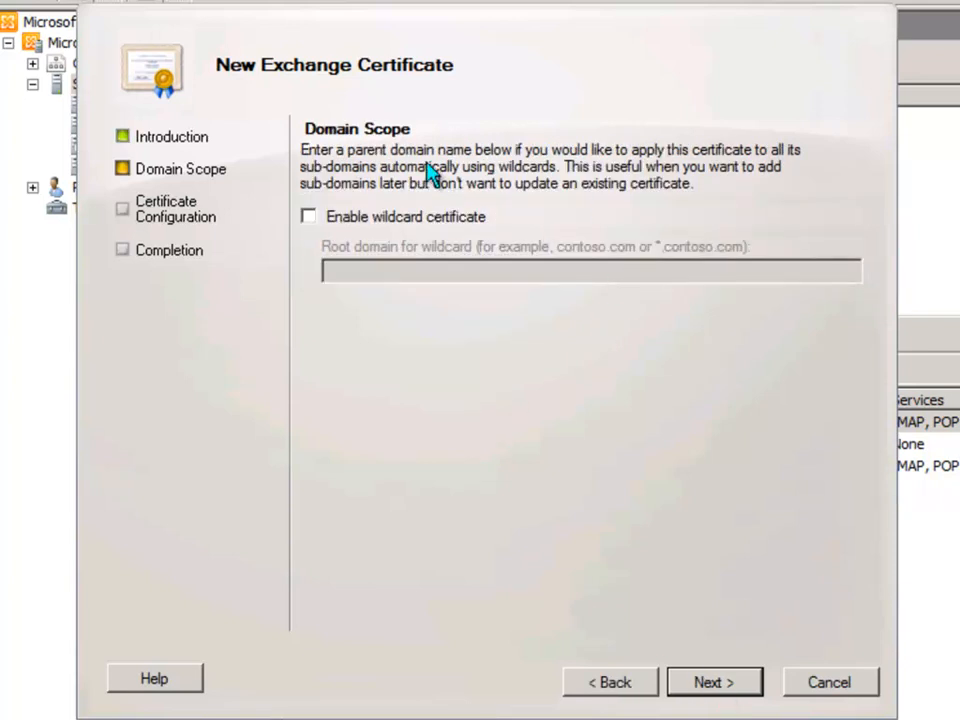
mouse_move(480, 230)
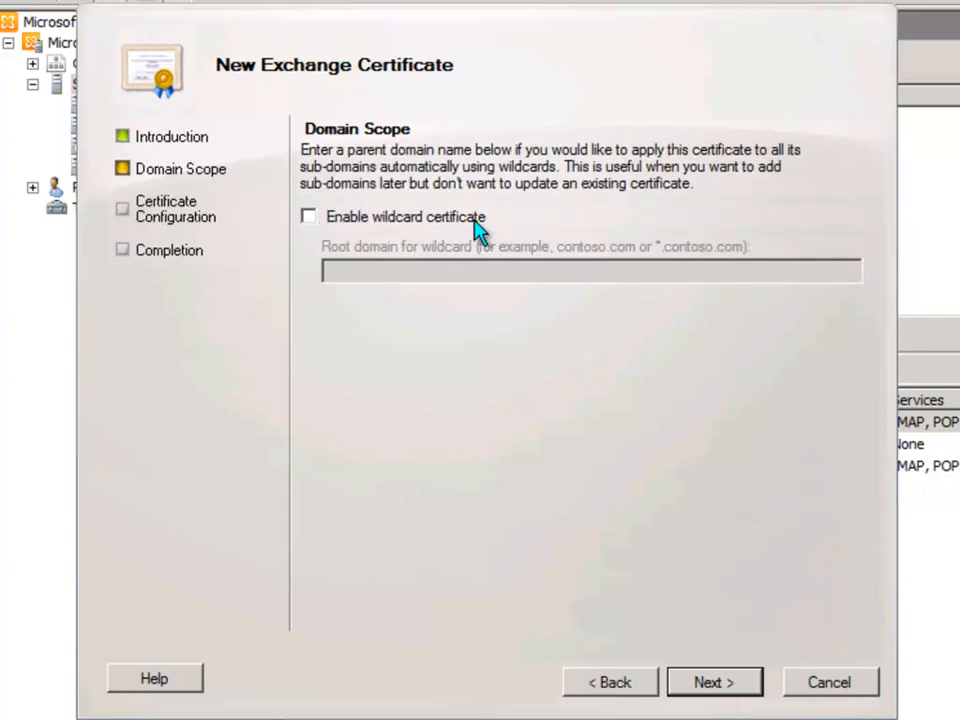
mouse_move(345, 220)
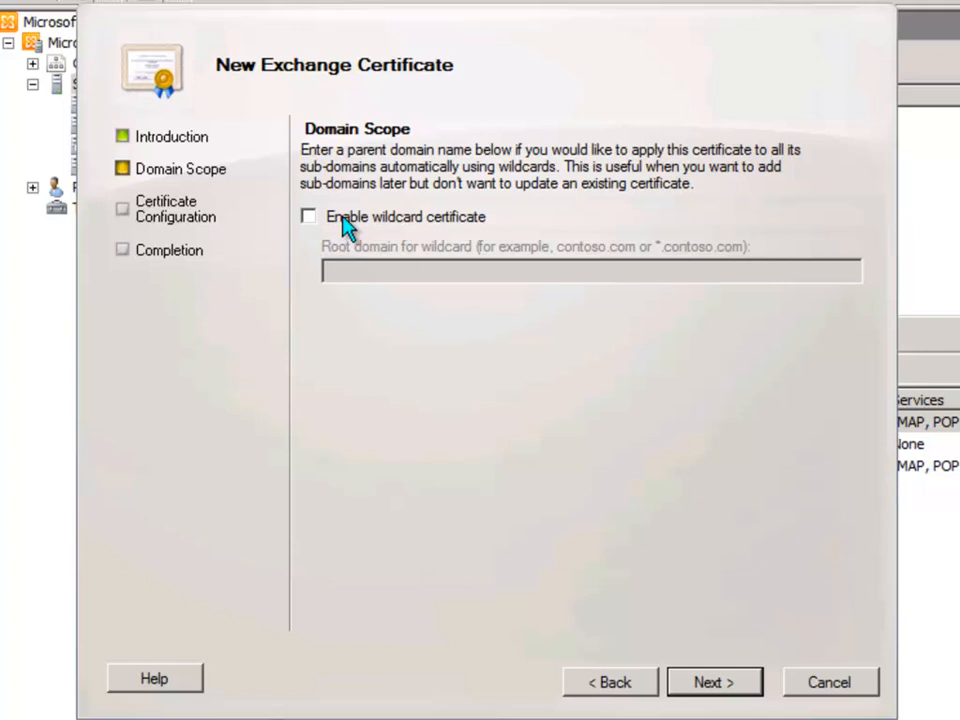
mouse_move(500, 524)
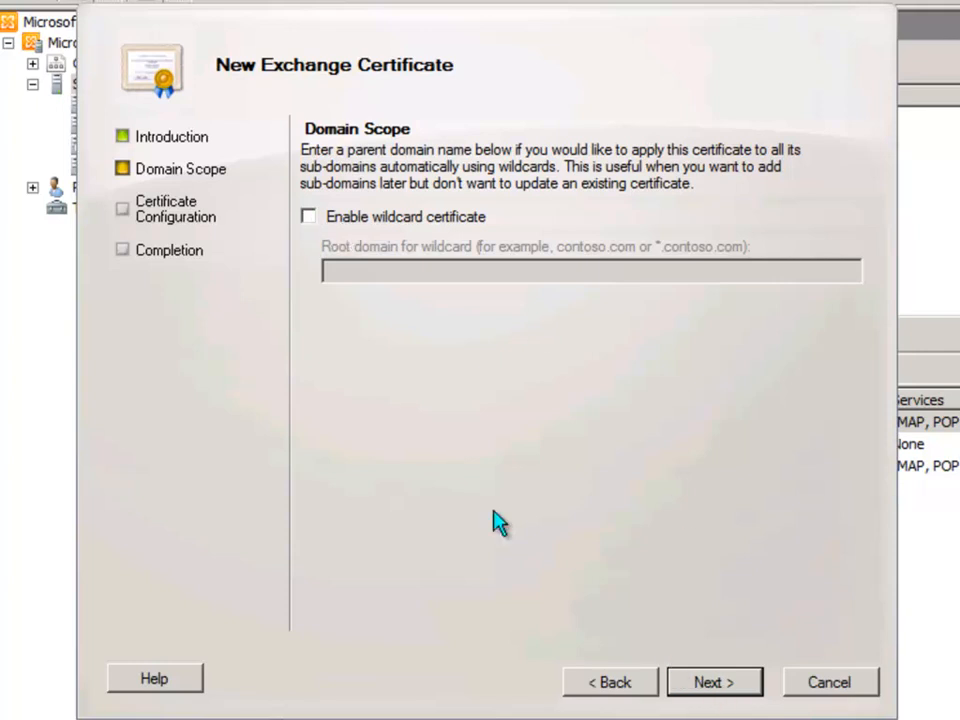
- Advance past Domain Scope to the Exchange Configuration page listing the server roles
left_click(714, 682)
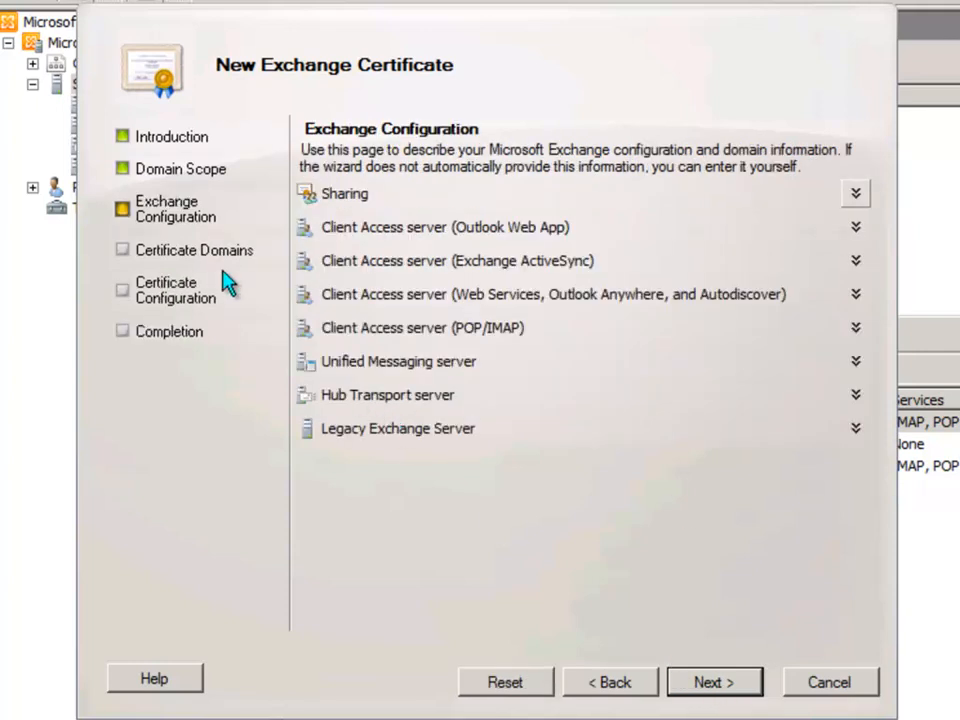
mouse_move(290, 140)
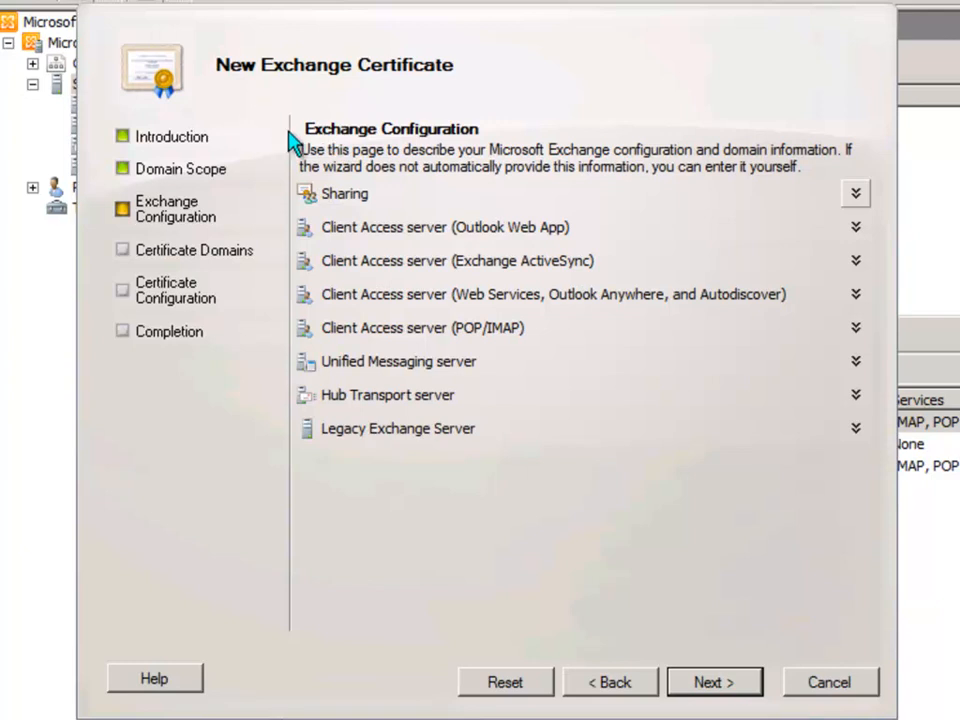
mouse_move(420, 172)
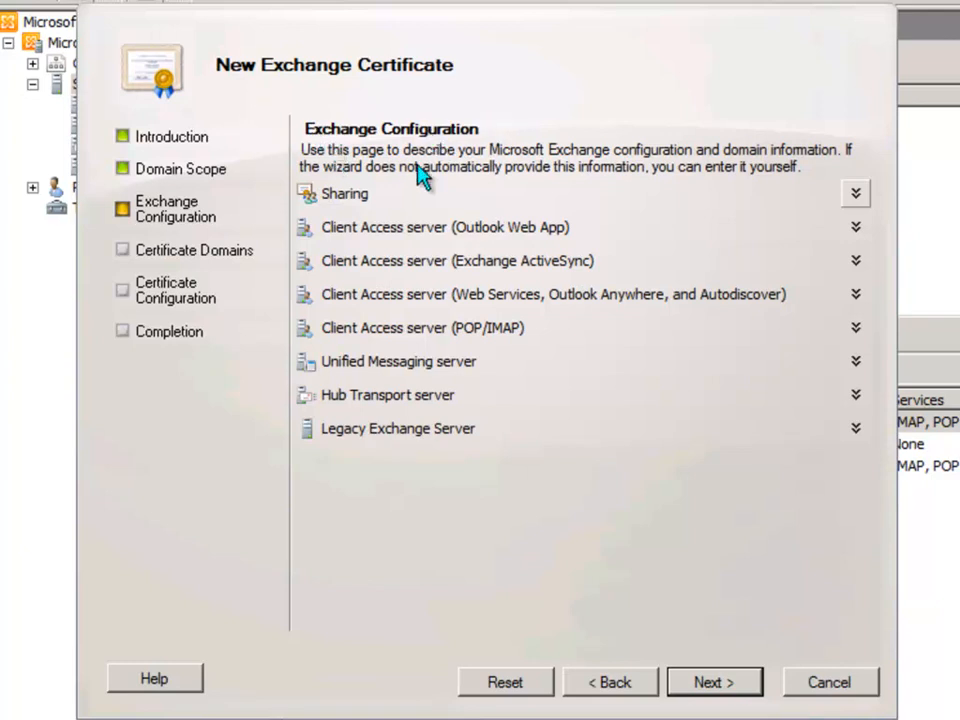
mouse_move(362, 240)
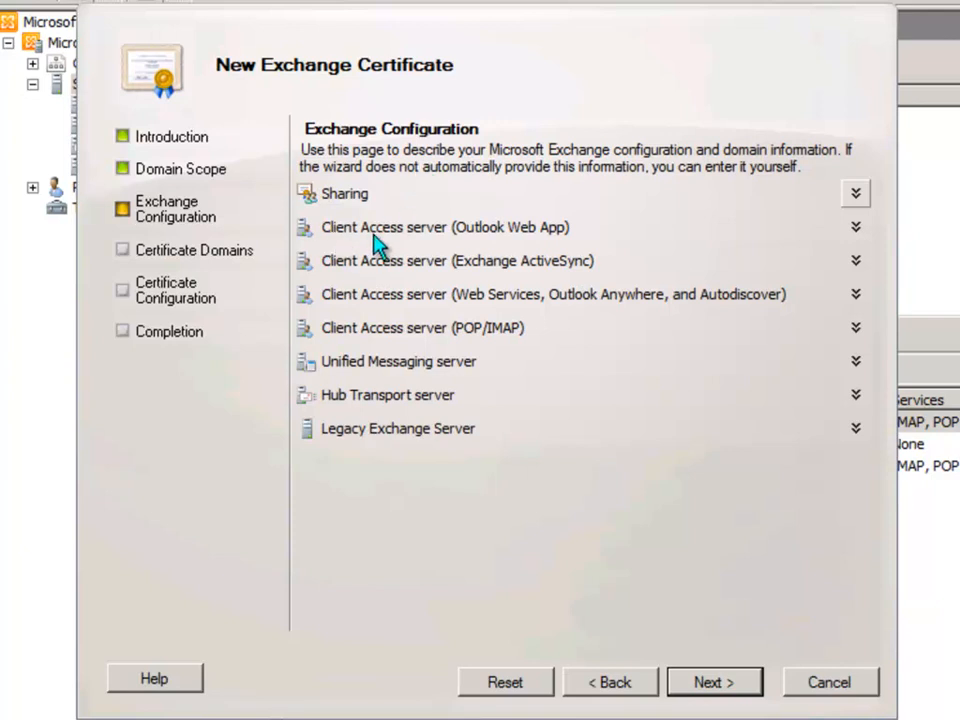
mouse_move(308, 258)
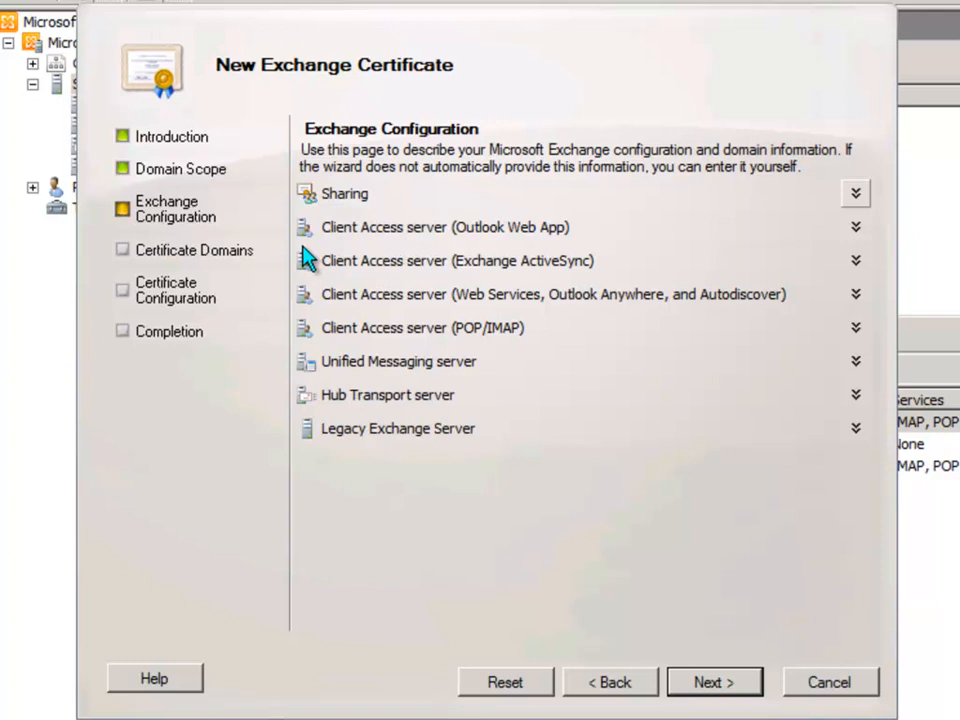
mouse_move(378, 245)
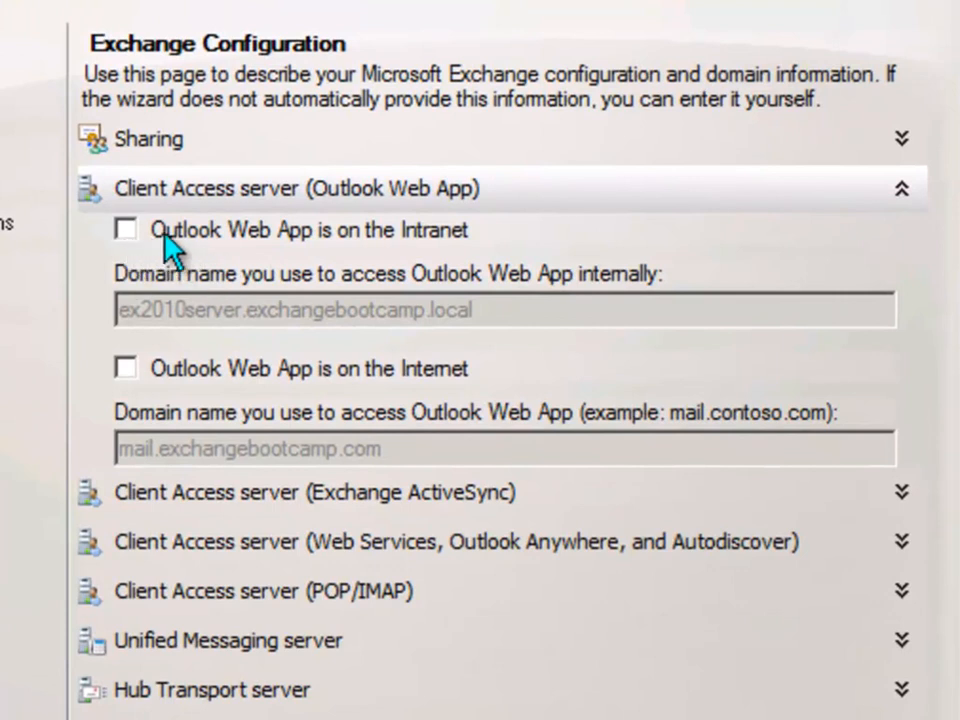
mouse_move(385, 245)
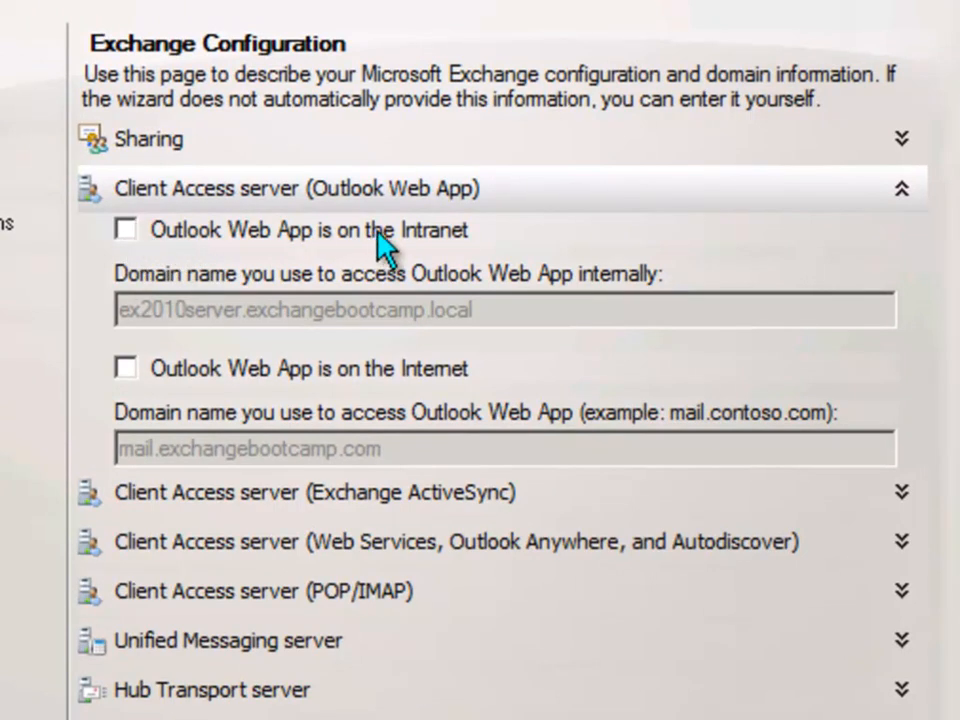
mouse_move(170, 242)
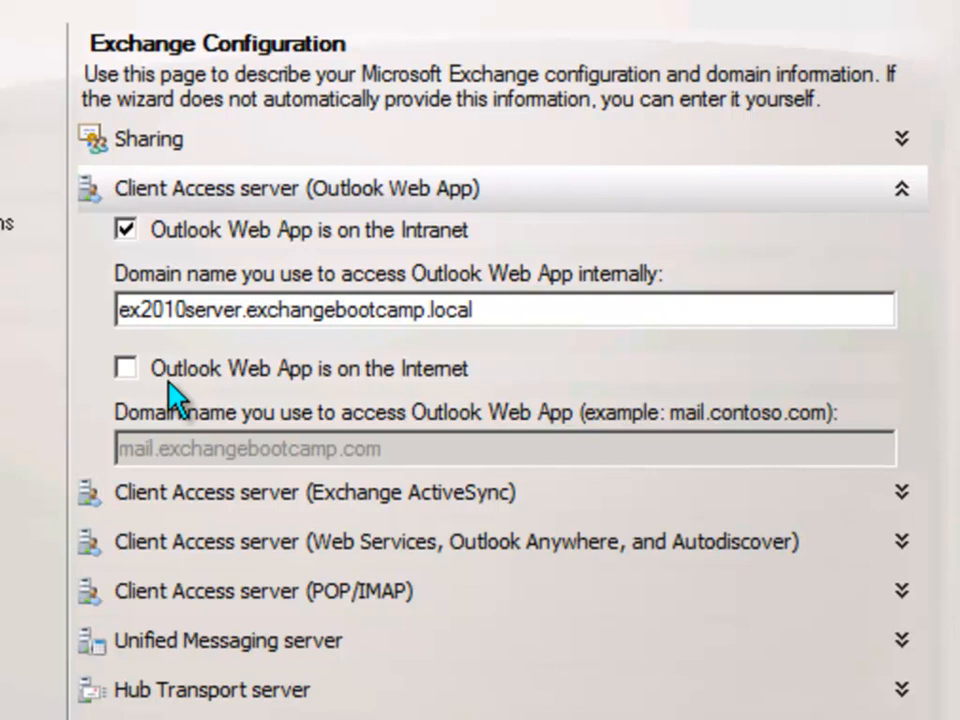
- Mark Outlook Web App as reachable from the Internet at mail.exchangebootcamp.com
left_click(125, 368)
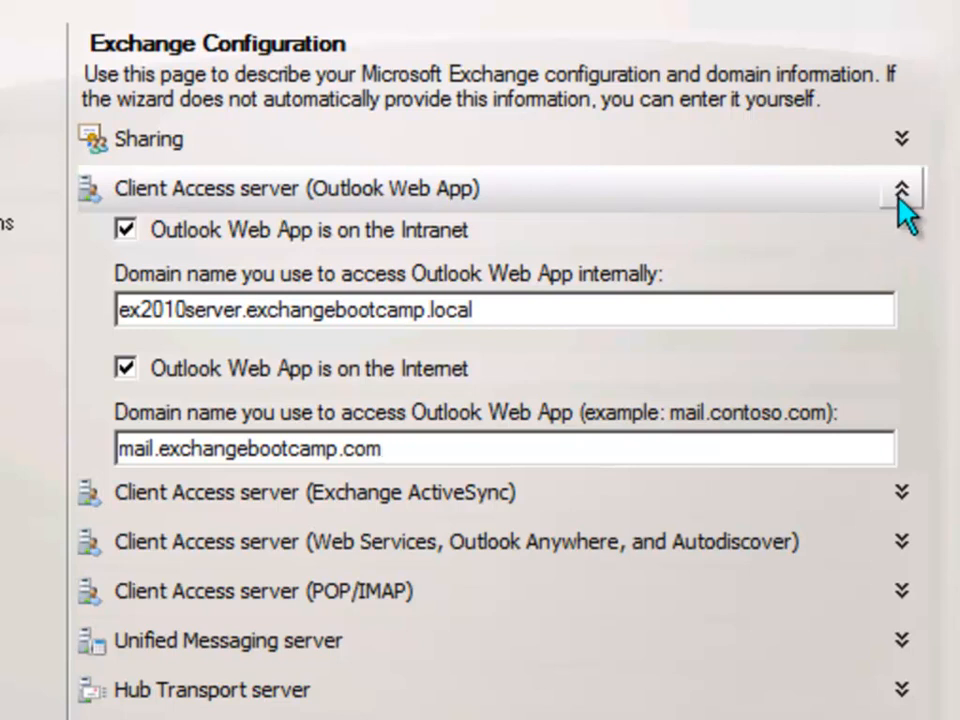
- Review Exchange ActiveSync, enabled for mail.exchangebootcamp.com
left_click(899, 188)
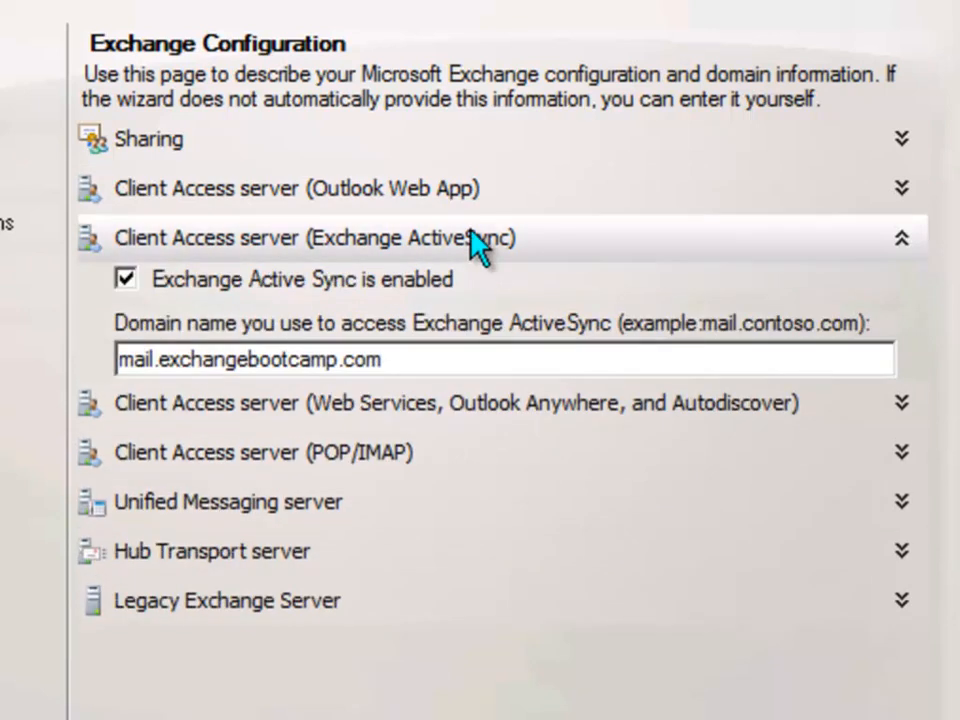
mouse_move(180, 355)
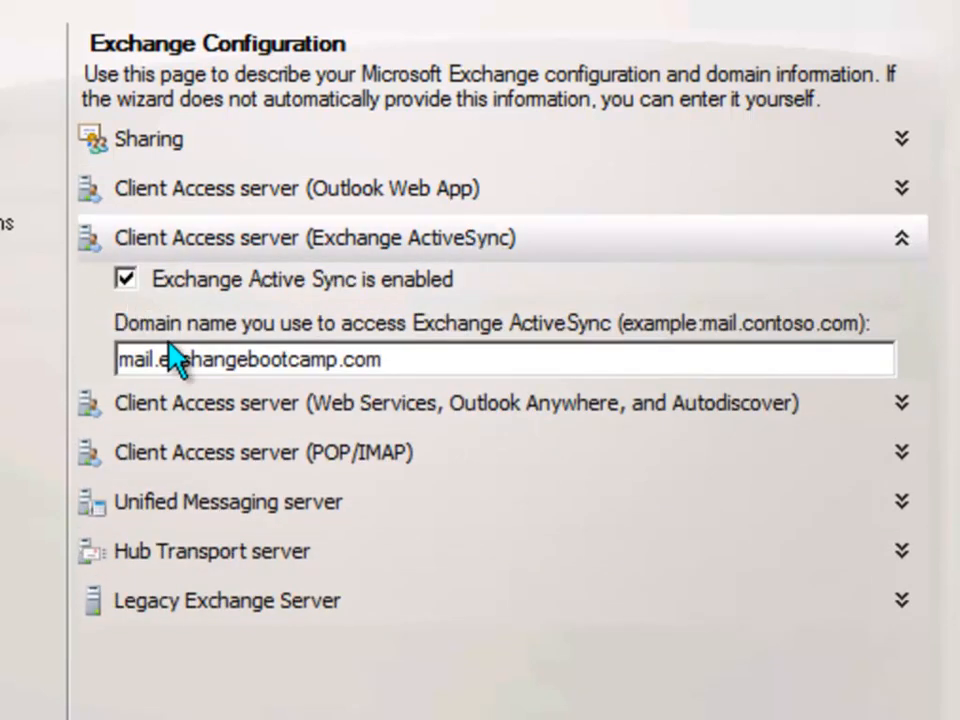
mouse_move(175, 365)
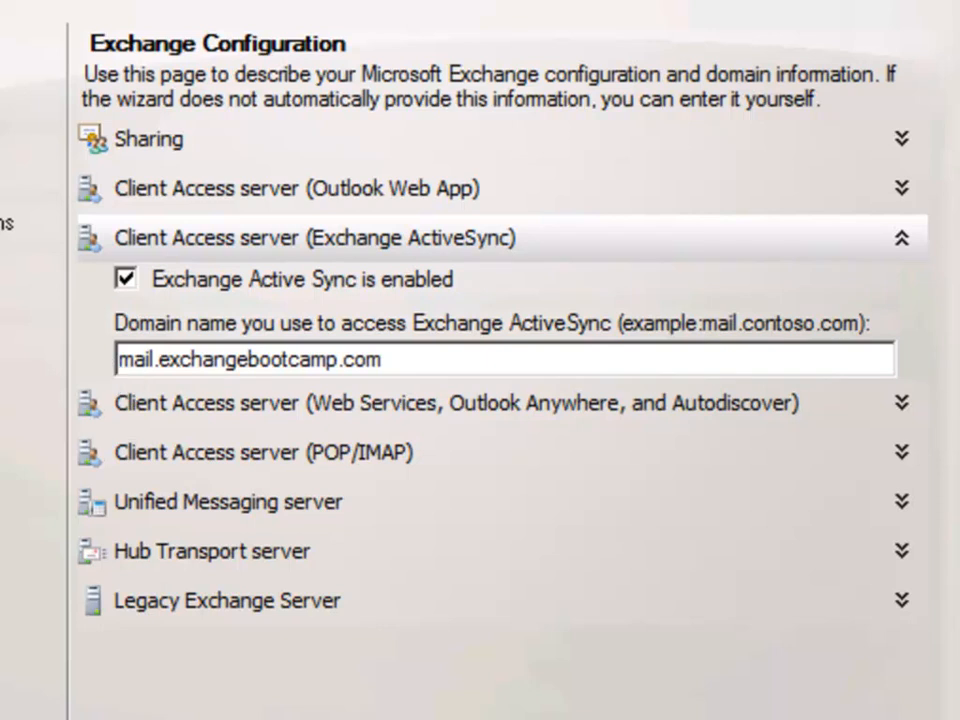
mouse_move(942, 360)
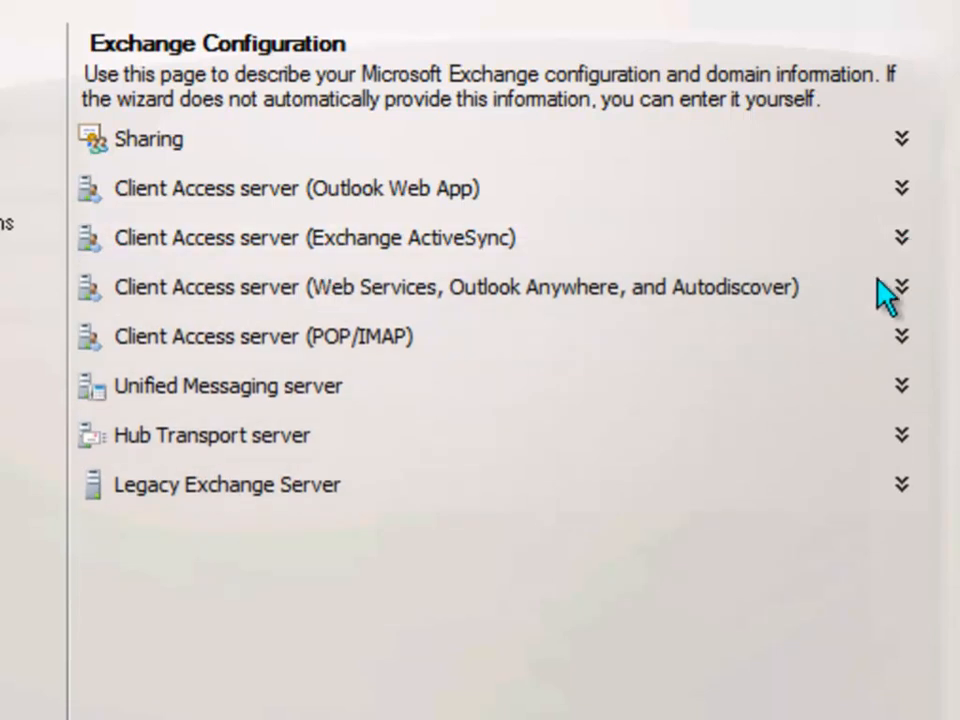
- Delete the exchangebootcamp.local host entry under Web Services, Outlook Anywhere and Autodiscover
left_click(899, 287)
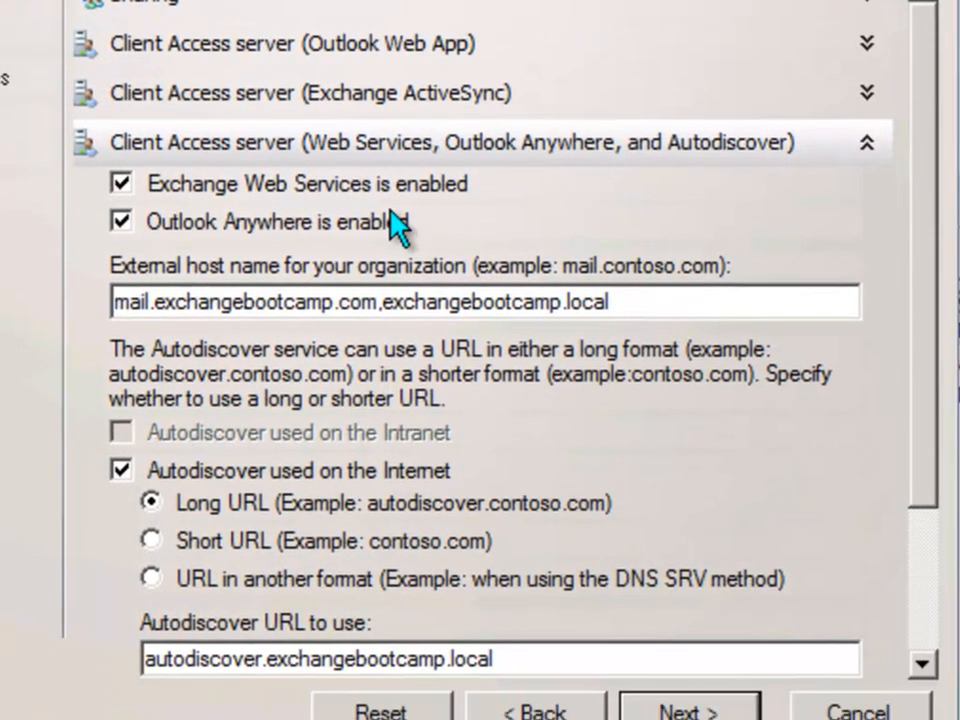
scroll("down", 3)
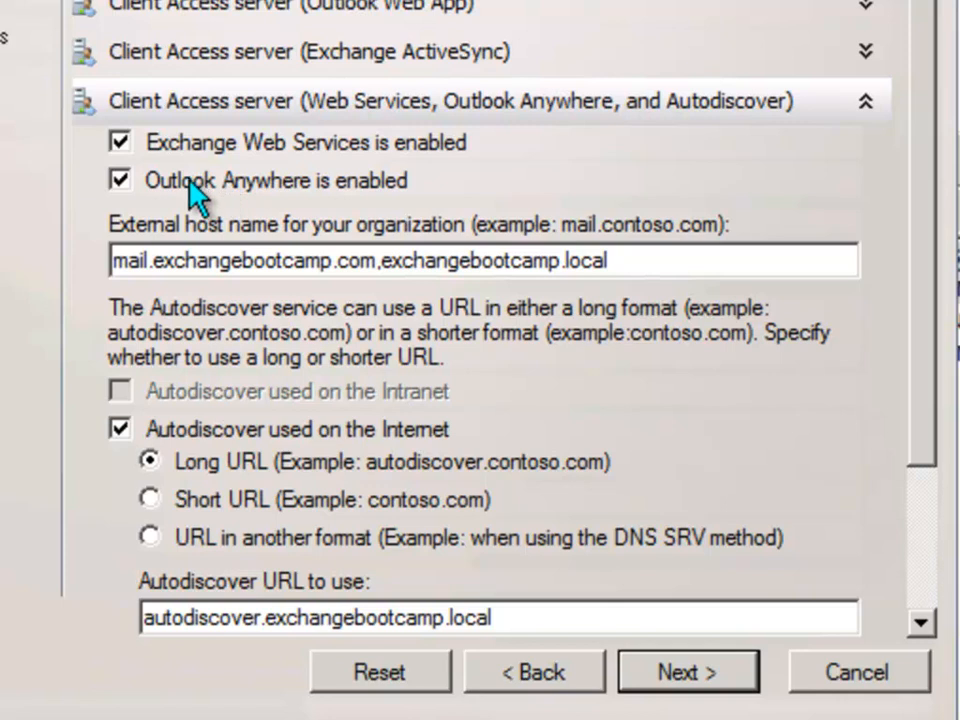
mouse_move(200, 195)
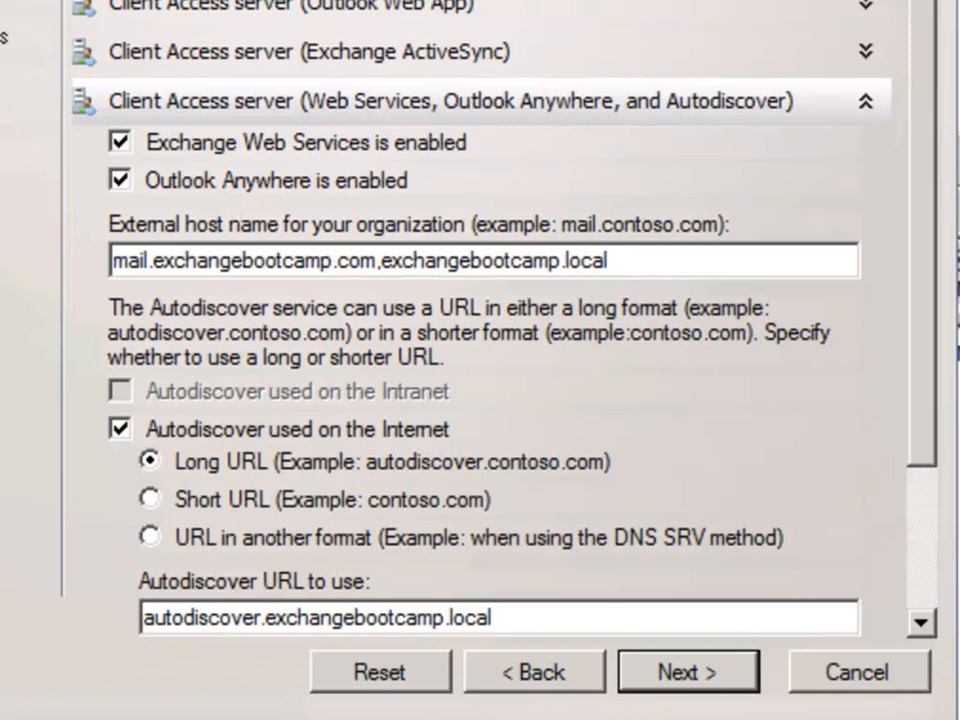
double_click(500, 260)
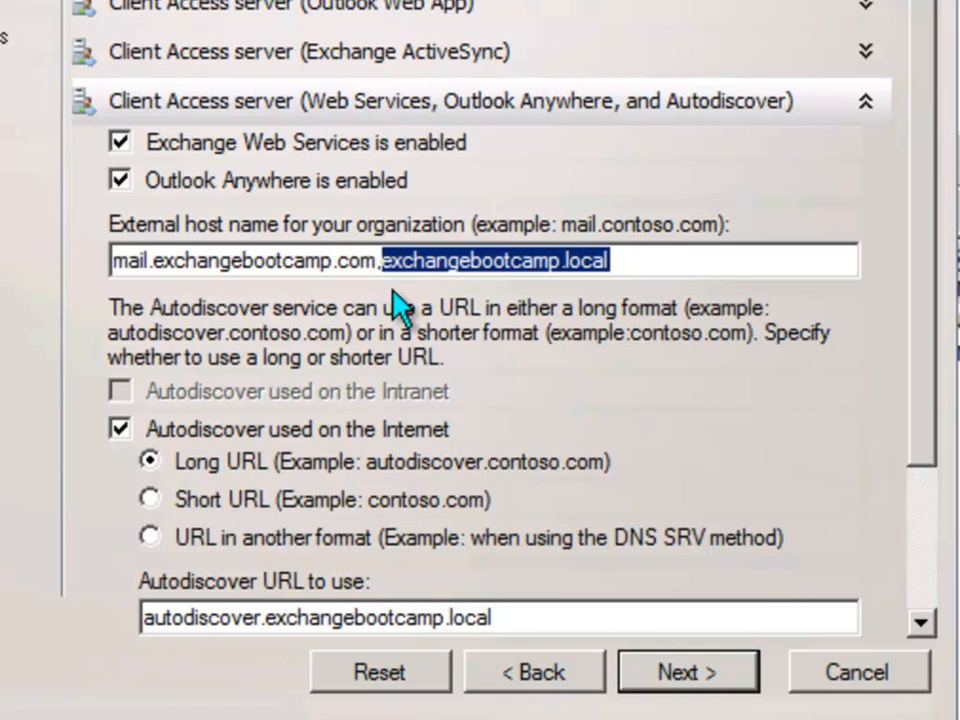
key("Delete")
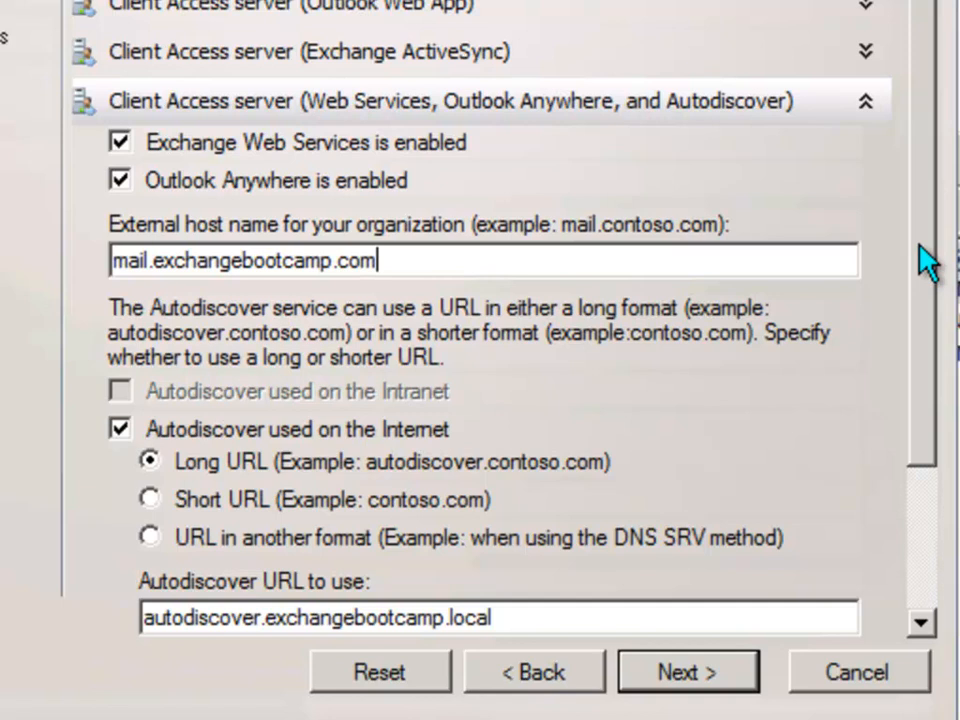
scroll("down", 3)
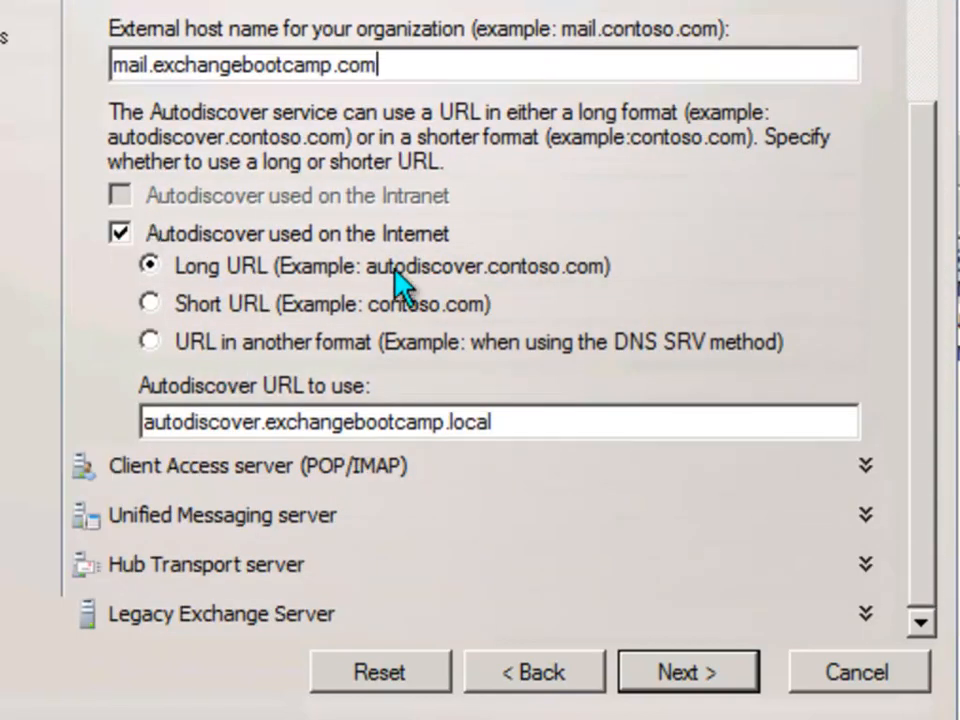
mouse_move(235, 295)
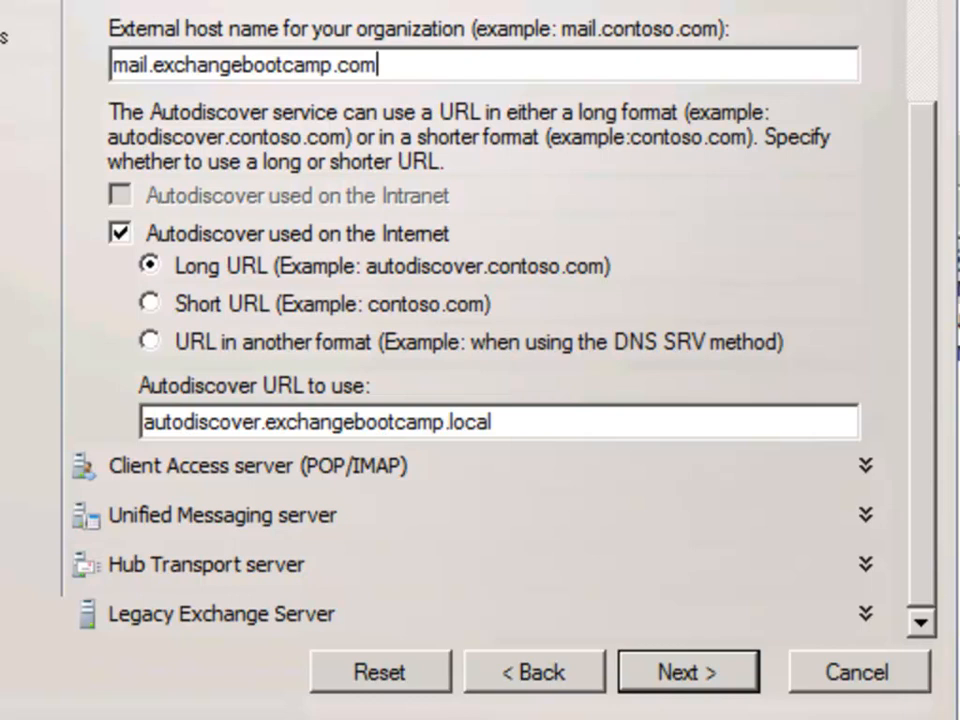
- Change the Autodiscover URL ending from .local to .com
double_click(380, 421)
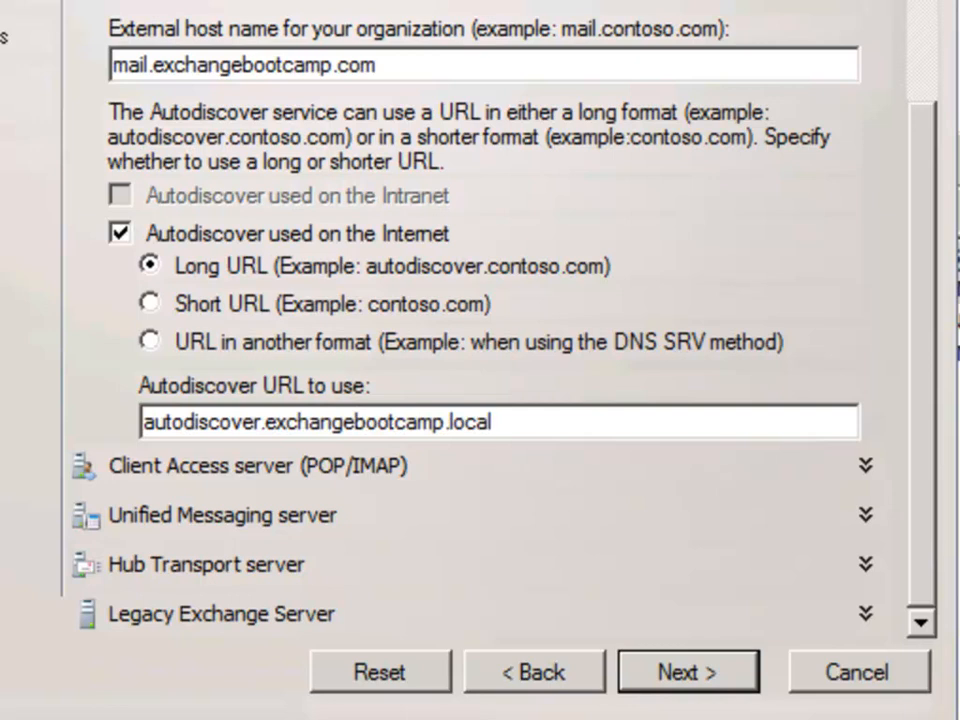
key("BackSpace")
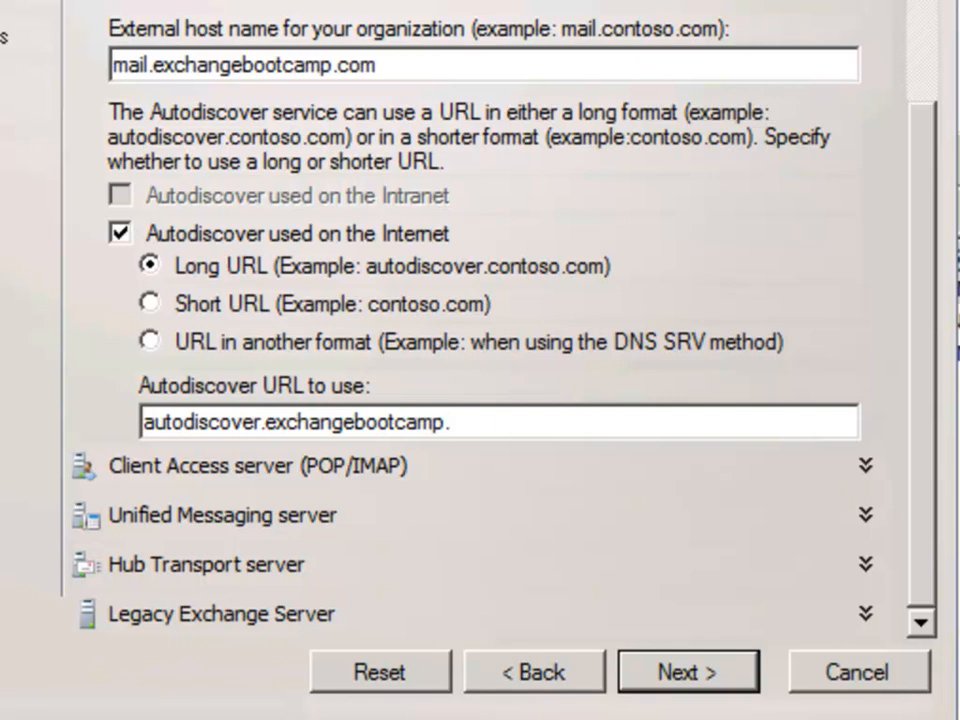
type("com")
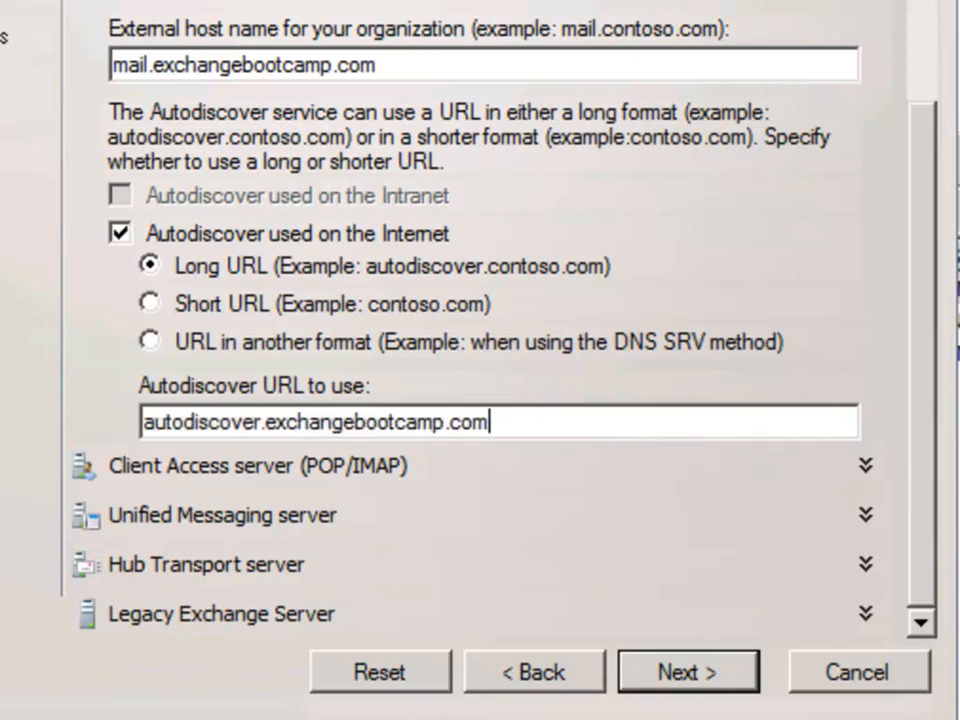
double_click(377, 421)
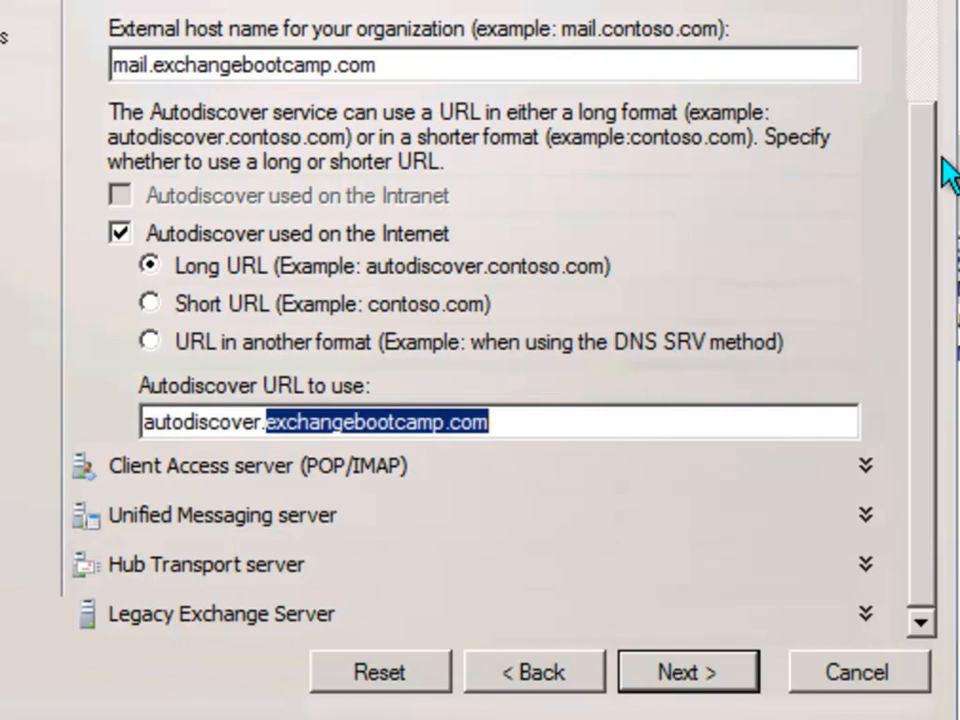
scroll("up", 3)
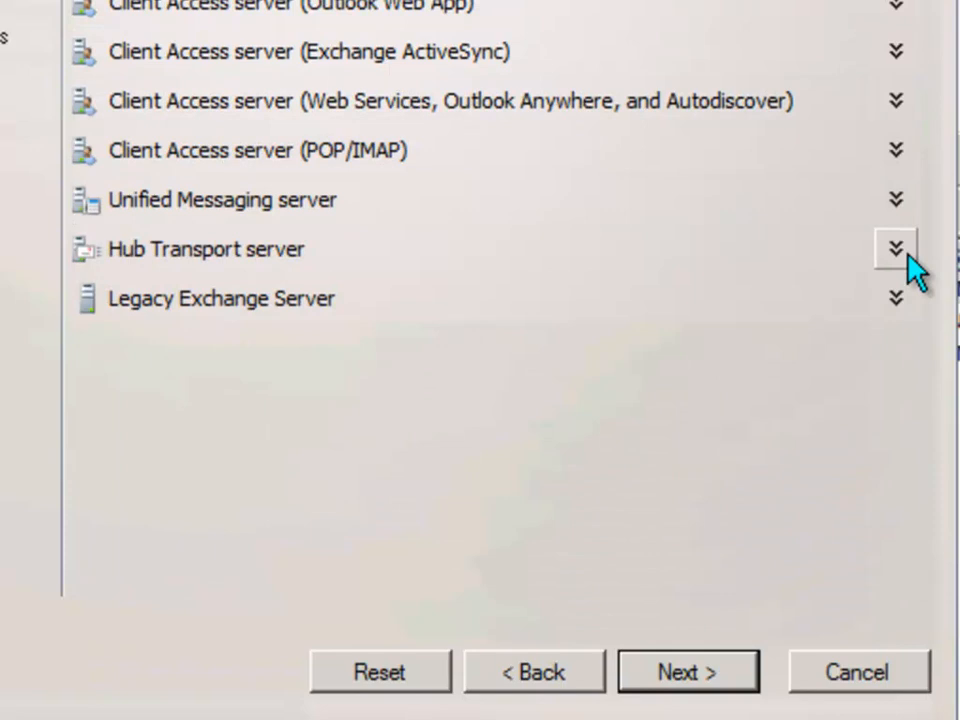
- Expand Hub Transport settings and enter mail.exchangebootcamp.com as the connector FQDN
left_click(894, 248)
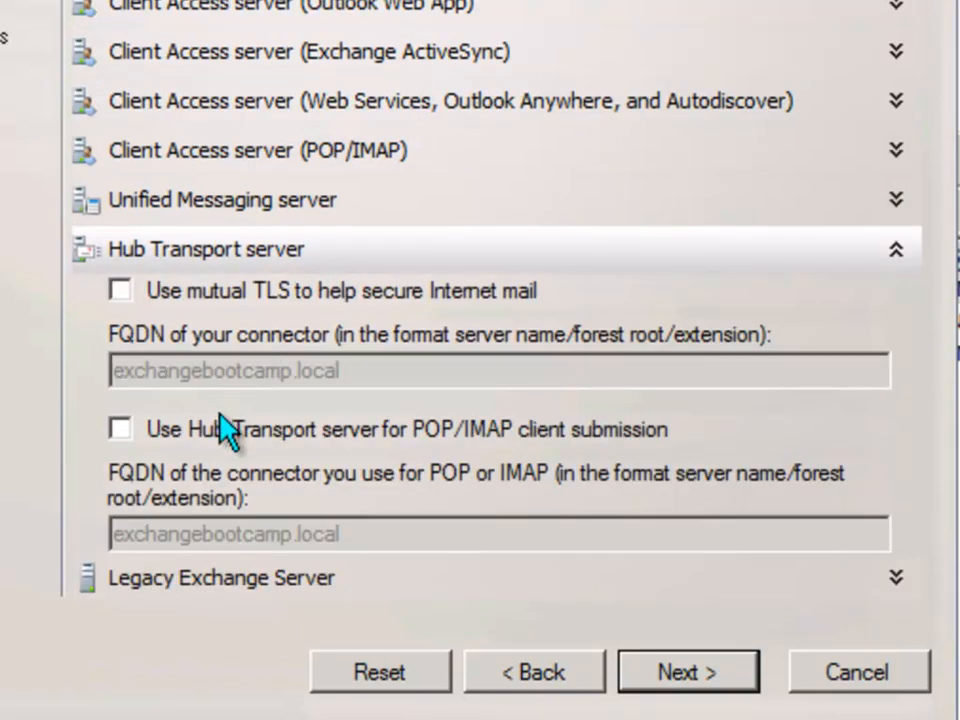
mouse_move(125, 310)
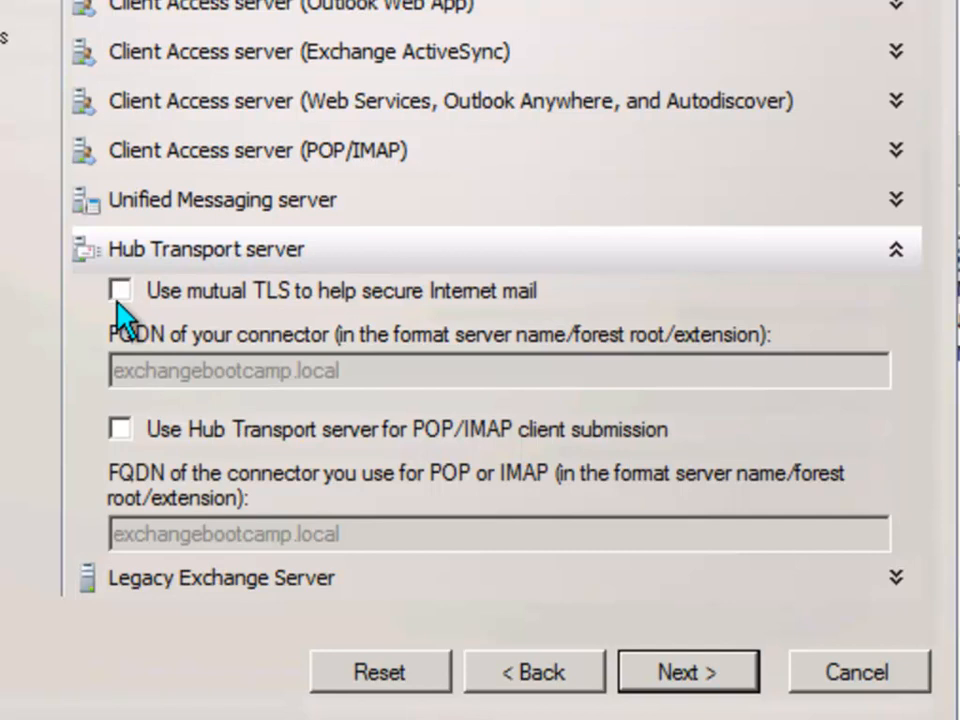
left_click(119, 290)
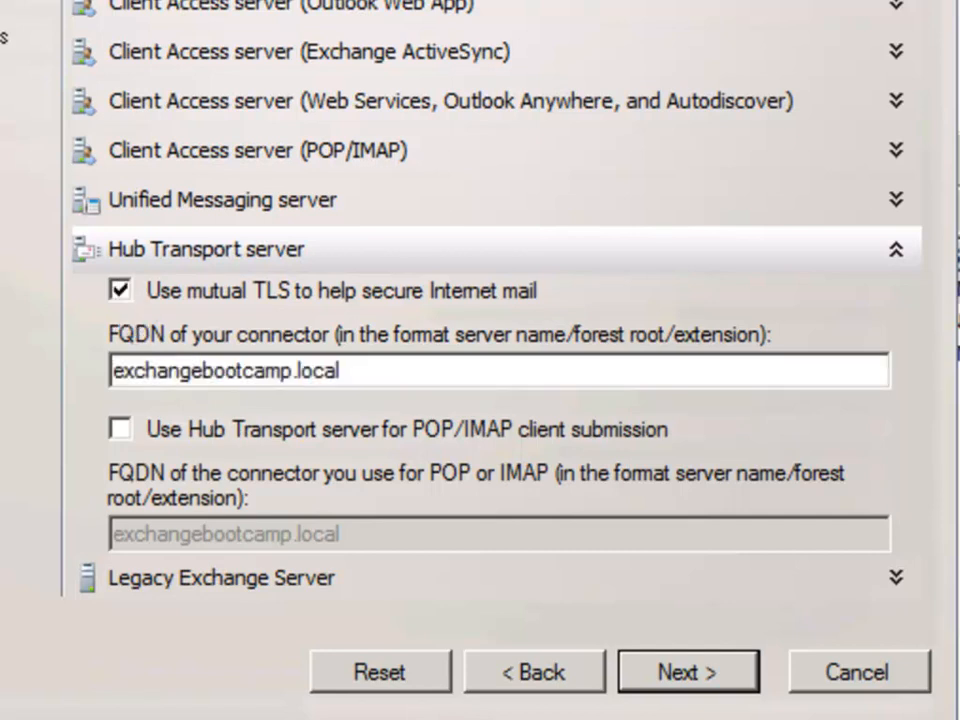
type("mail.")
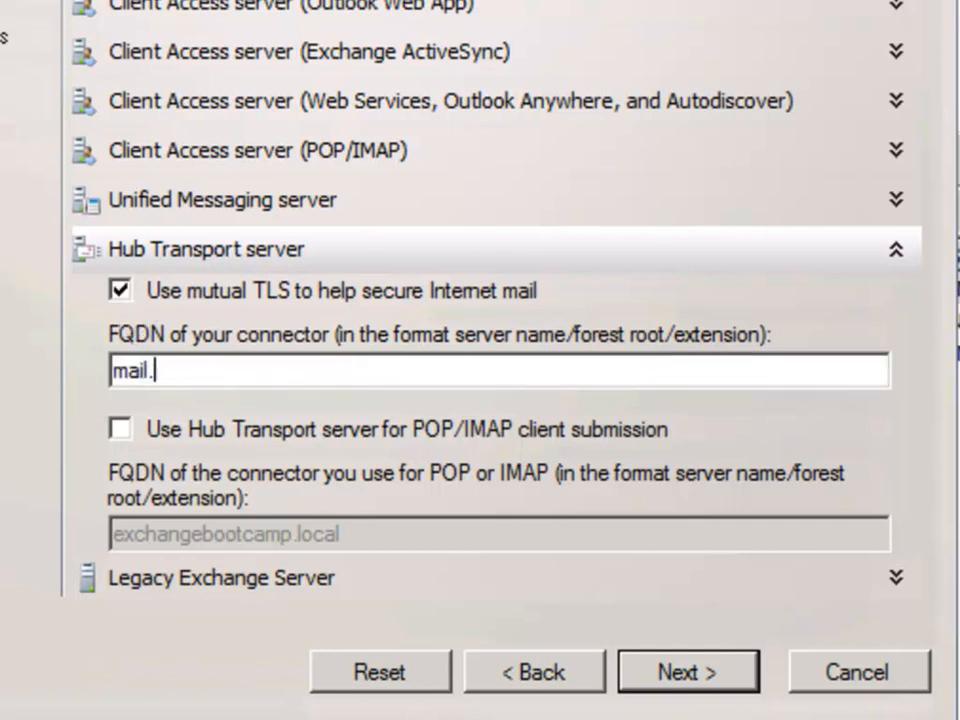
type("exchangeboot")
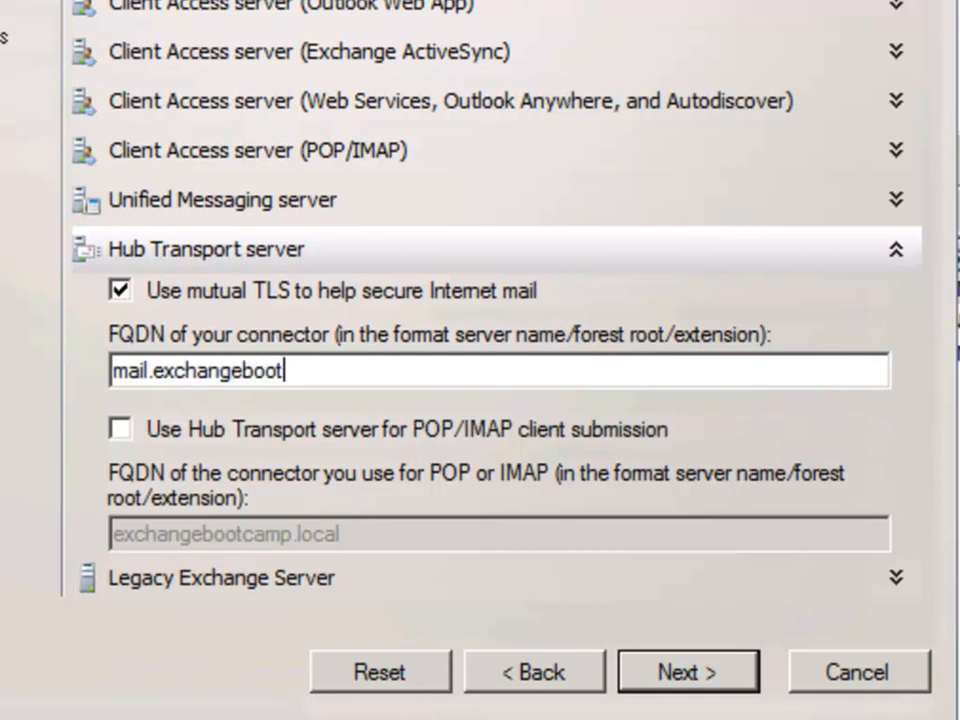
type("camp.com")
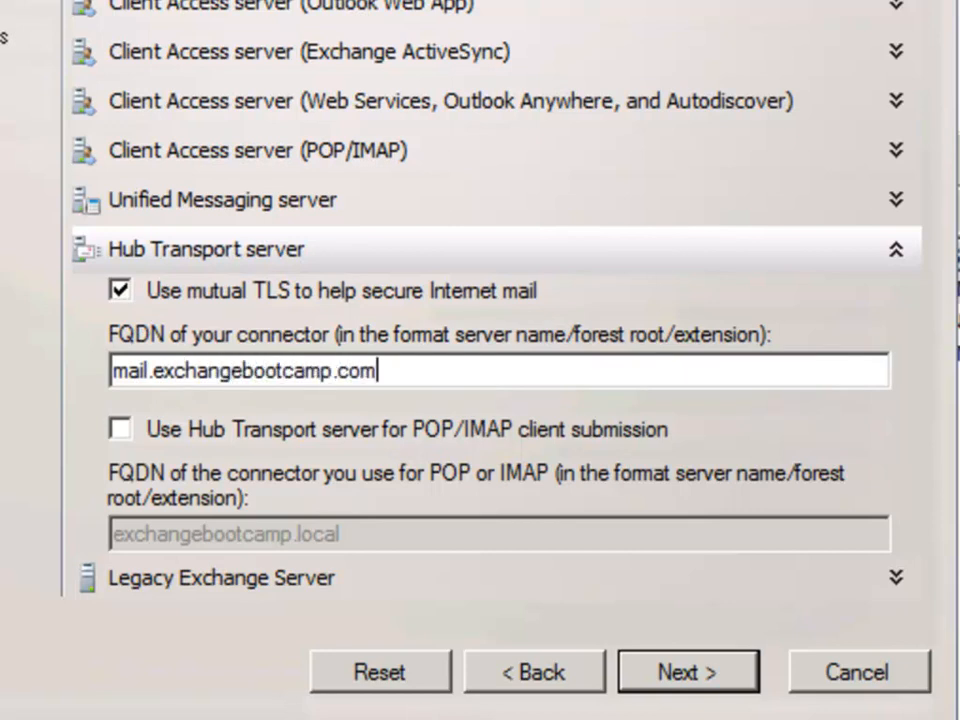
mouse_move(515, 470)
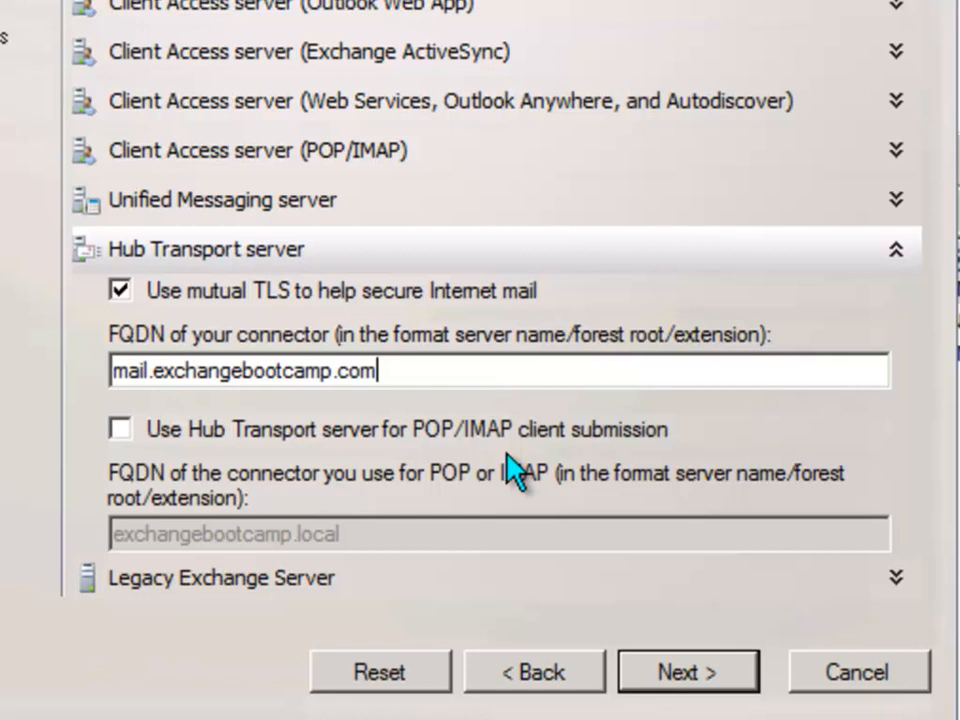
- Expand Legacy Exchange Server settings, leaving 'Use legacy domains' unchecked
left_click(894, 249)
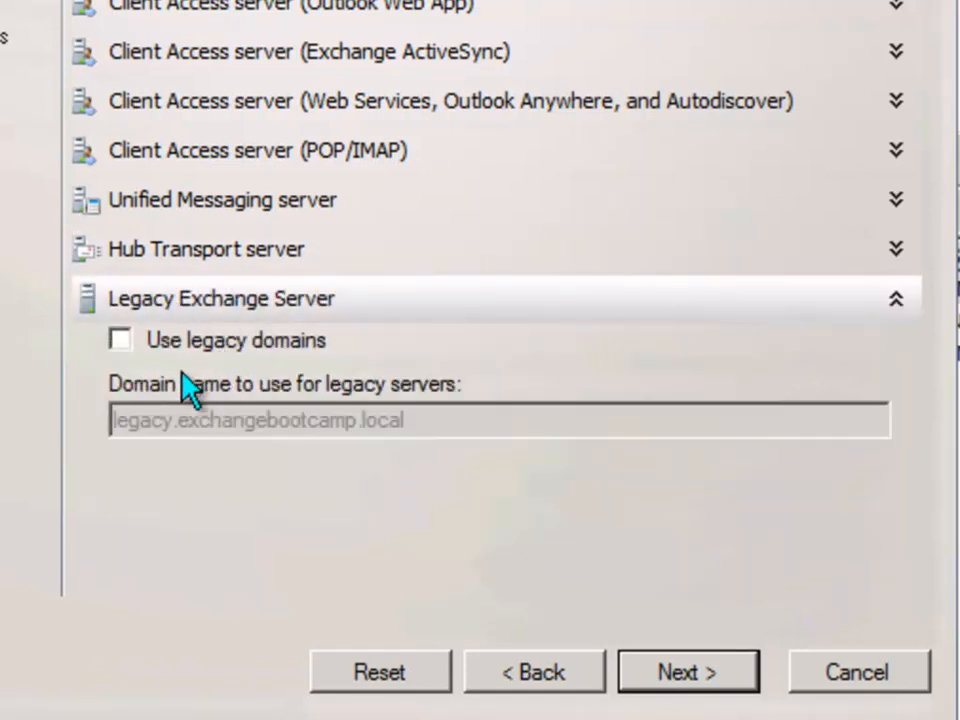
mouse_move(160, 390)
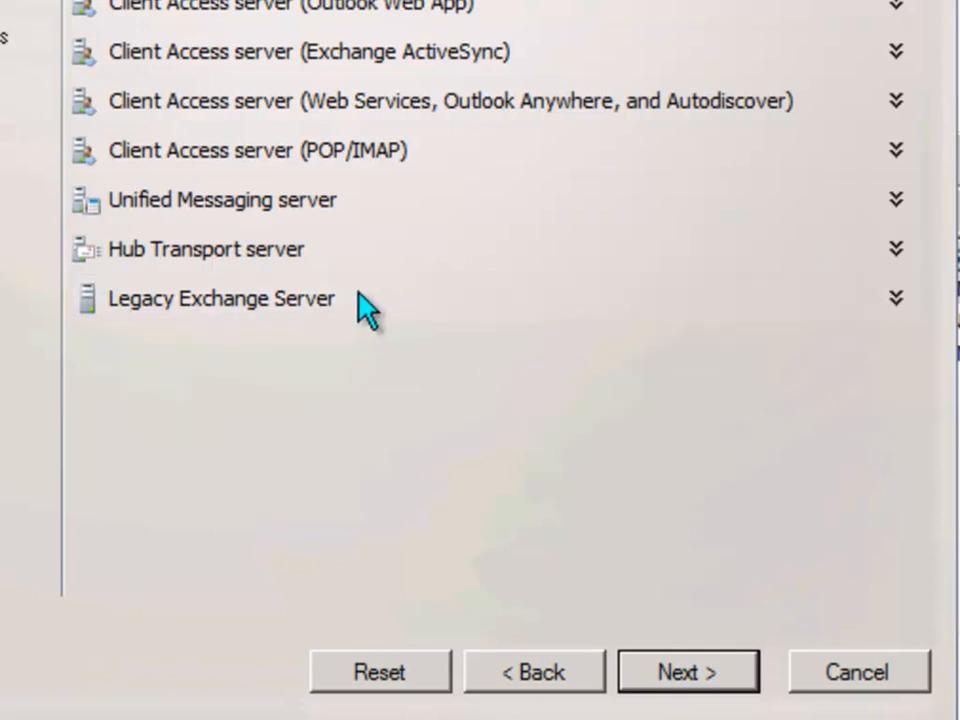
- On Certificate Domains, inspect the mail.exchangebootcamp.com and ex2010server.exchangebootcamp.local entries
left_click(687, 671)
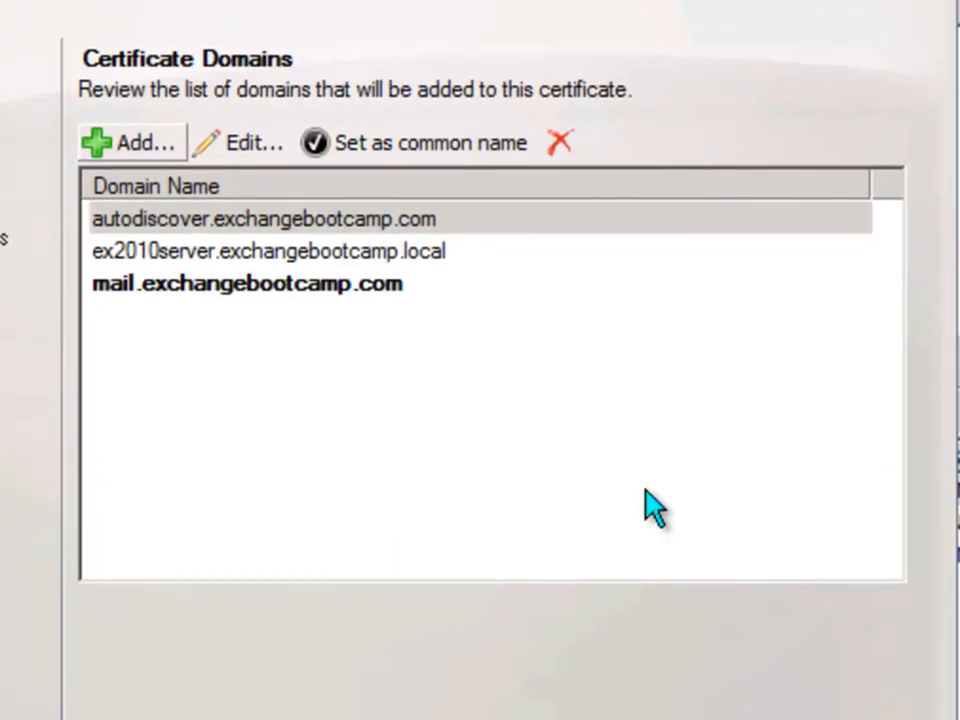
mouse_move(155, 255)
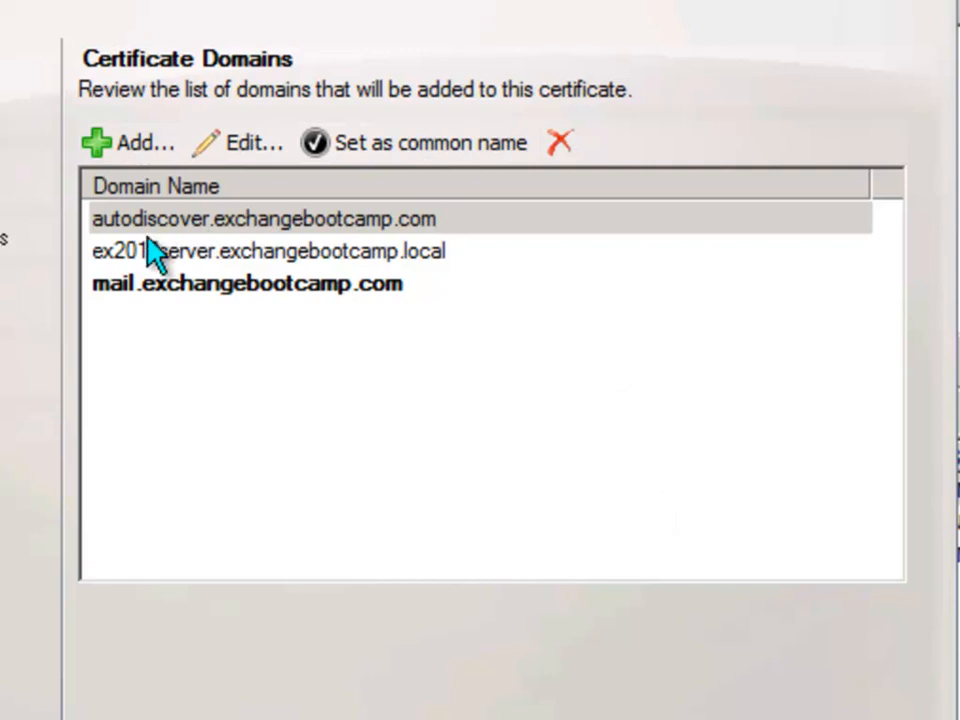
mouse_move(265, 248)
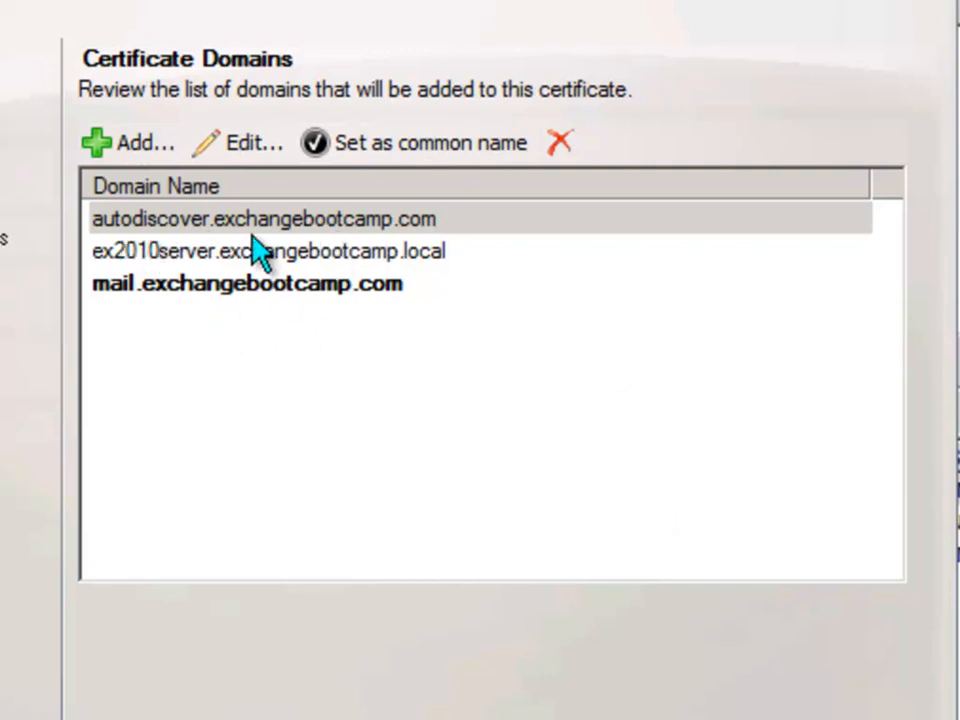
mouse_move(252, 354)
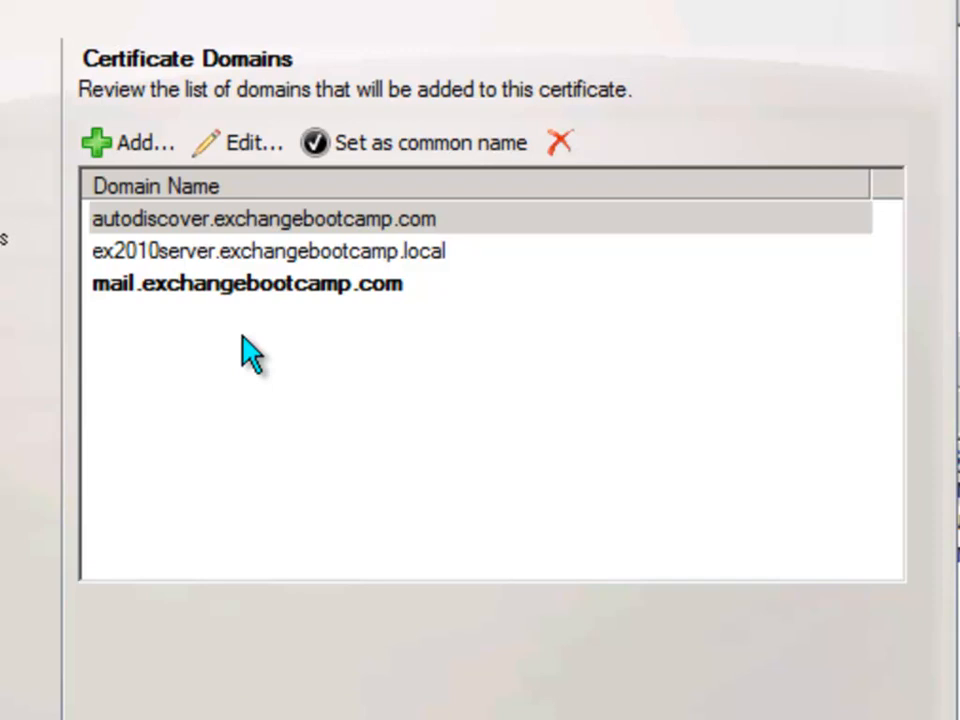
left_click(245, 283)
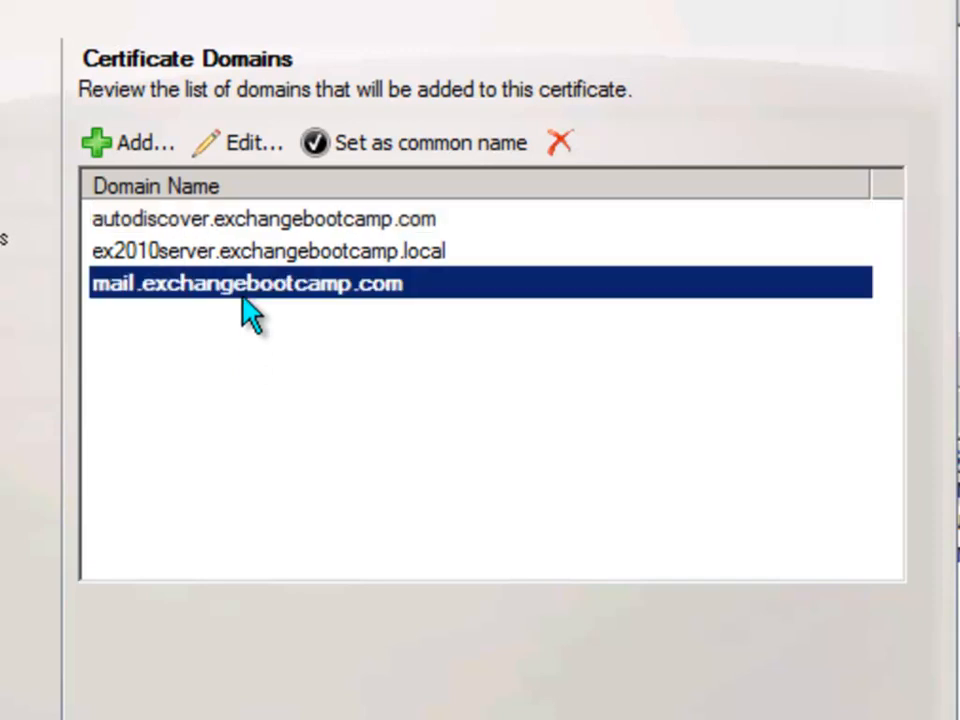
mouse_move(378, 215)
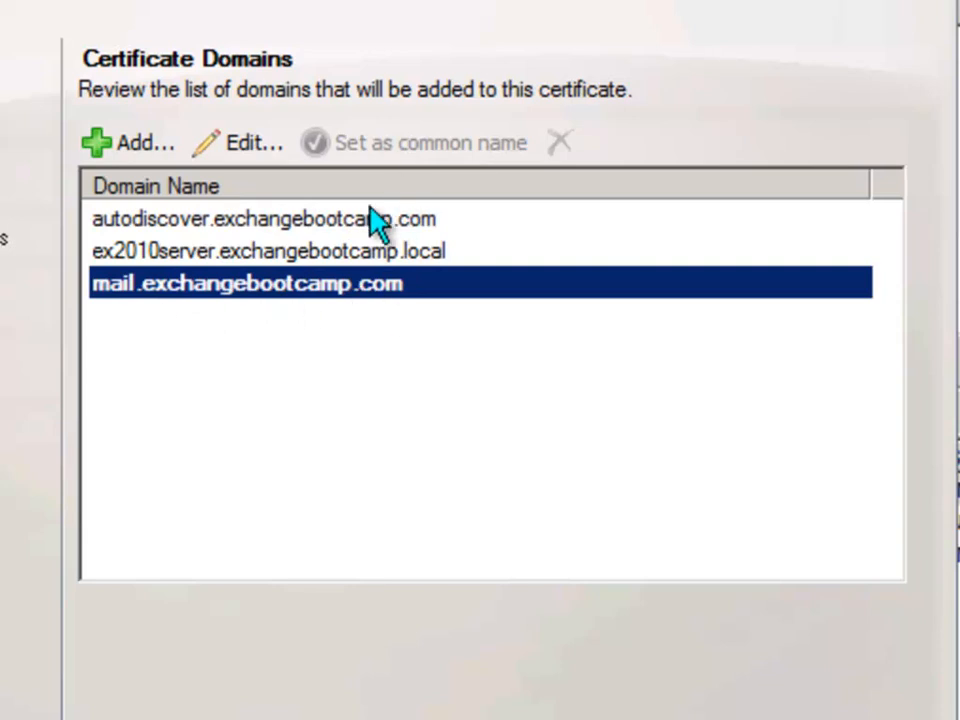
left_click(263, 219)
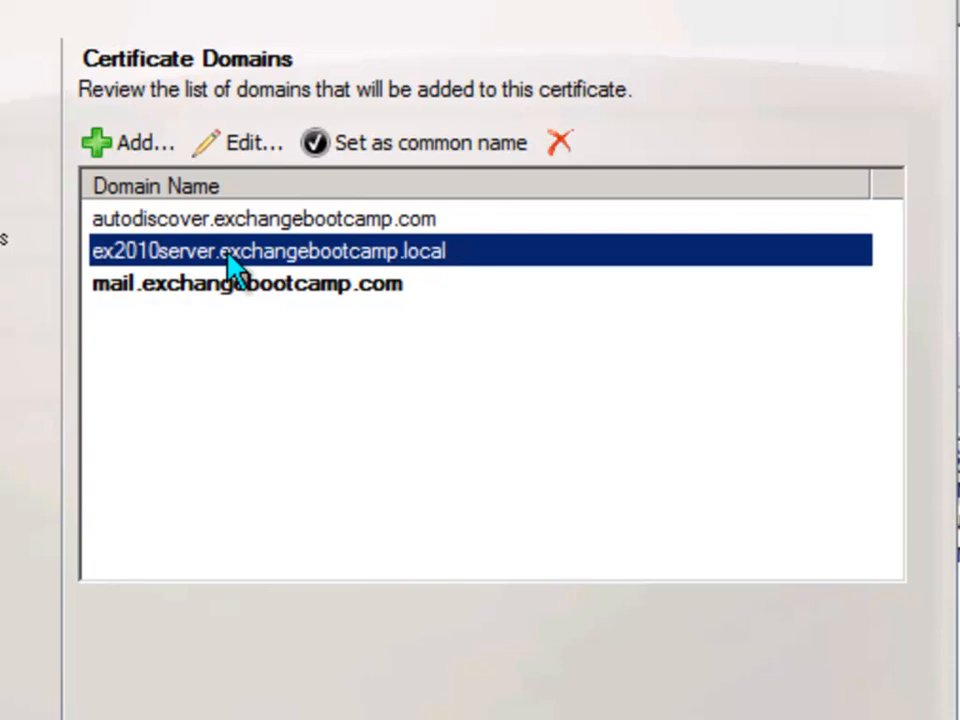
mouse_move(350, 470)
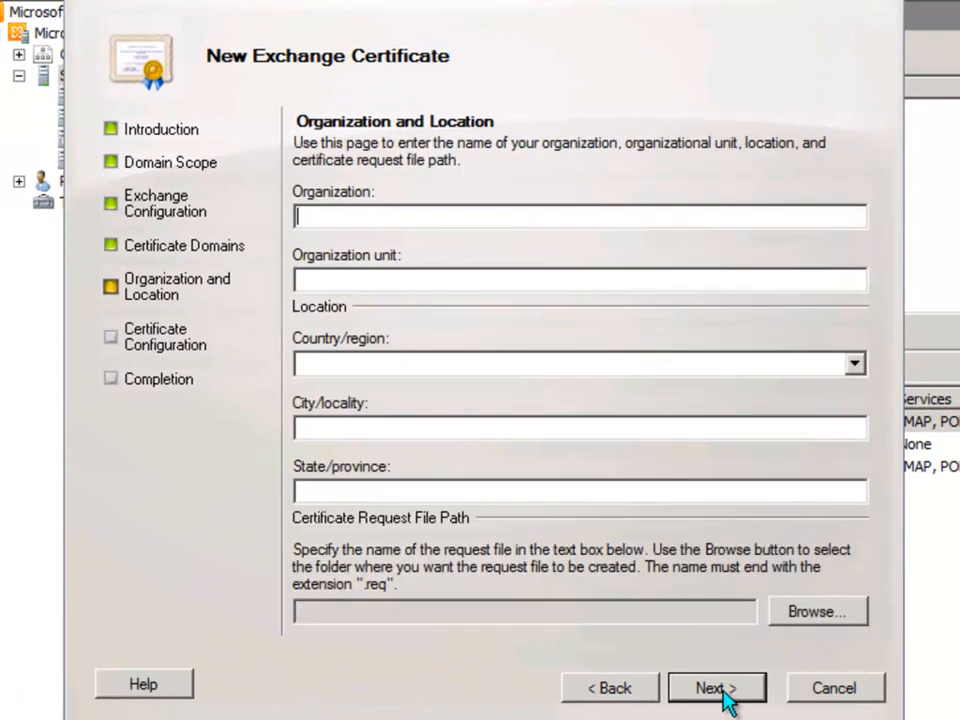
mouse_move(535, 175)
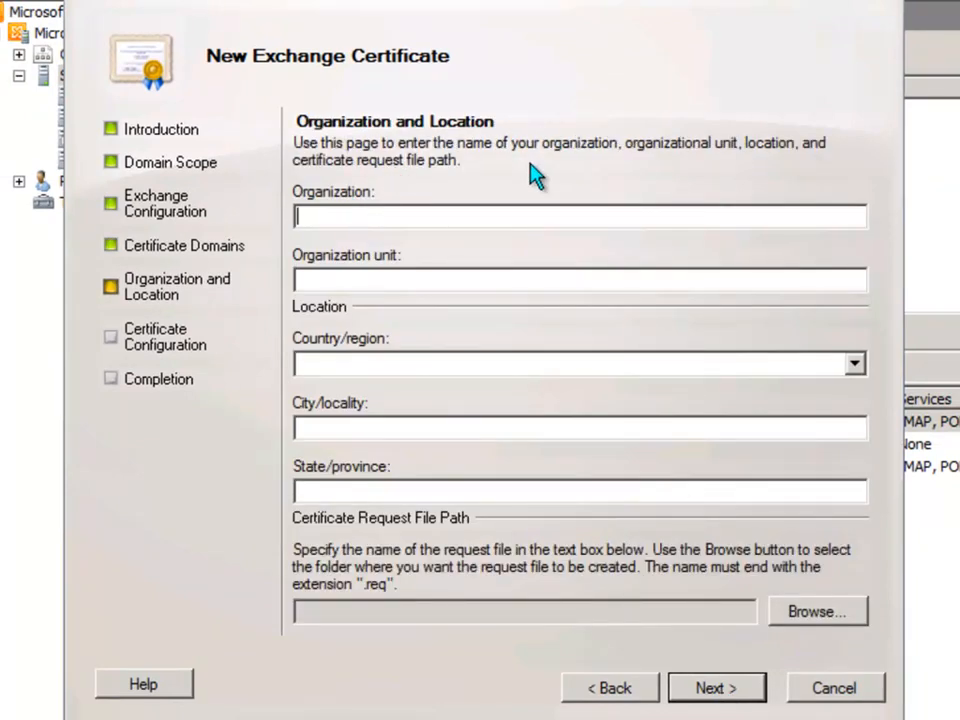
- Enter organization Exchange Boot Camp, unit IT Department, and country Australia
type("Exchange Boot")
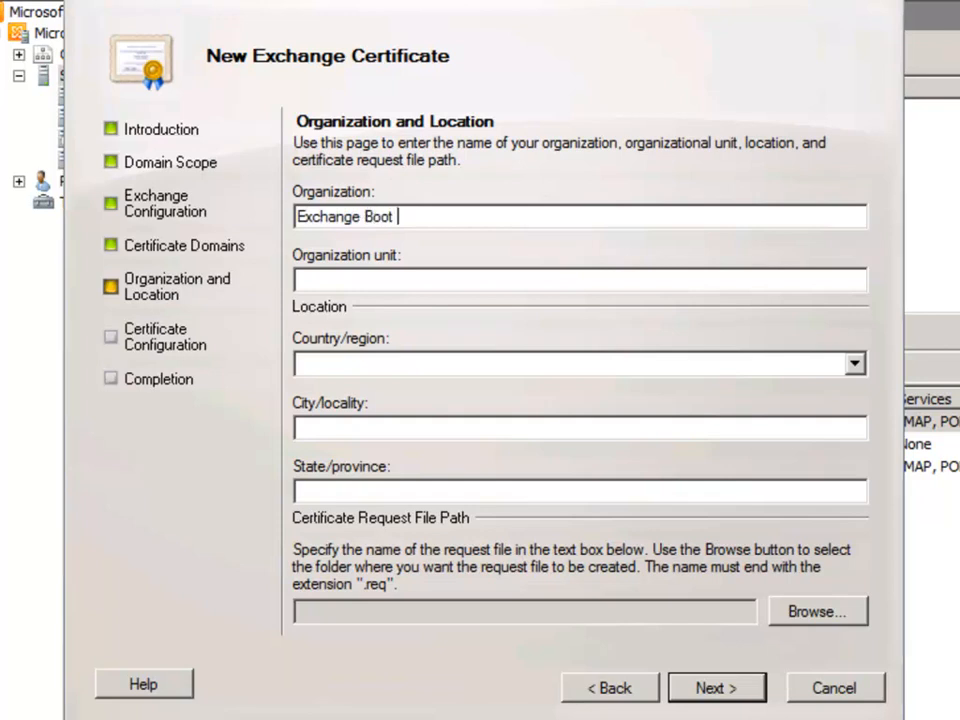
type("Camp")
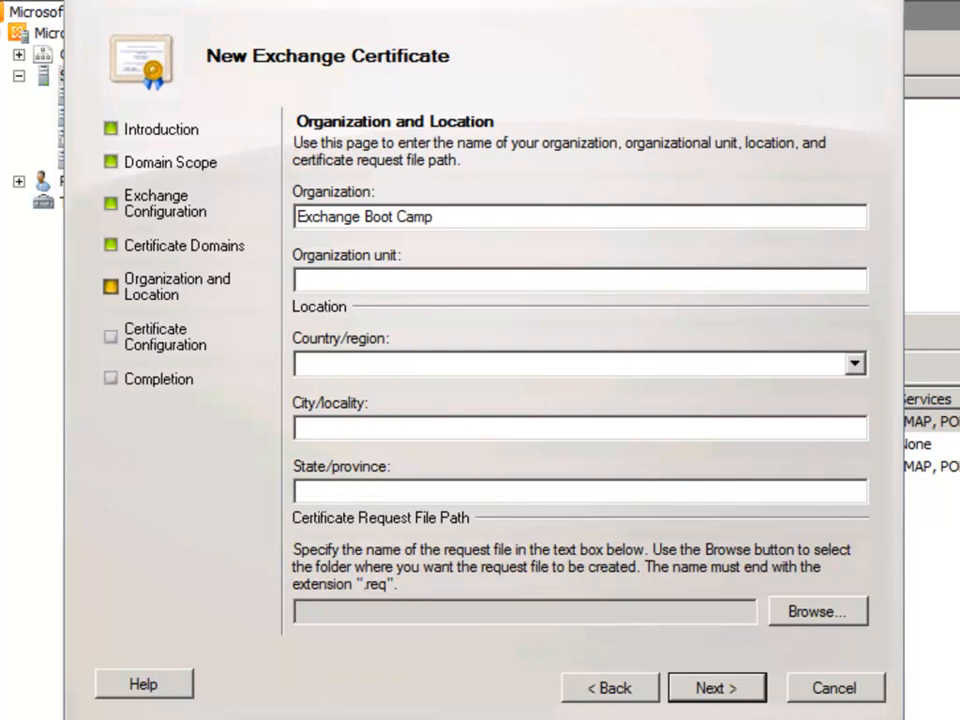
type("IT Depar")
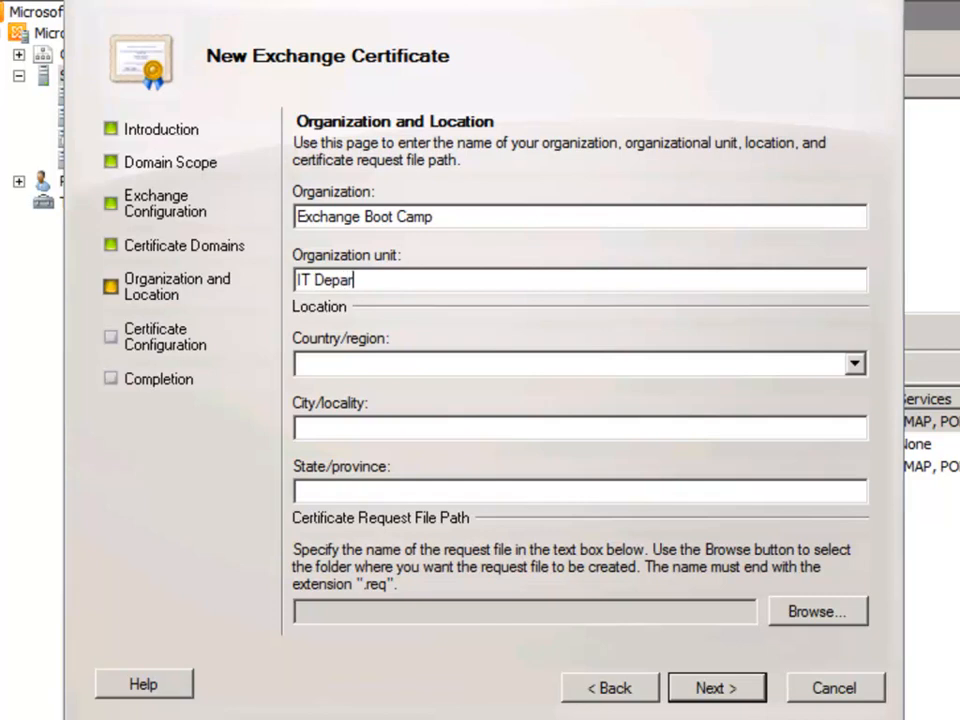
left_click(570, 363)
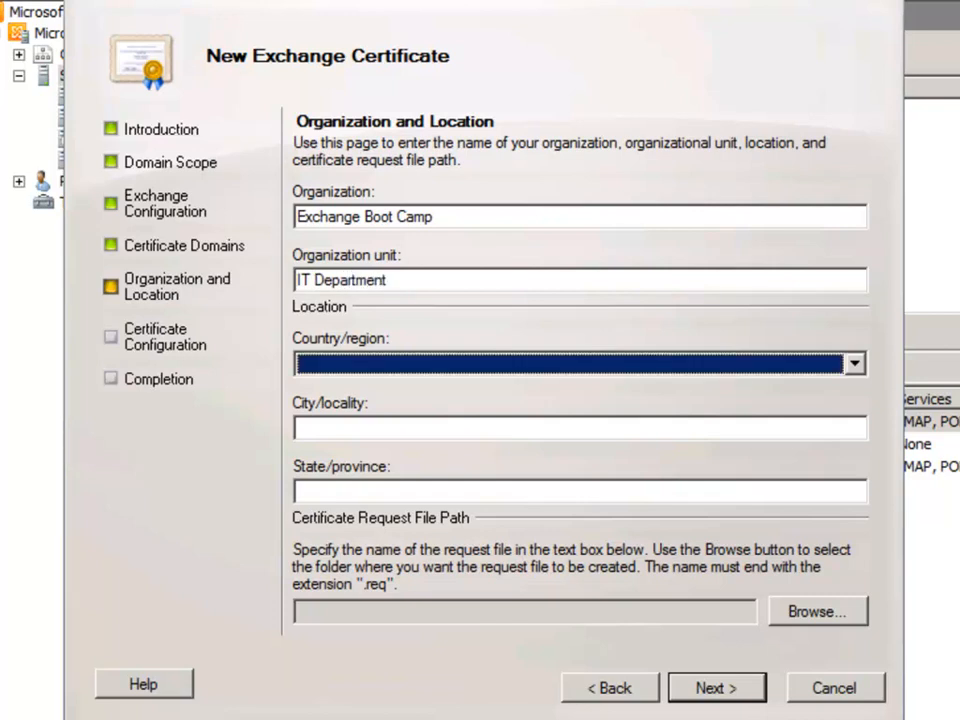
mouse_move(855, 390)
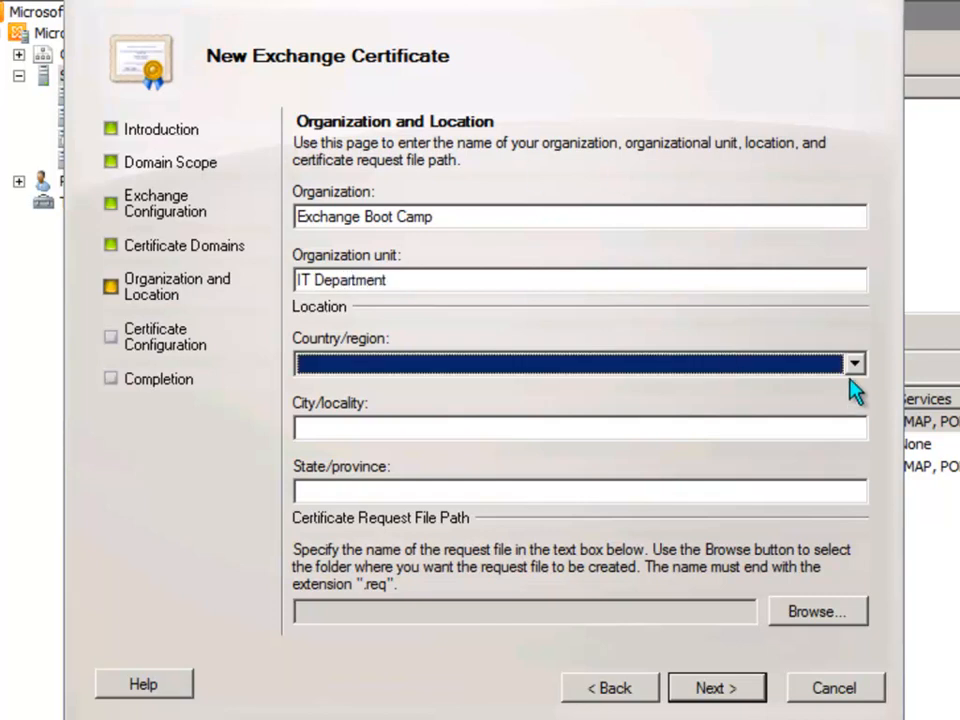
left_click(852, 363)
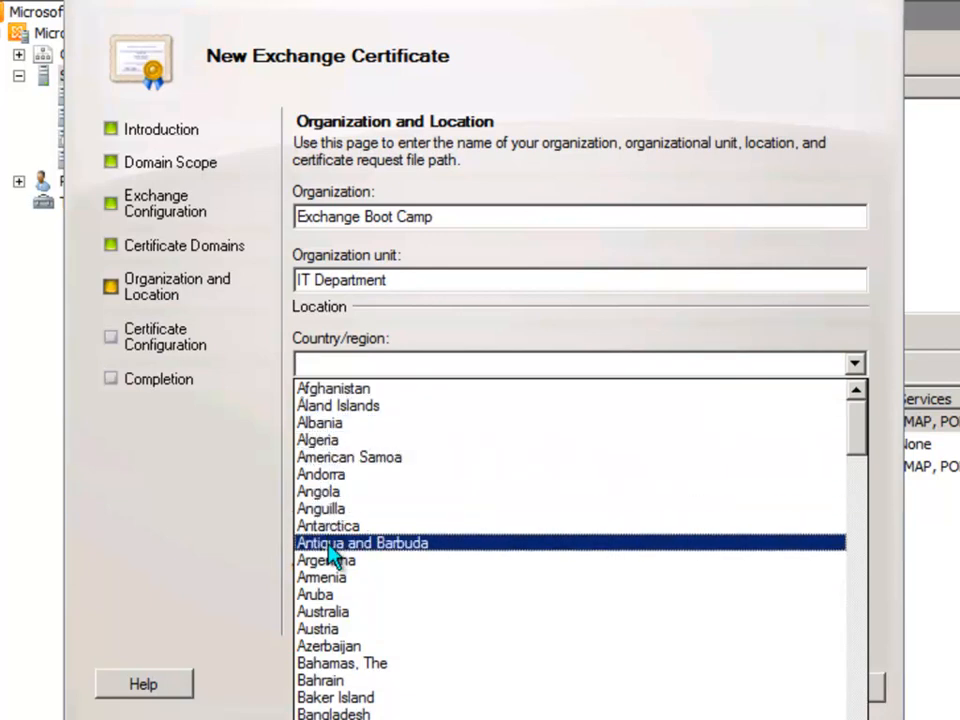
left_click(323, 611)
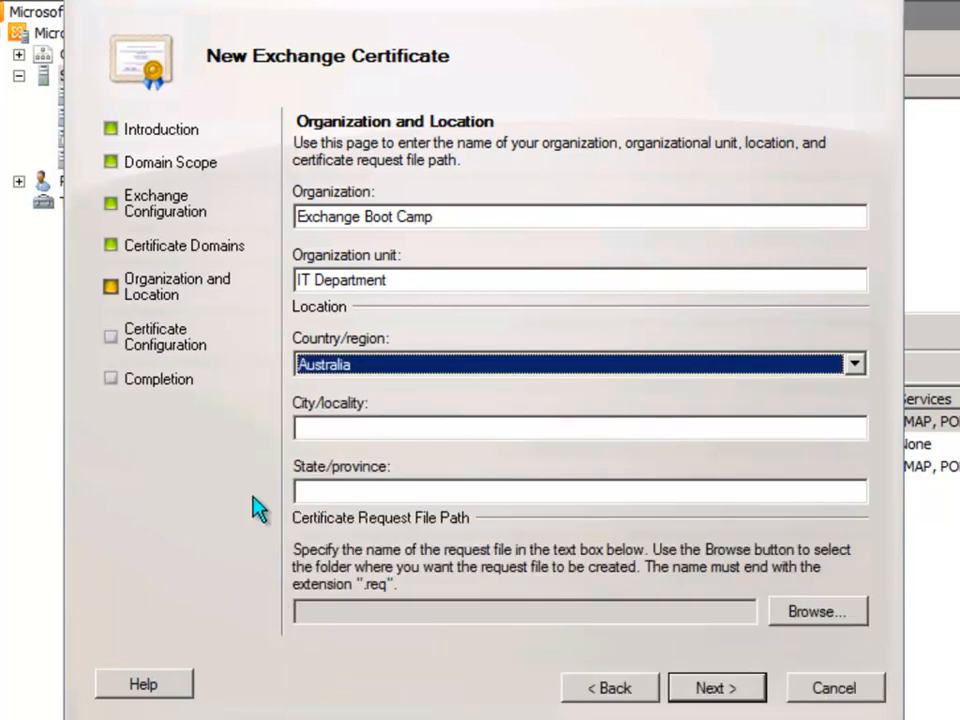
- Enter Brisbane as city and Queensland as state/province
left_click(578, 427)
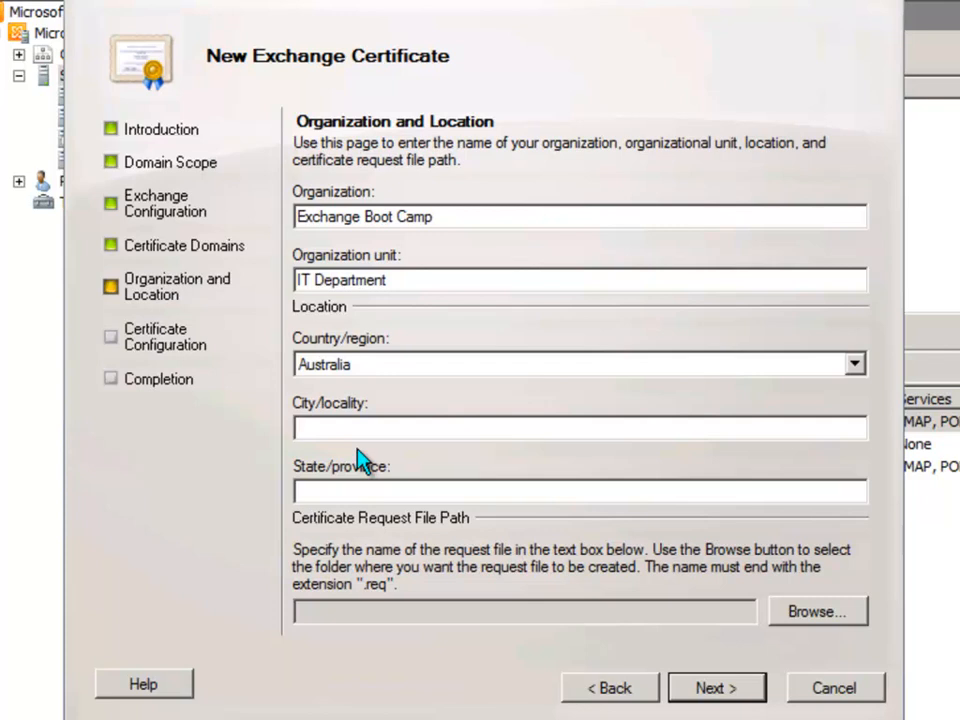
left_click(578, 427)
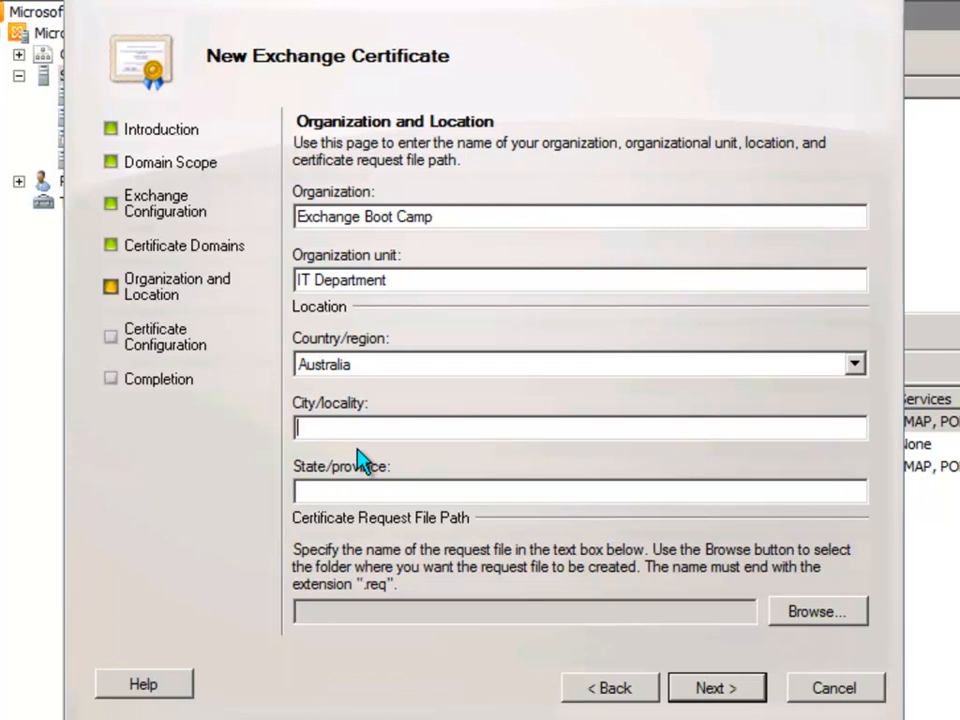
type("Brisbane")
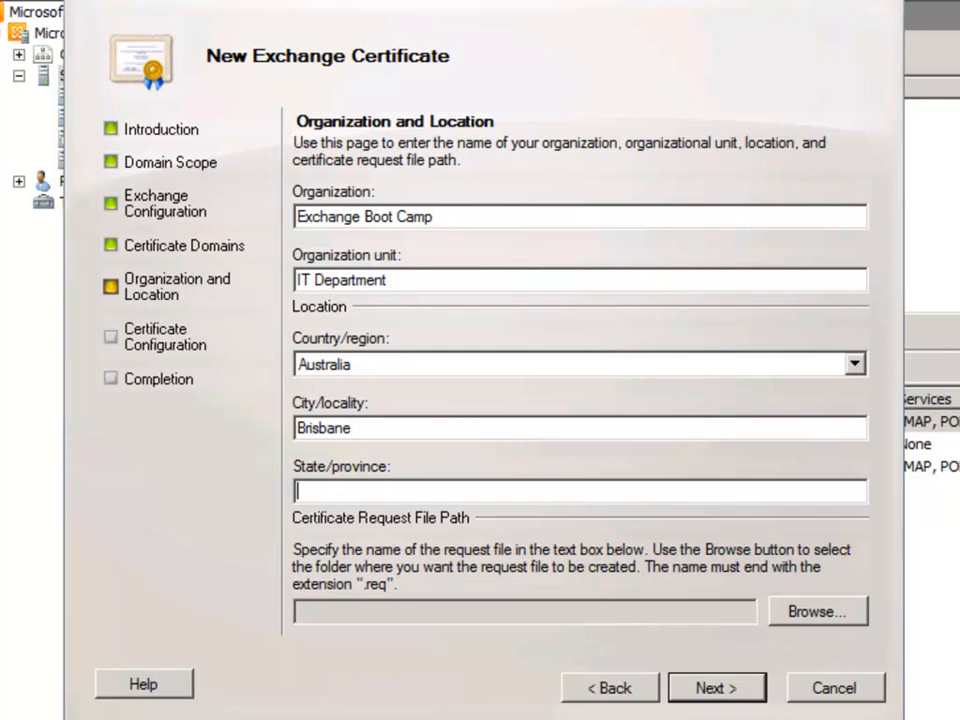
type("Queensland")
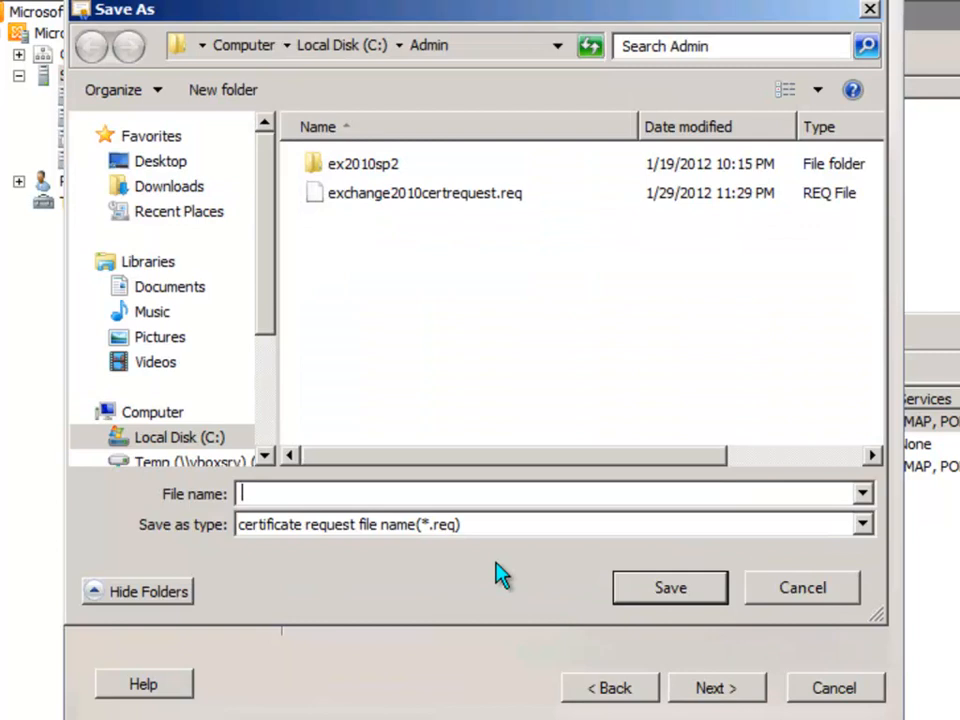
mouse_move(370, 88)
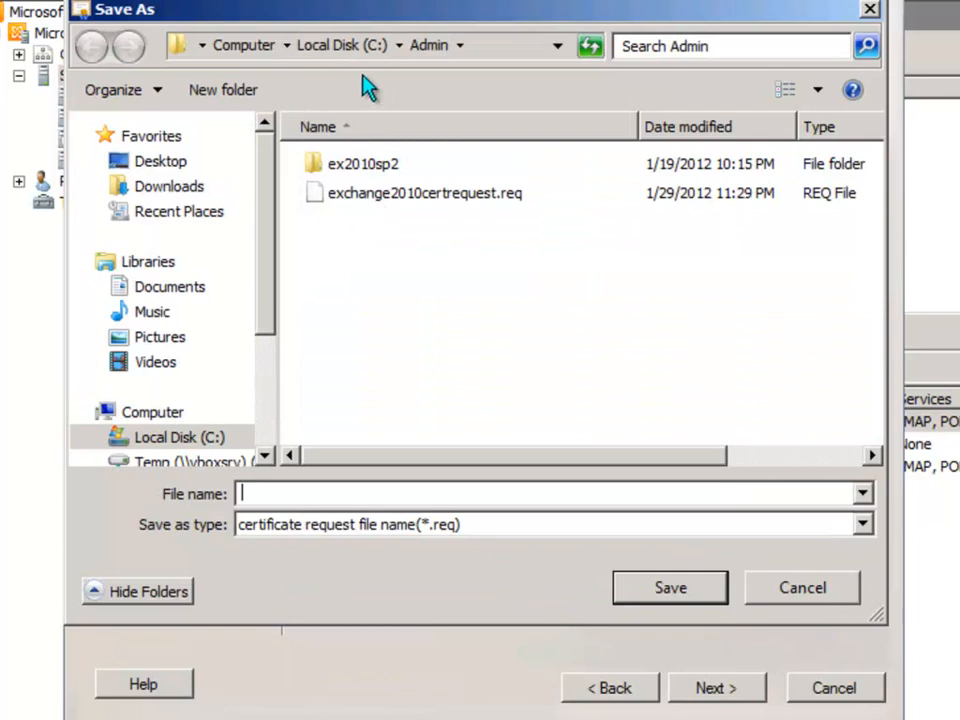
- Save the request as C:\Admin\exchange2010certrequest.req, deleting the existing file
left_click(424, 193)
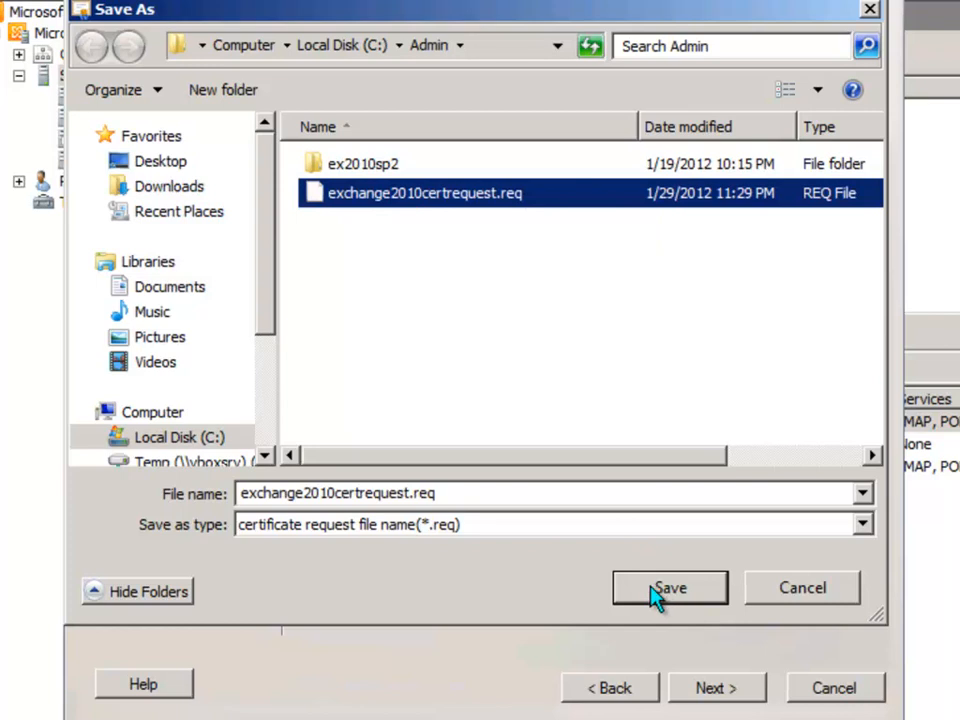
left_click(669, 588)
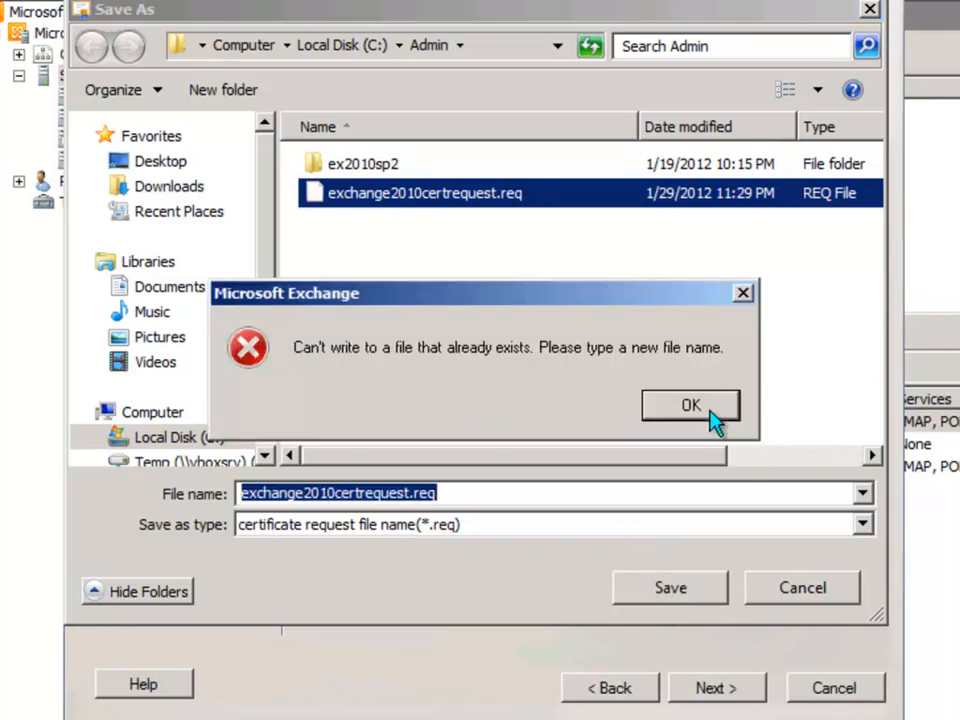
left_click(690, 405)
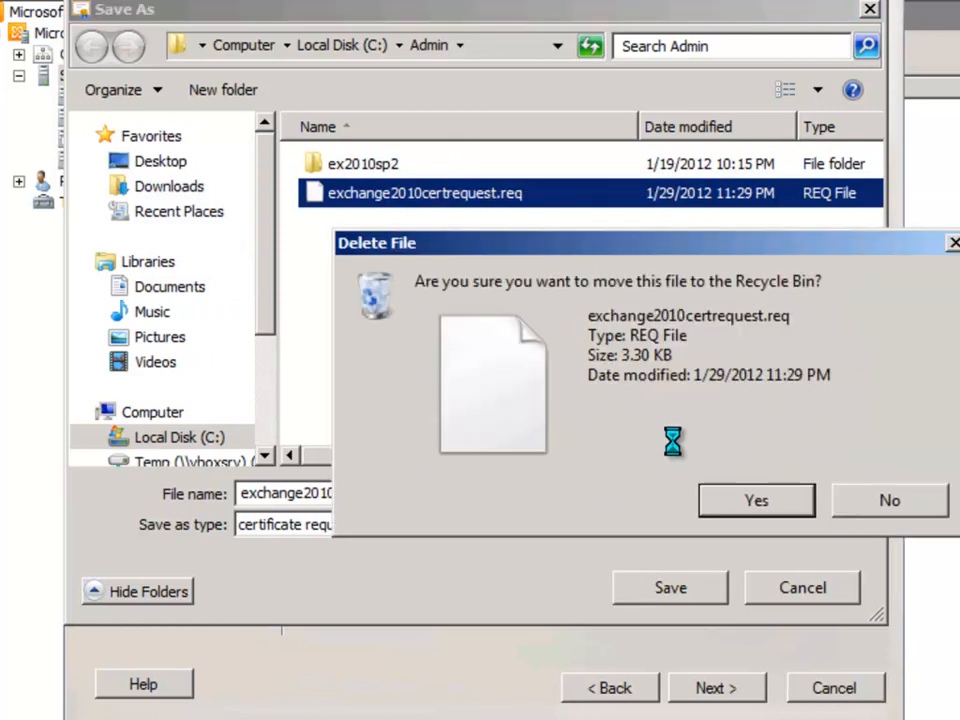
left_click(756, 500)
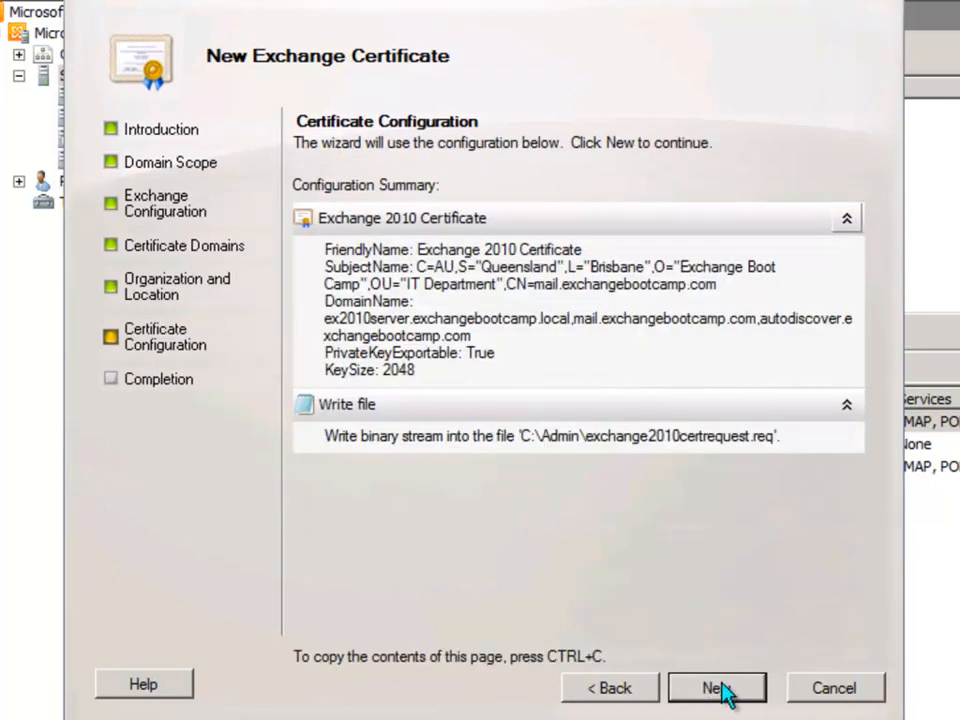
- Generate the certificate request, review the completion summary, and finish the wizard
left_click(716, 688)
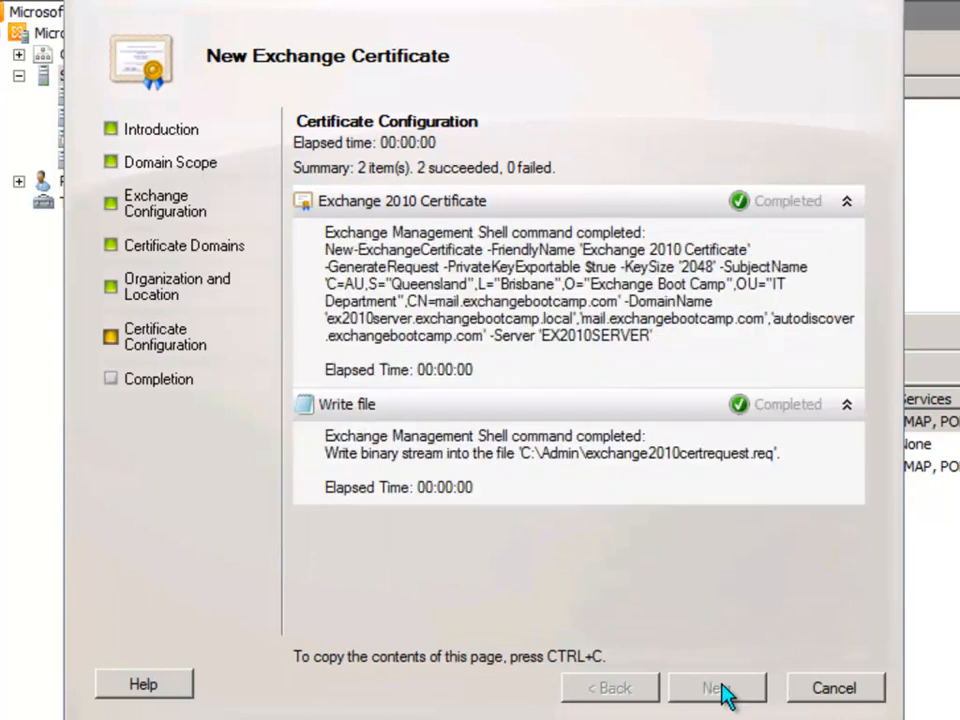
left_click(716, 688)
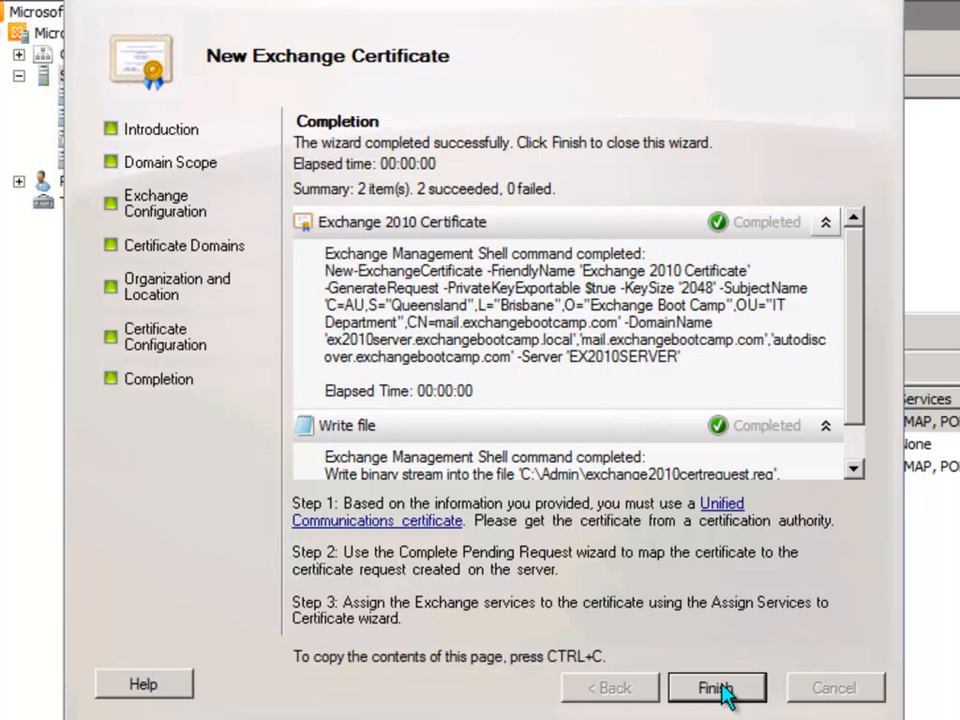
mouse_move(865, 452)
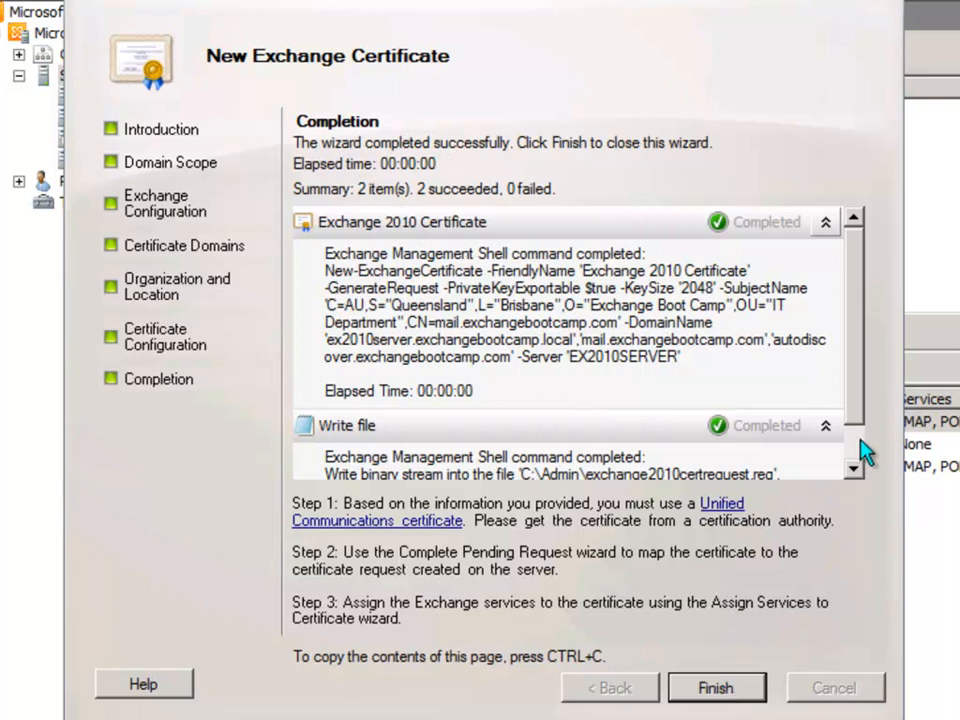
scroll("down", 3)
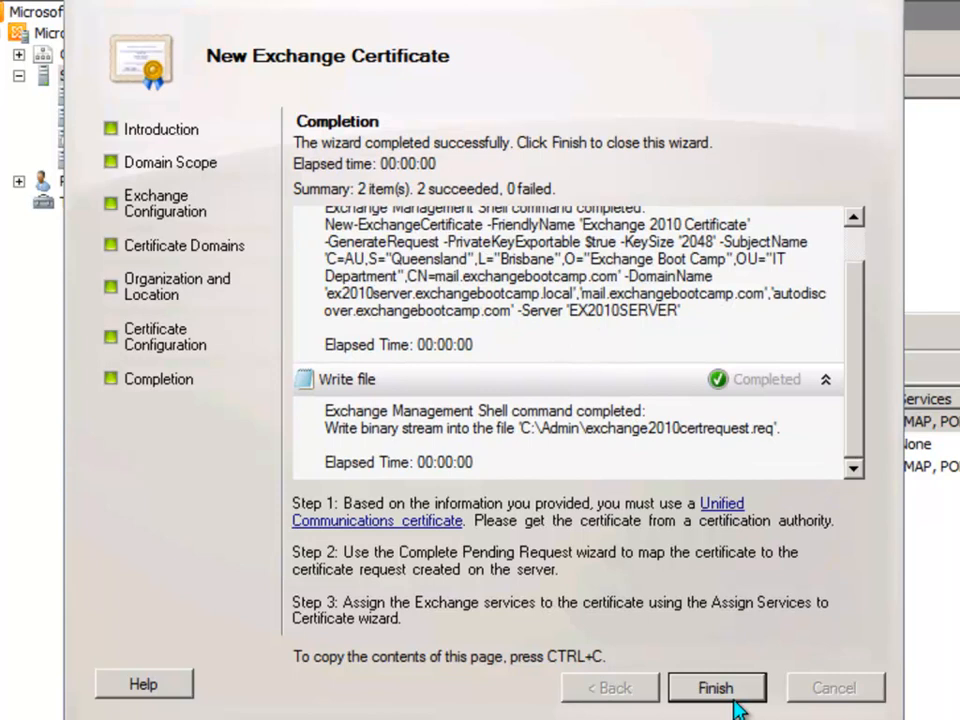
left_click(716, 687)
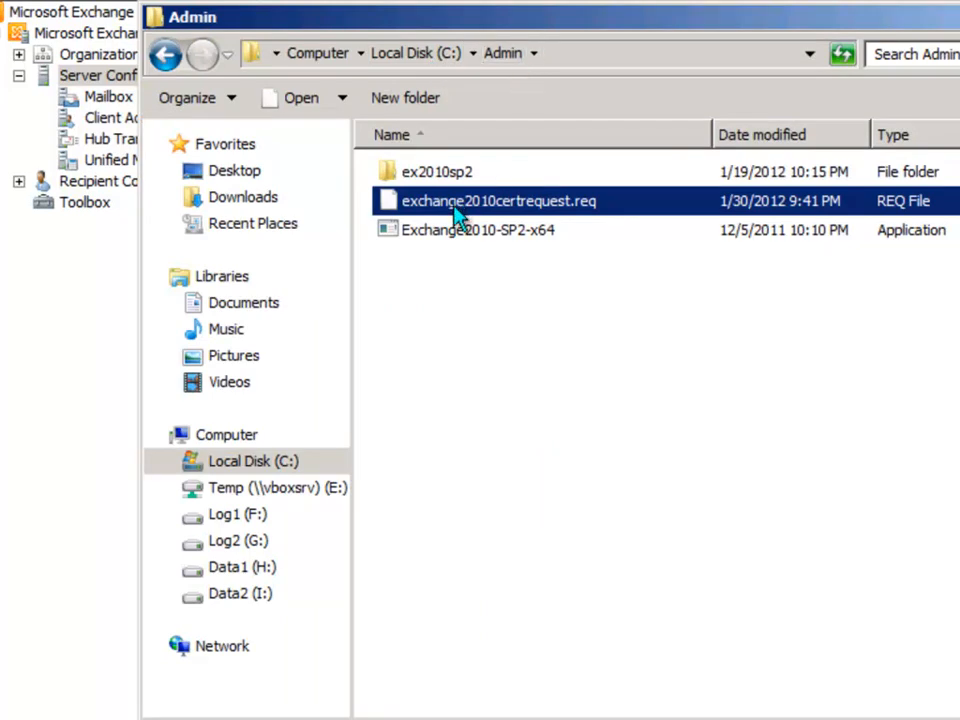
- Open exchange2010certrequest.req with Notepad
double_click(499, 201)
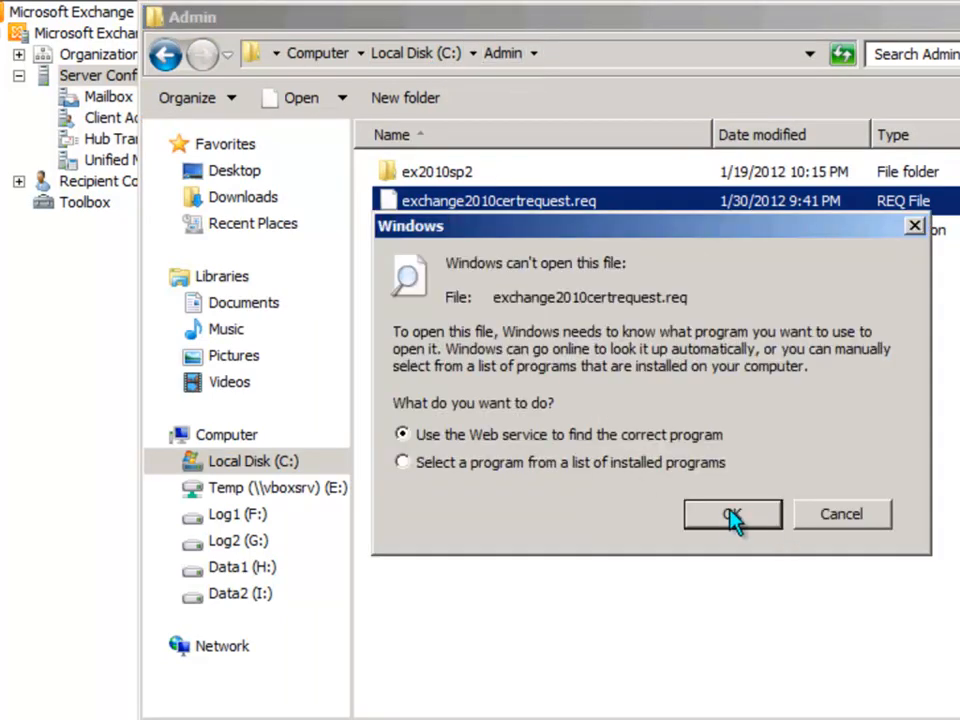
mouse_move(455, 468)
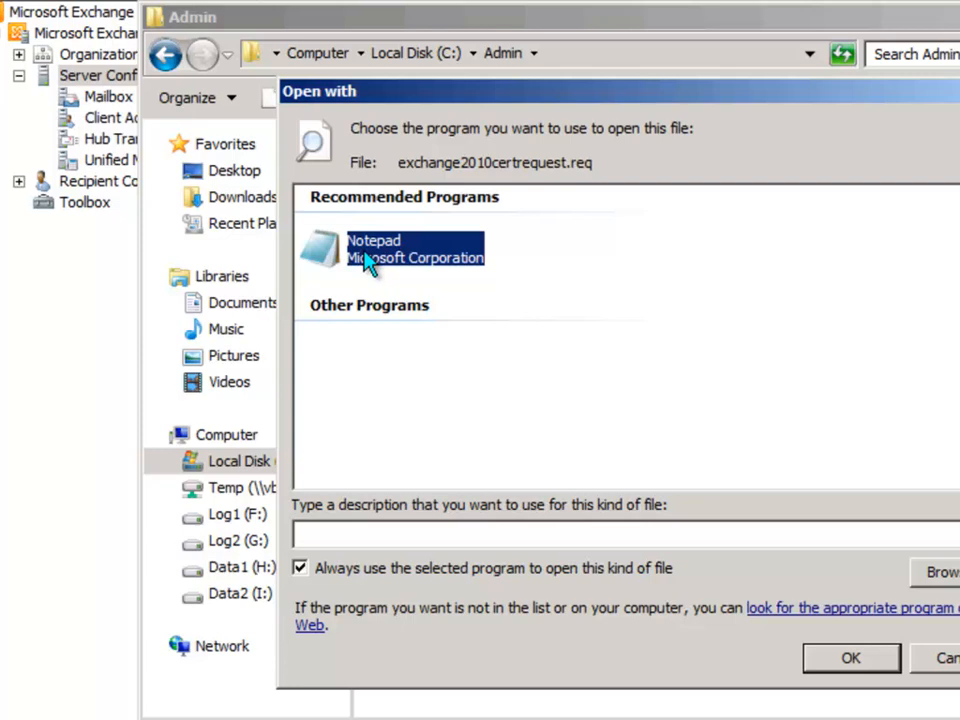
left_click(849, 657)
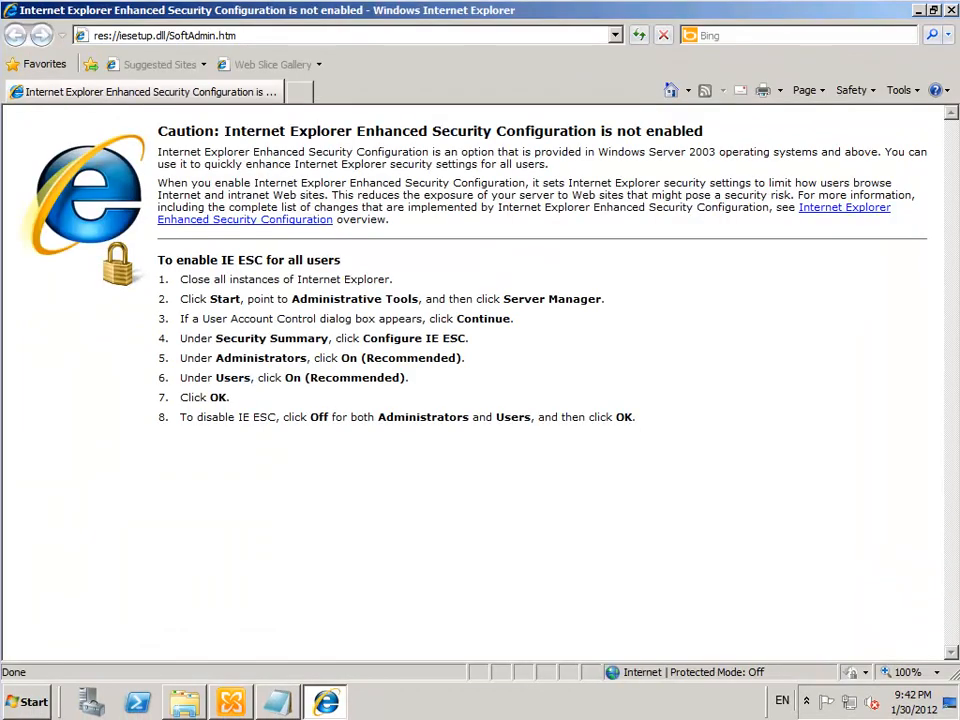
type("https://ex2010server.bo/certsrv")
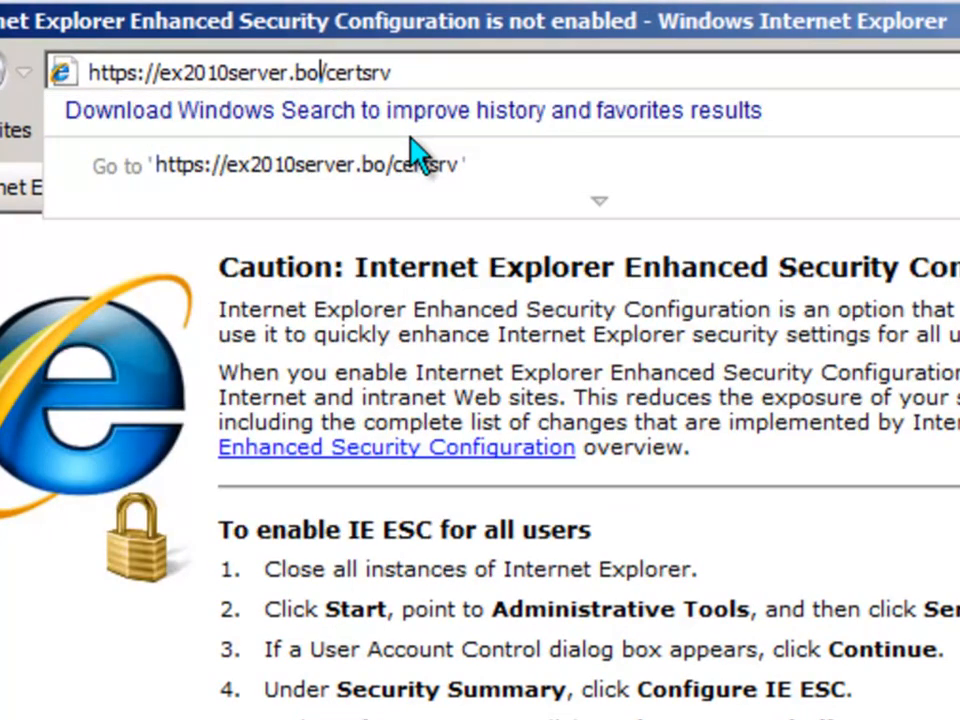
type("xchangeboo")
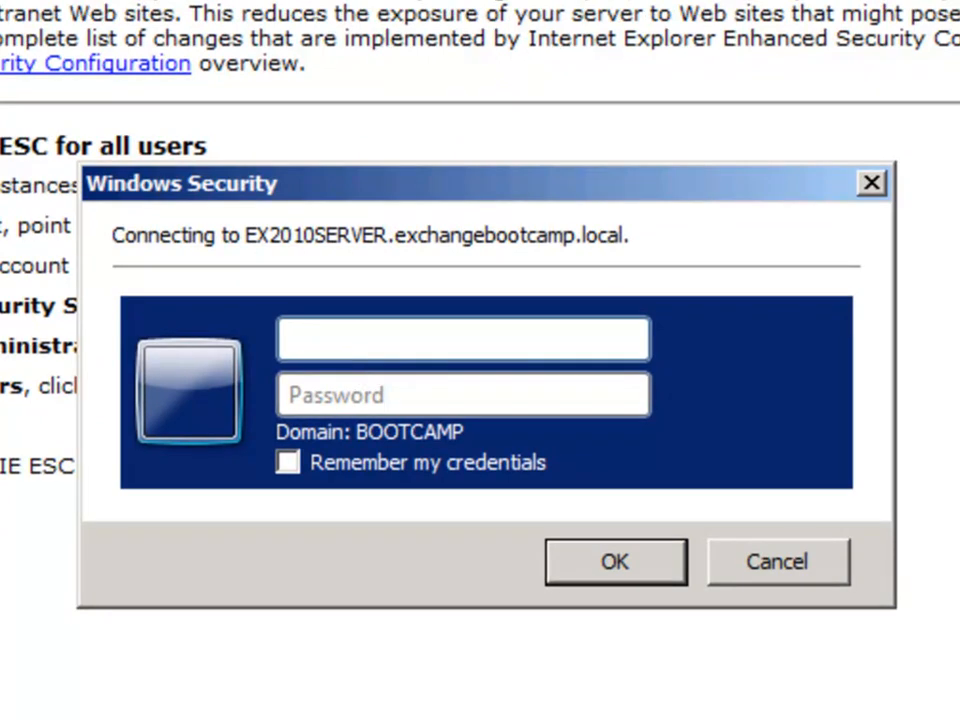
type("administrator")
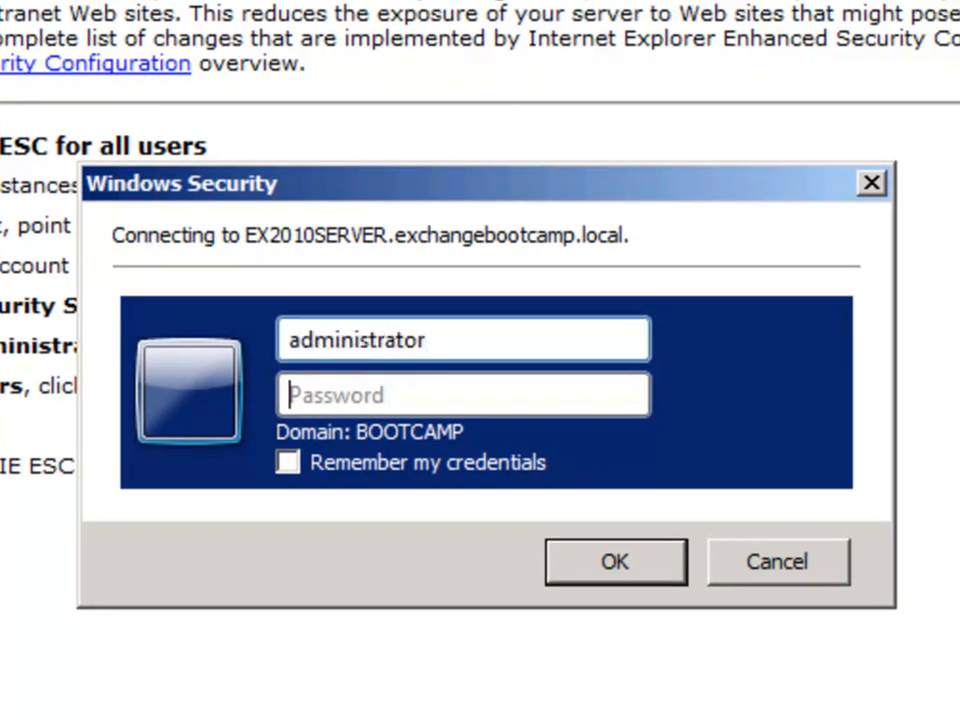
type("password")
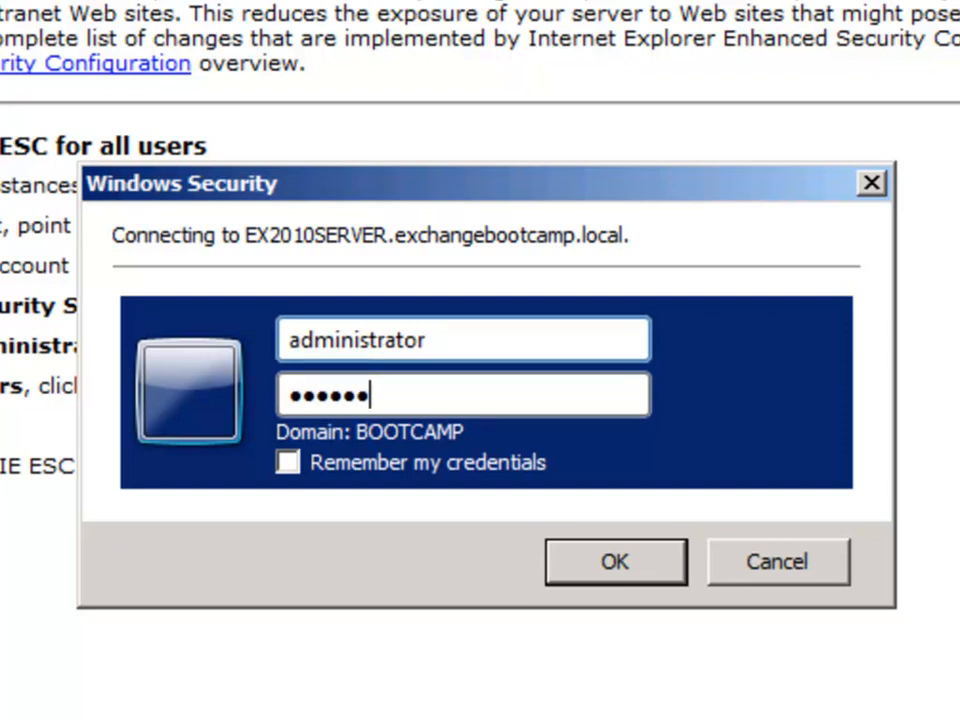
left_click(615, 561)
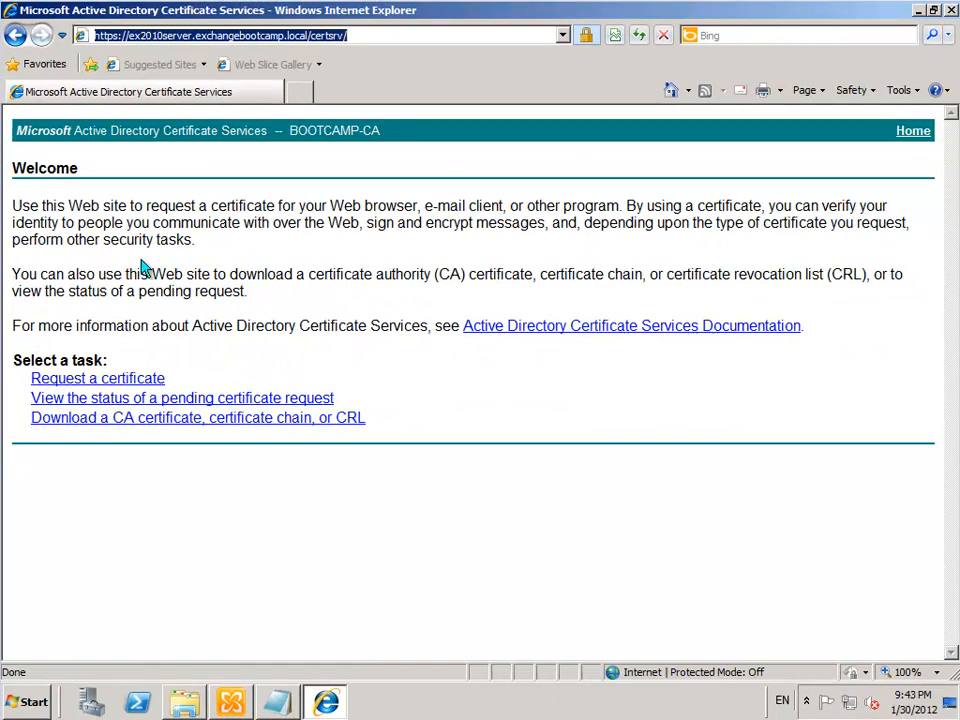
- Launch IIS Manager and open Authentication for Default Web Site > CertSrv
left_click(25, 700)
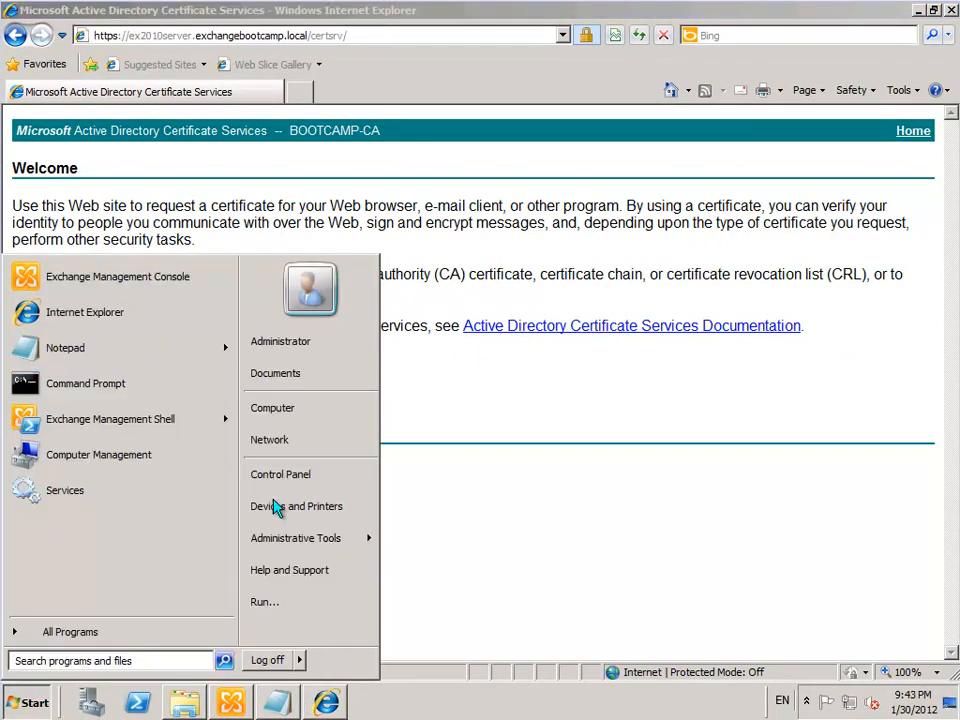
left_click(295, 538)
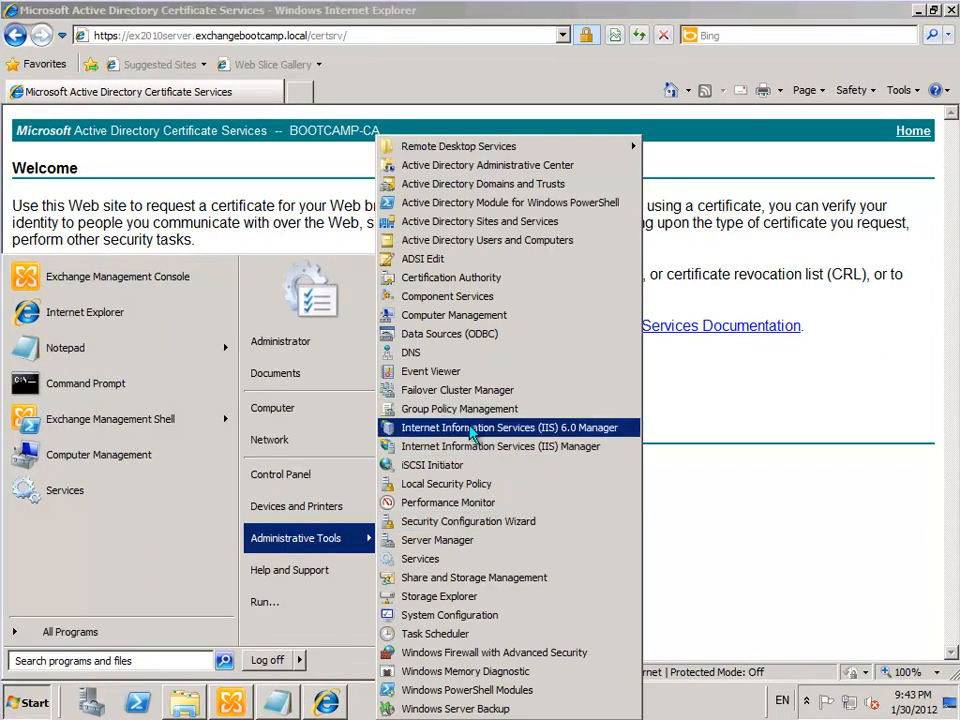
mouse_move(500, 446)
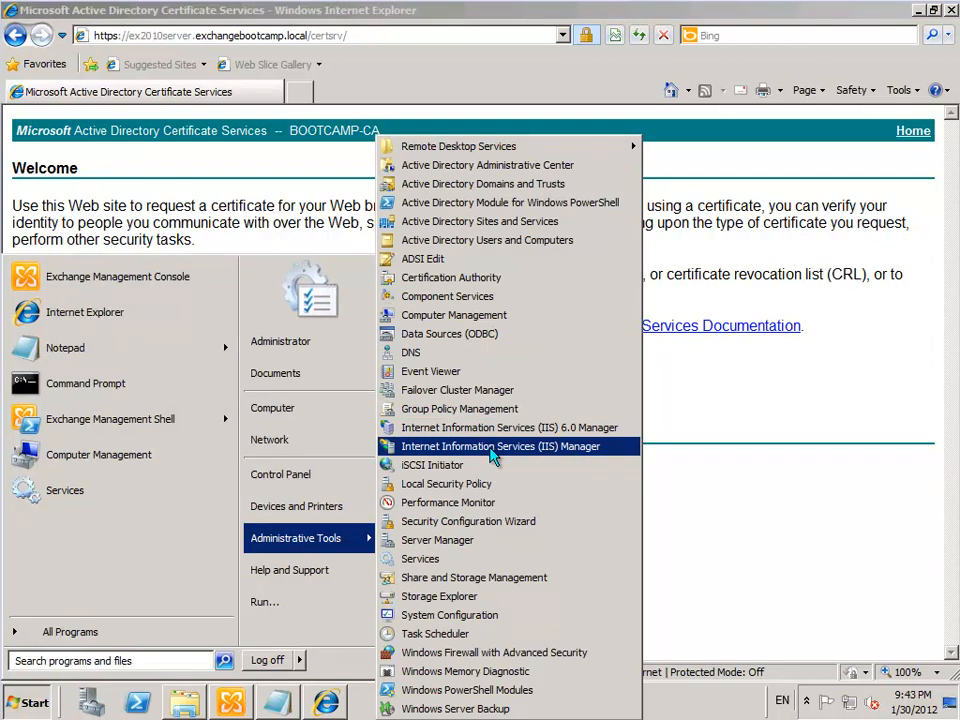
left_click(500, 446)
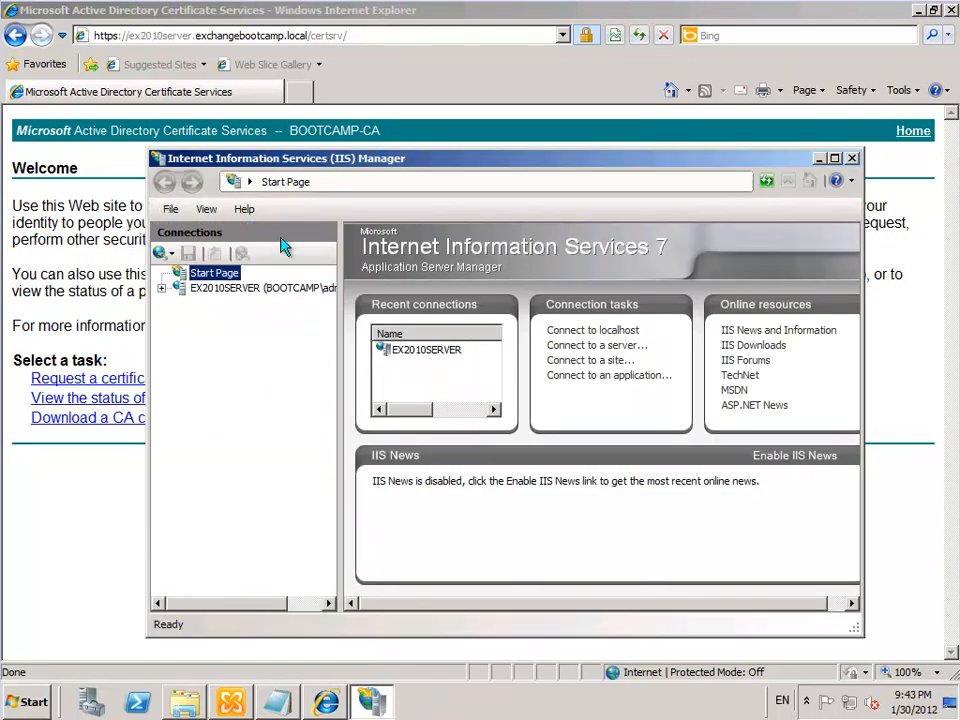
left_click(258, 288)
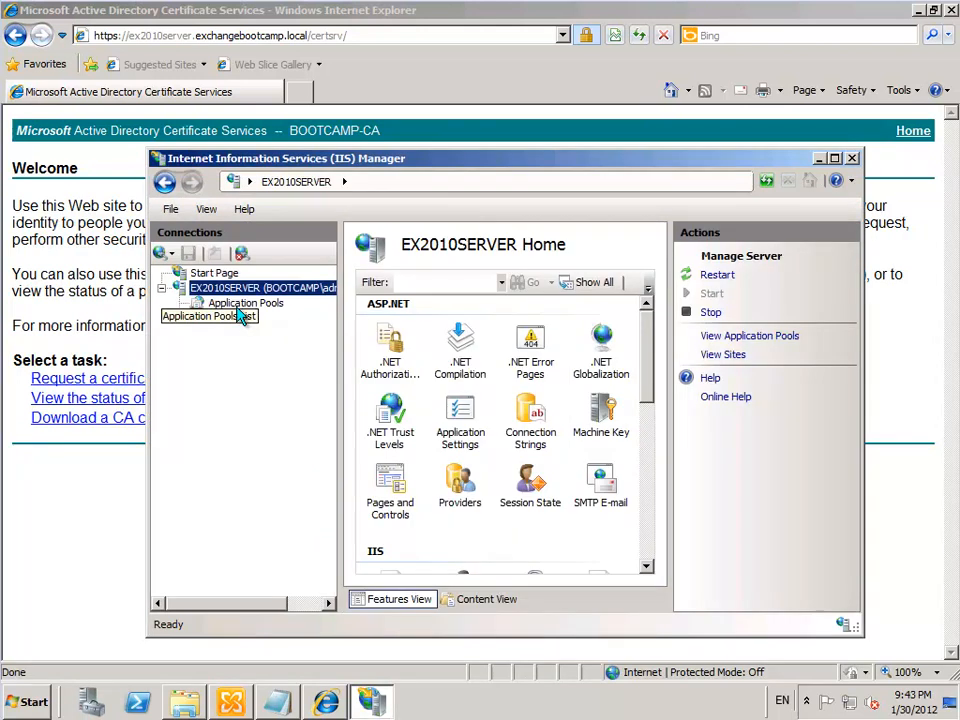
left_click(185, 317)
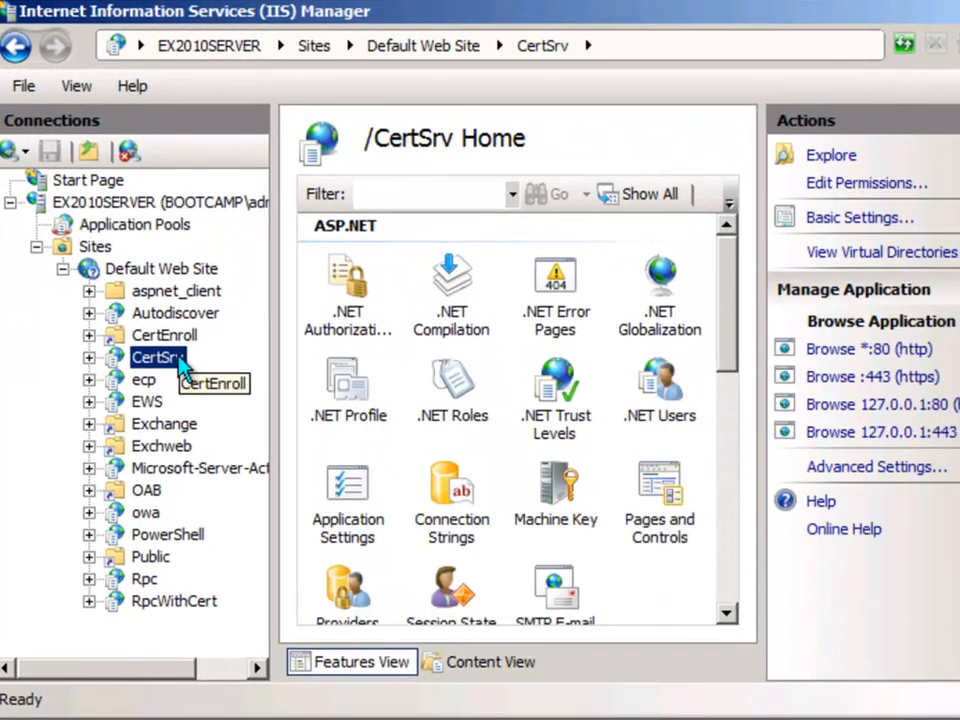
mouse_move(740, 510)
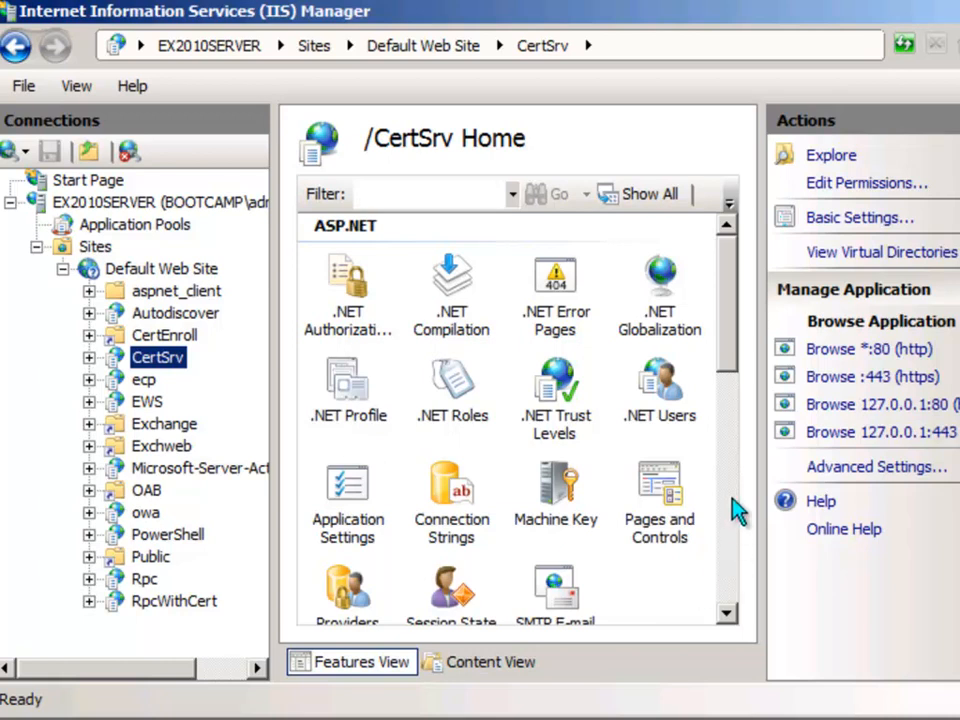
scroll("down", 3)
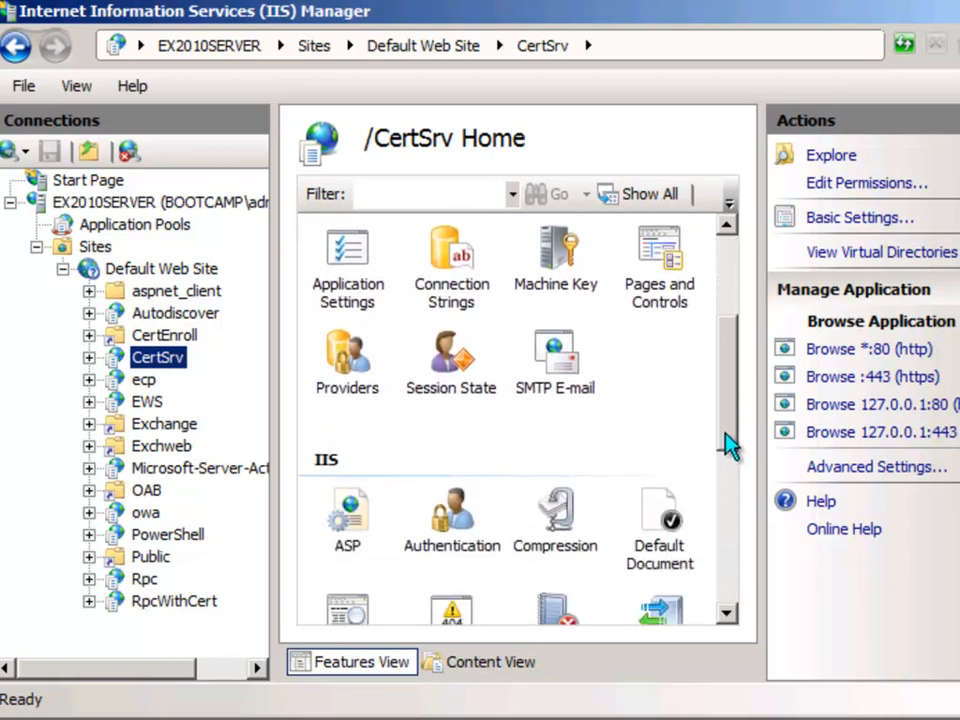
double_click(451, 510)
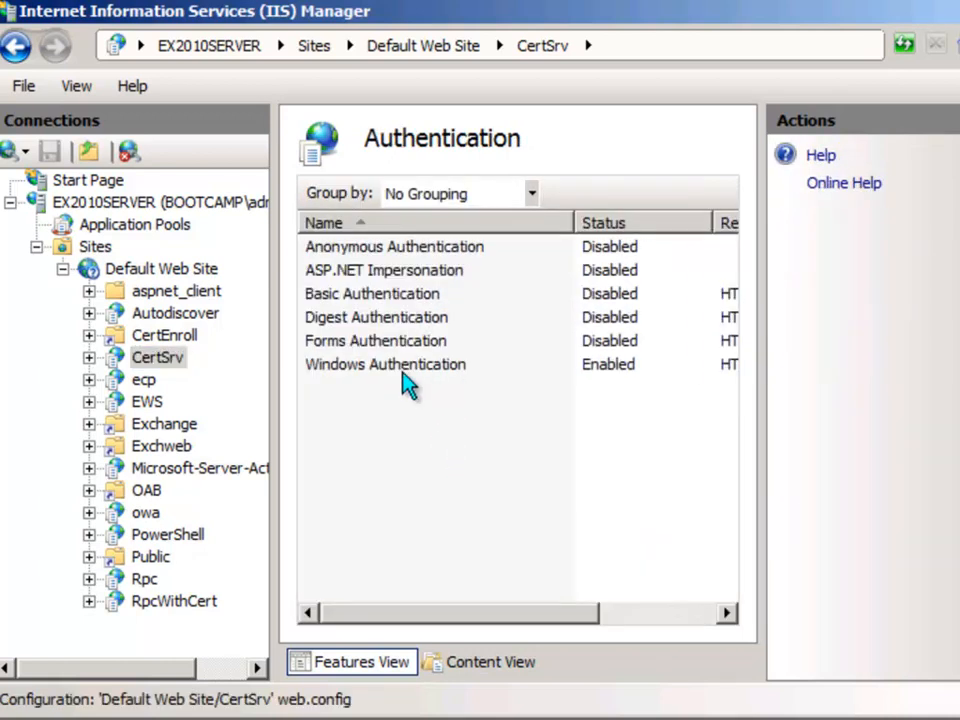
- Move NTLM above Negotiate in the Windows Authentication providers and confirm
left_click(385, 364)
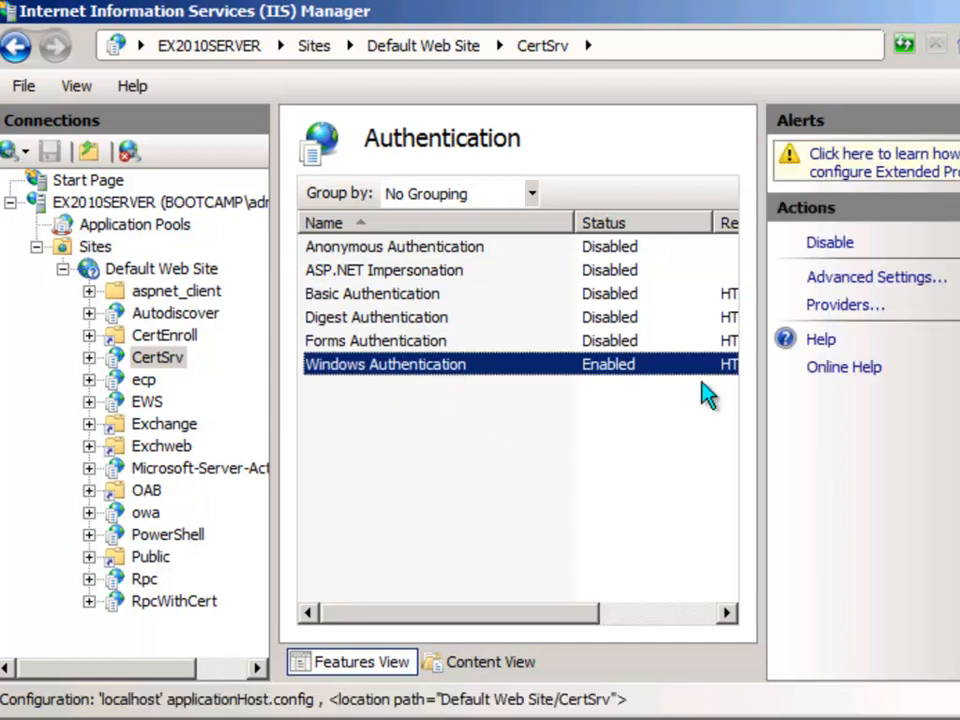
mouse_move(845, 305)
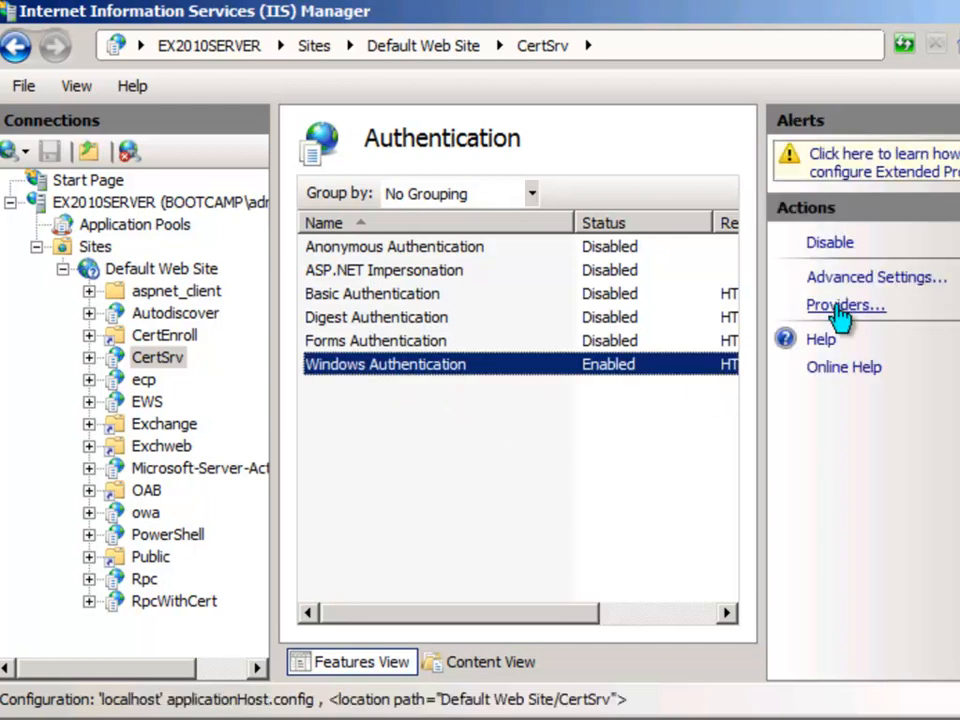
left_click(845, 305)
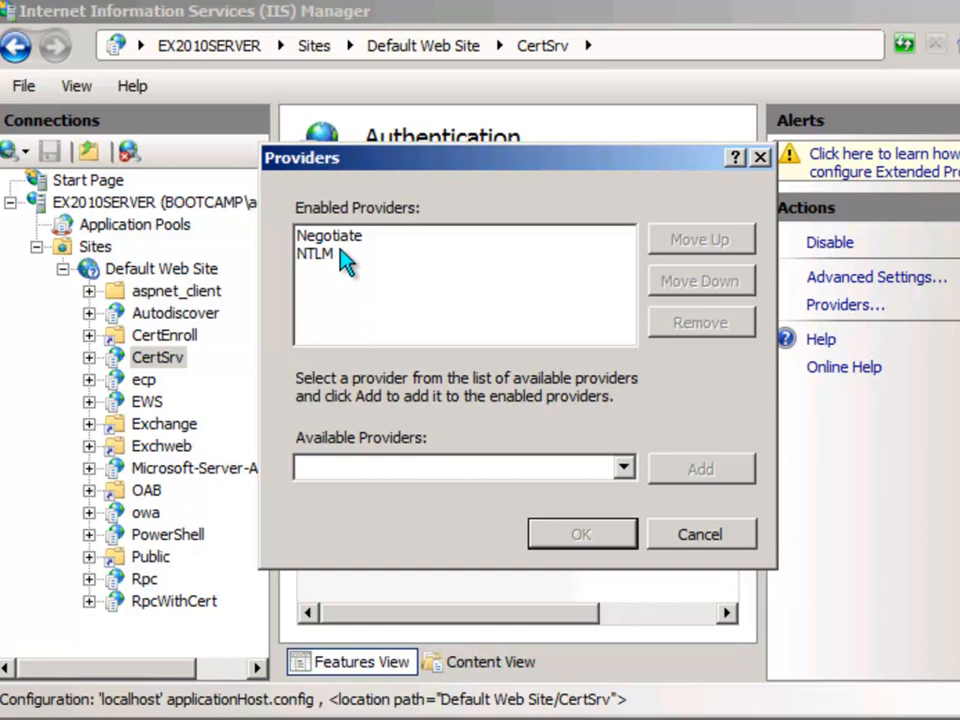
left_click(315, 253)
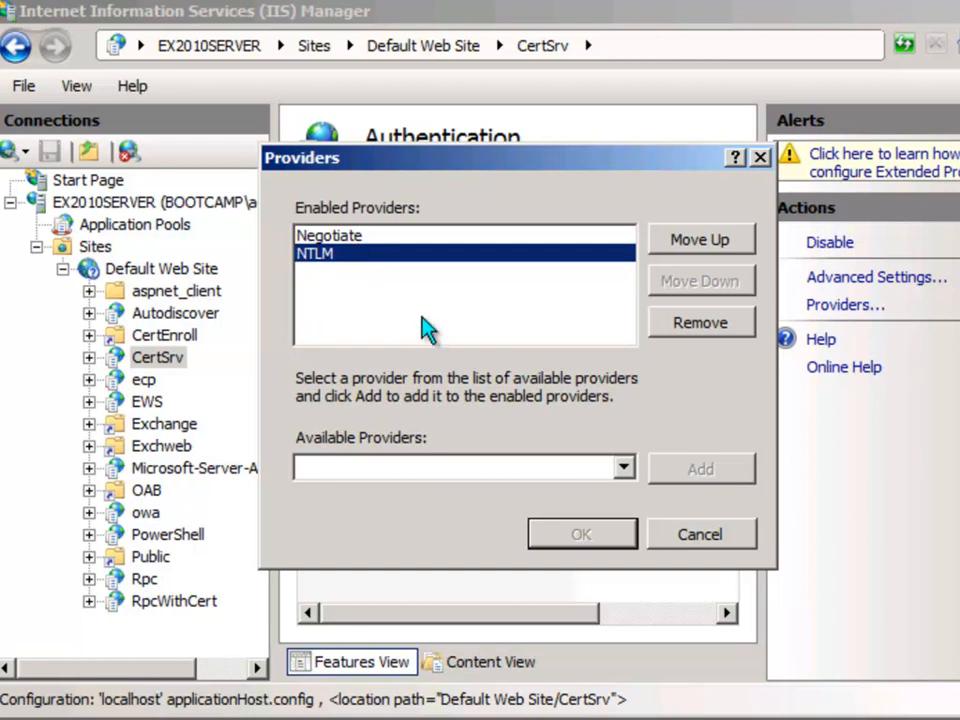
mouse_move(425, 330)
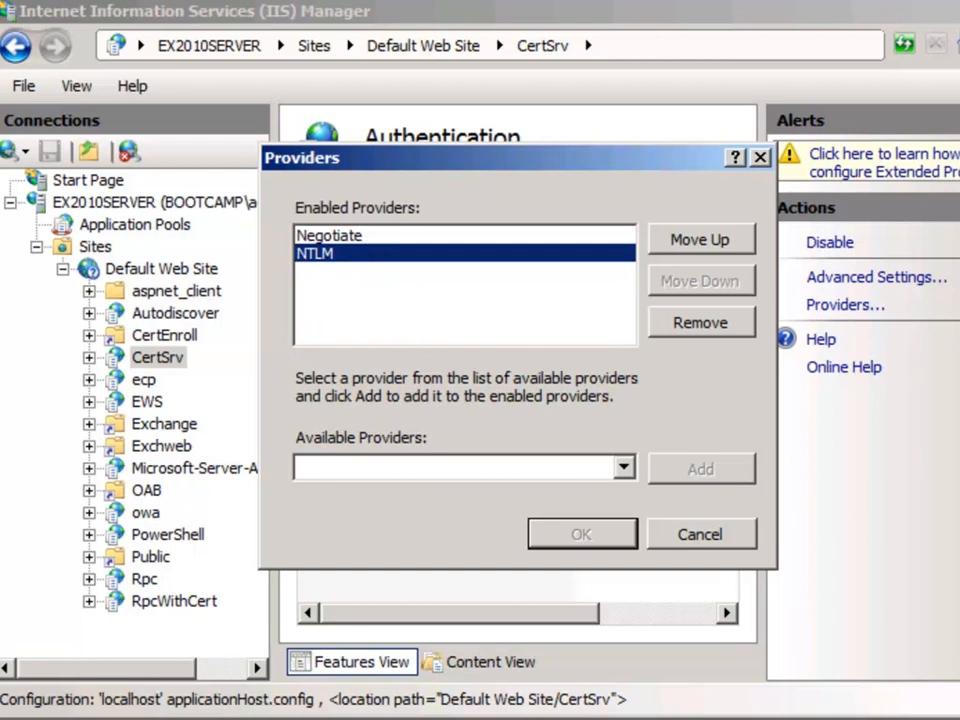
mouse_move(595, 240)
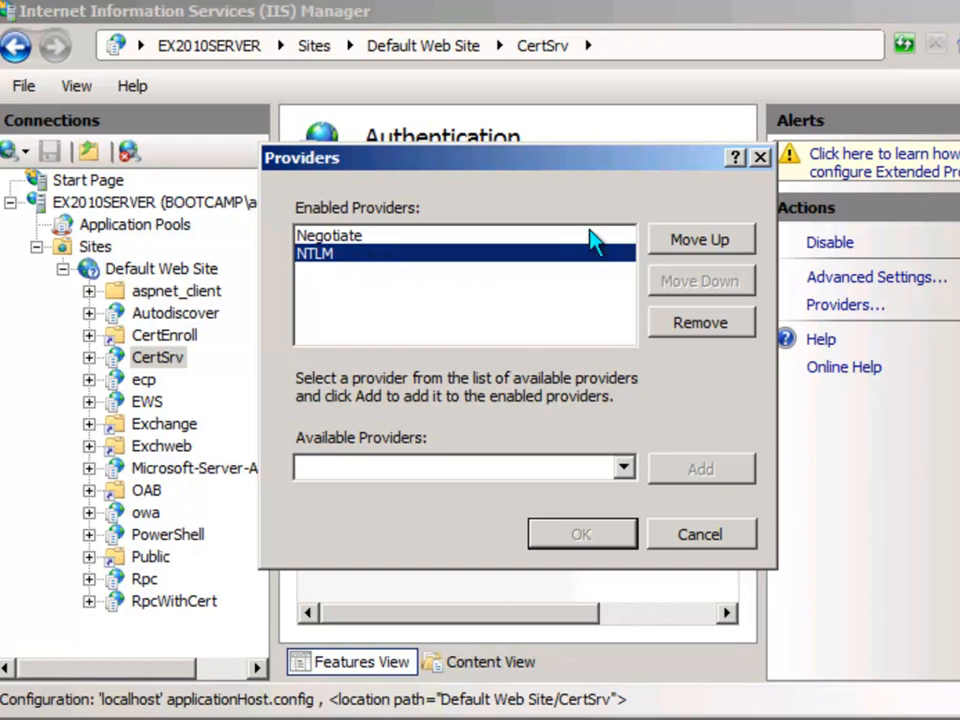
left_click(701, 239)
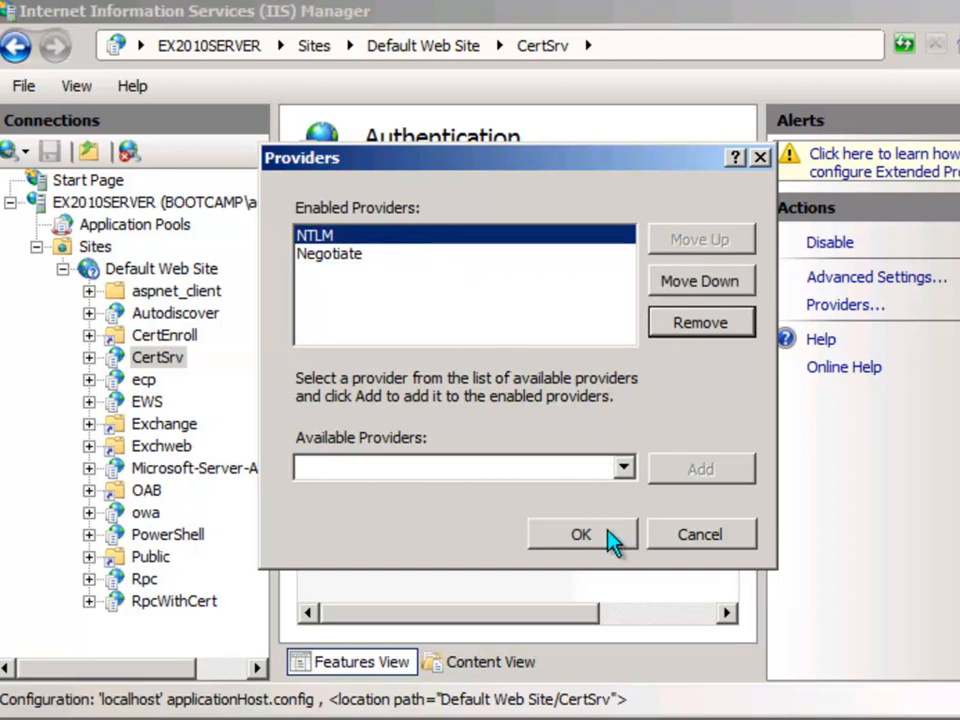
left_click(581, 534)
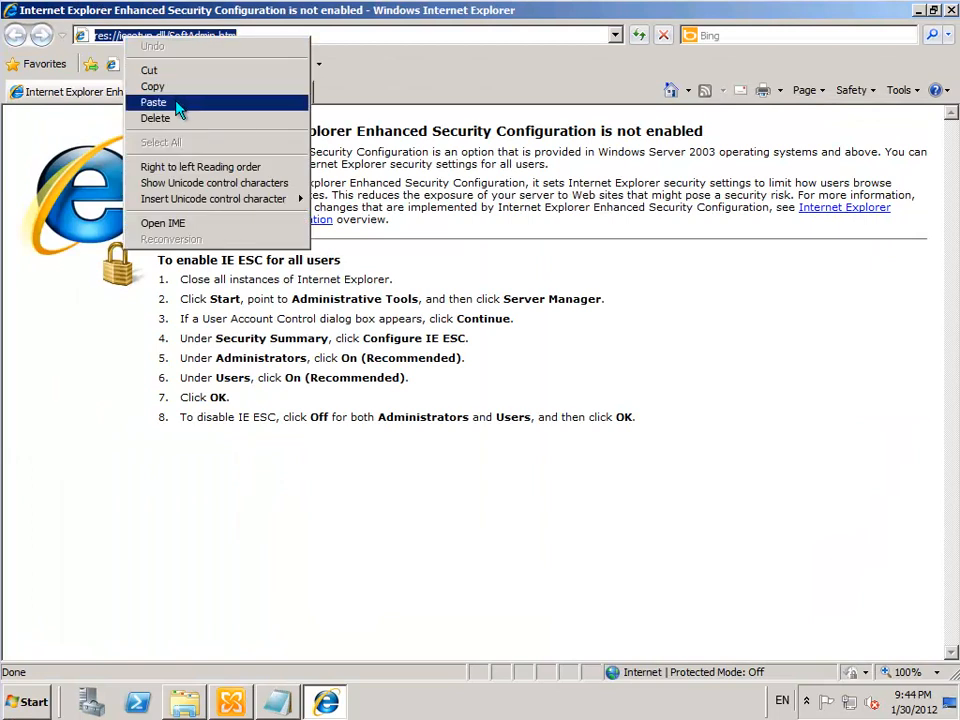
- Paste the certsrv address and sign in again as administrator
left_click(153, 102)
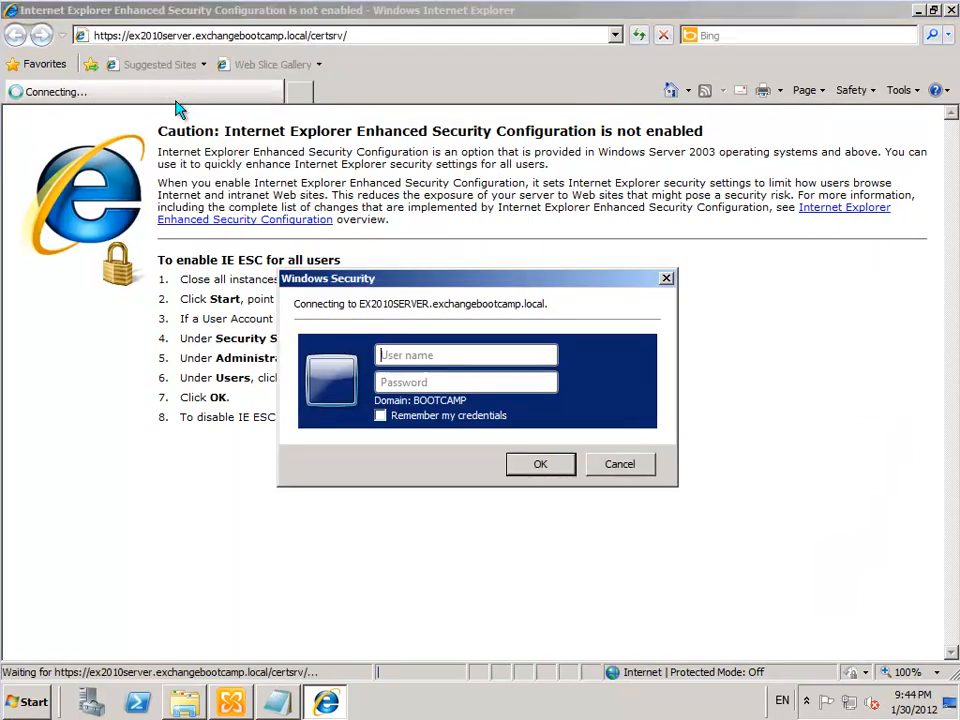
type("administrator")
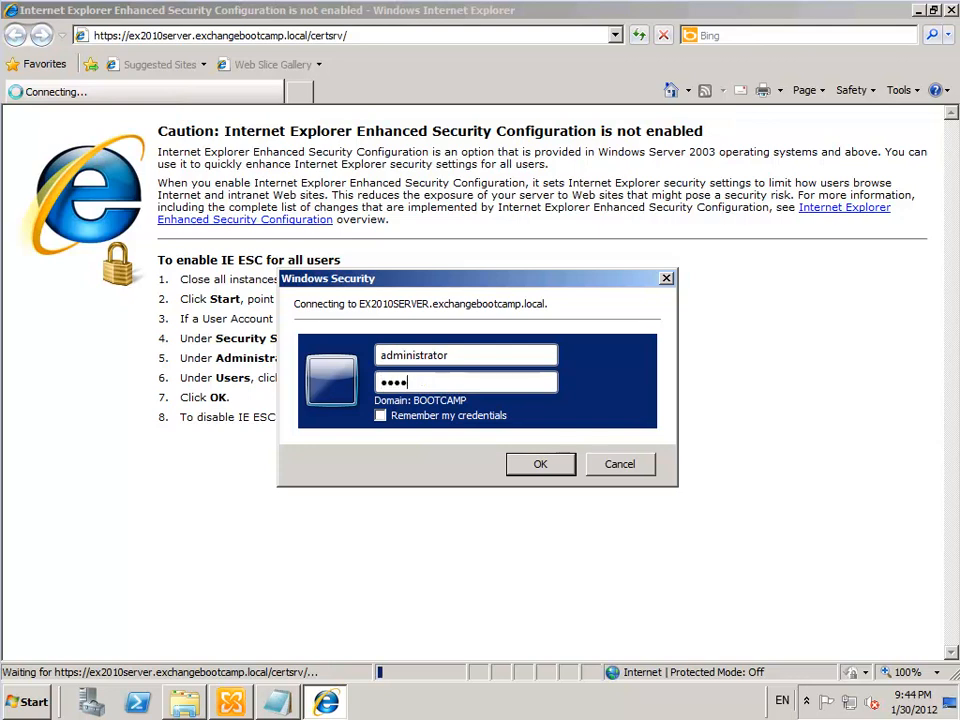
left_click(540, 463)
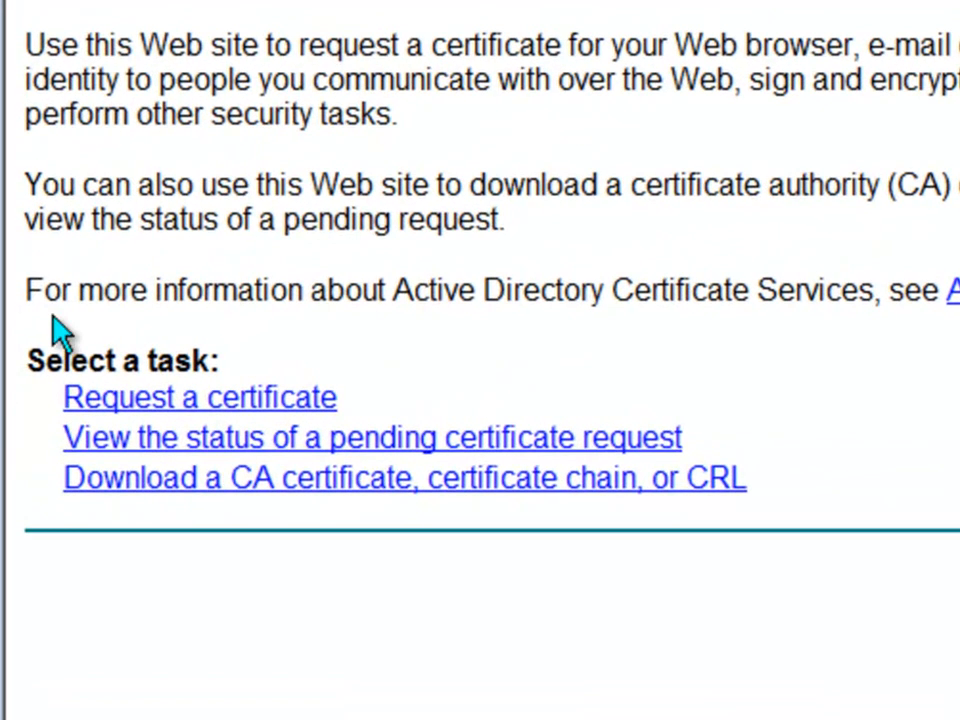
mouse_move(235, 405)
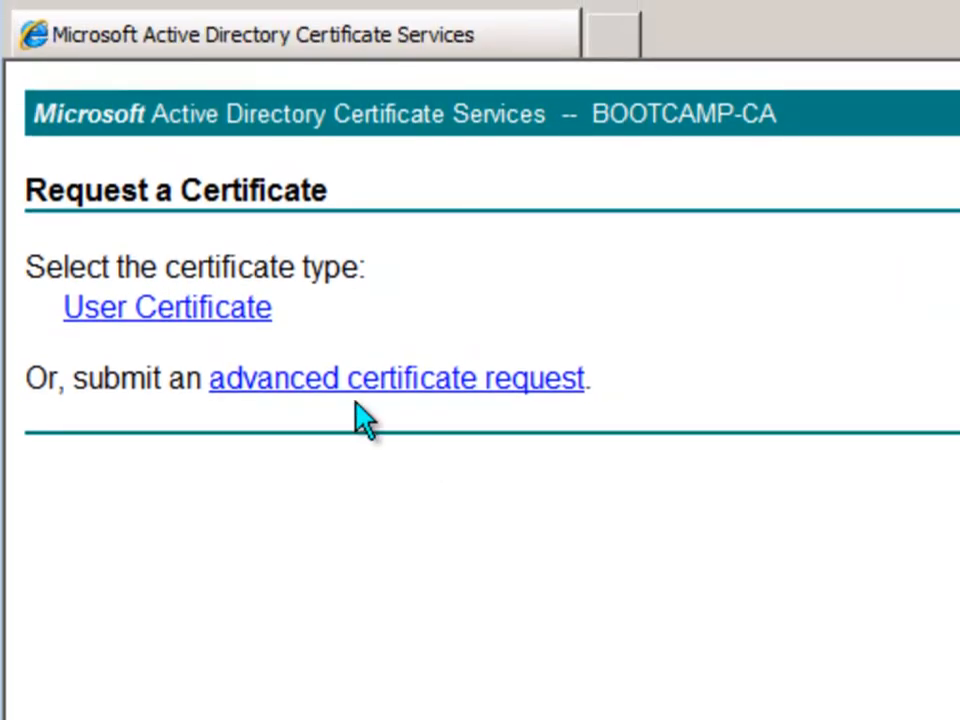
mouse_move(385, 390)
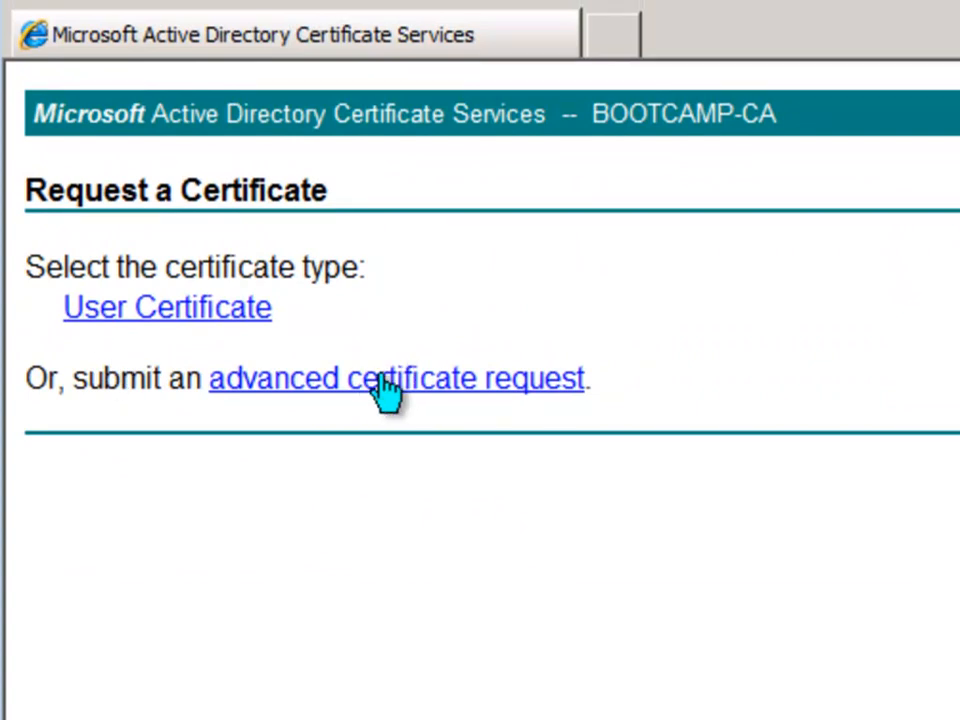
mouse_move(400, 395)
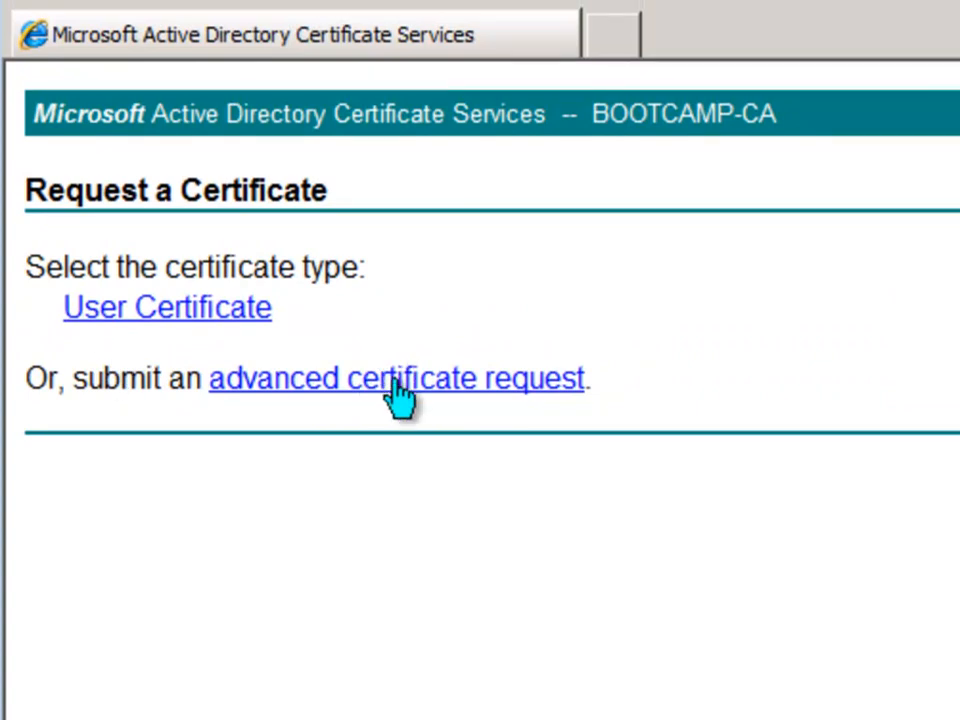
- Open the advanced certificate request page in Certificate Services
left_click(396, 378)
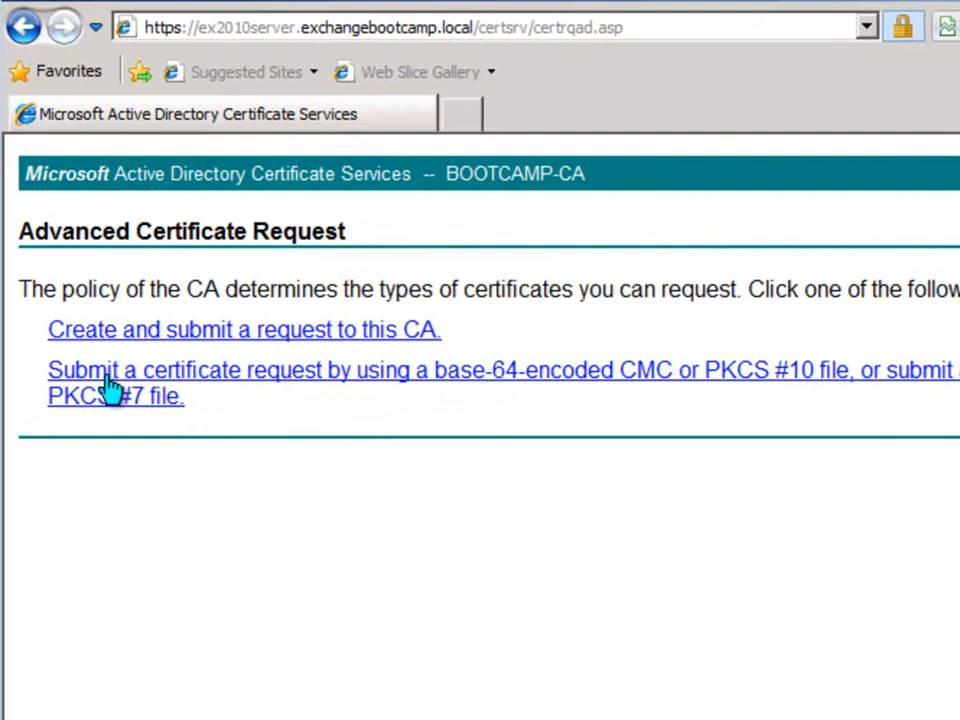
mouse_move(432, 388)
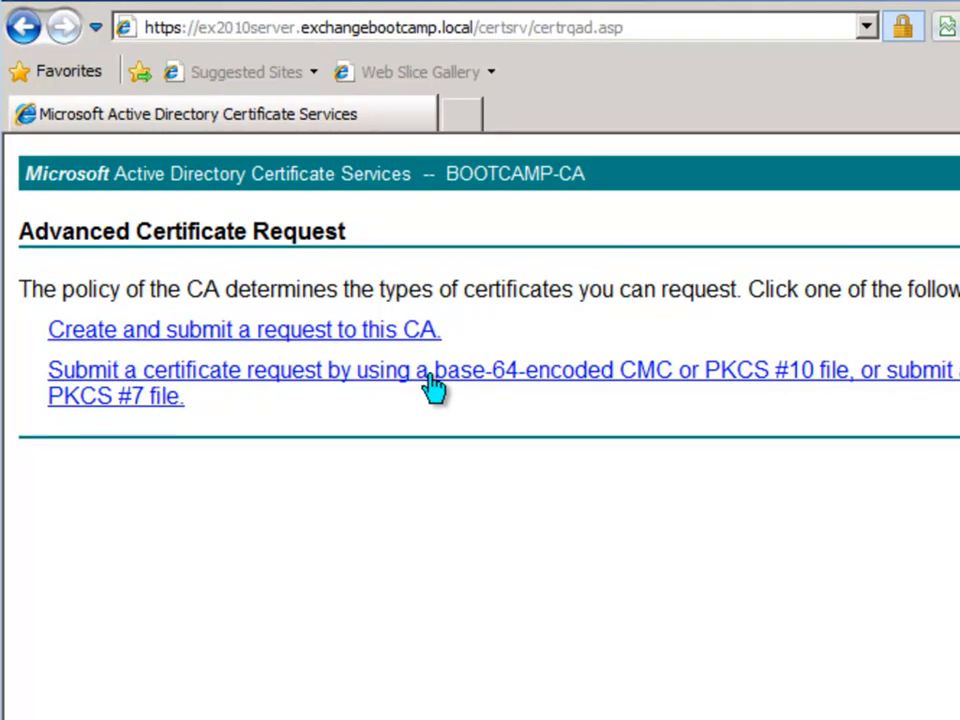
mouse_move(620, 385)
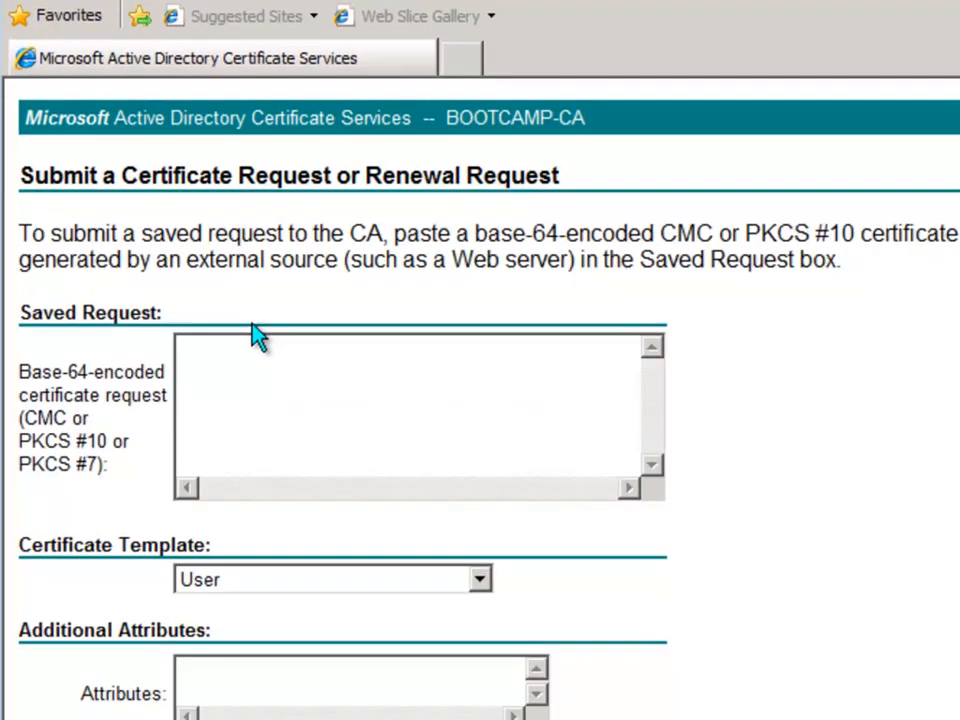
- Paste the Exchange request into Saved Request, choose the Web Server template, and submit
scroll("down", 3)
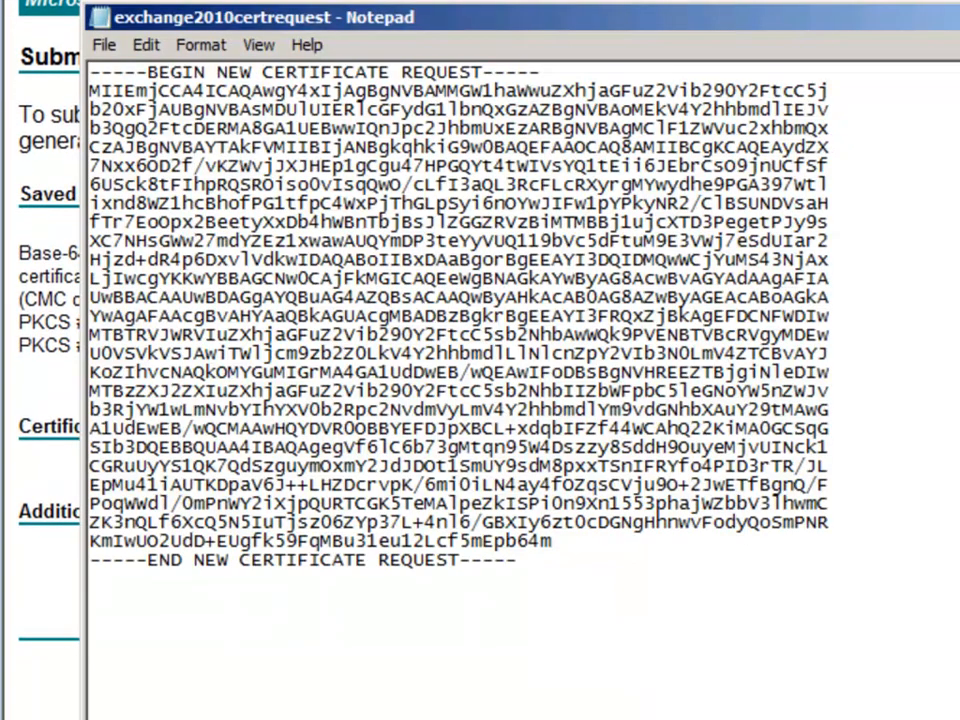
key("ctrl+a")
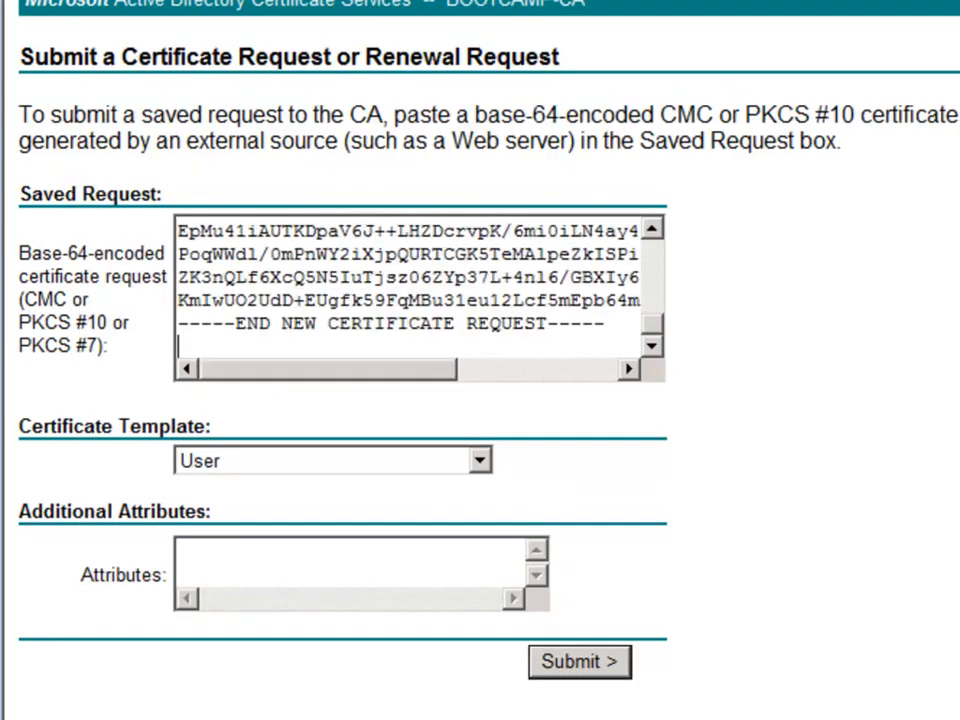
mouse_move(445, 515)
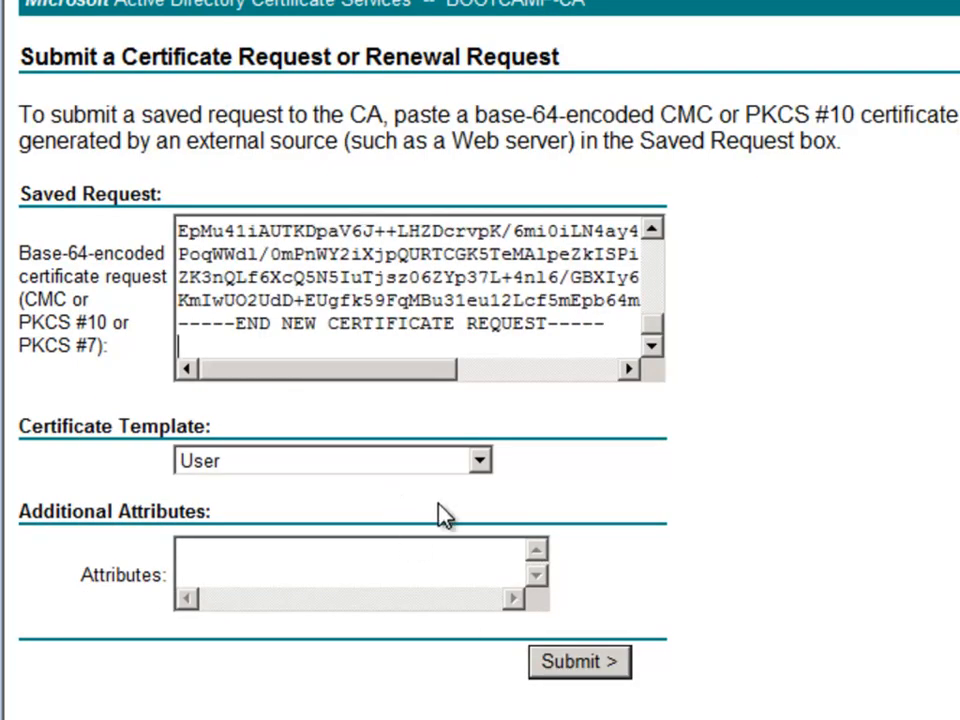
left_click(478, 459)
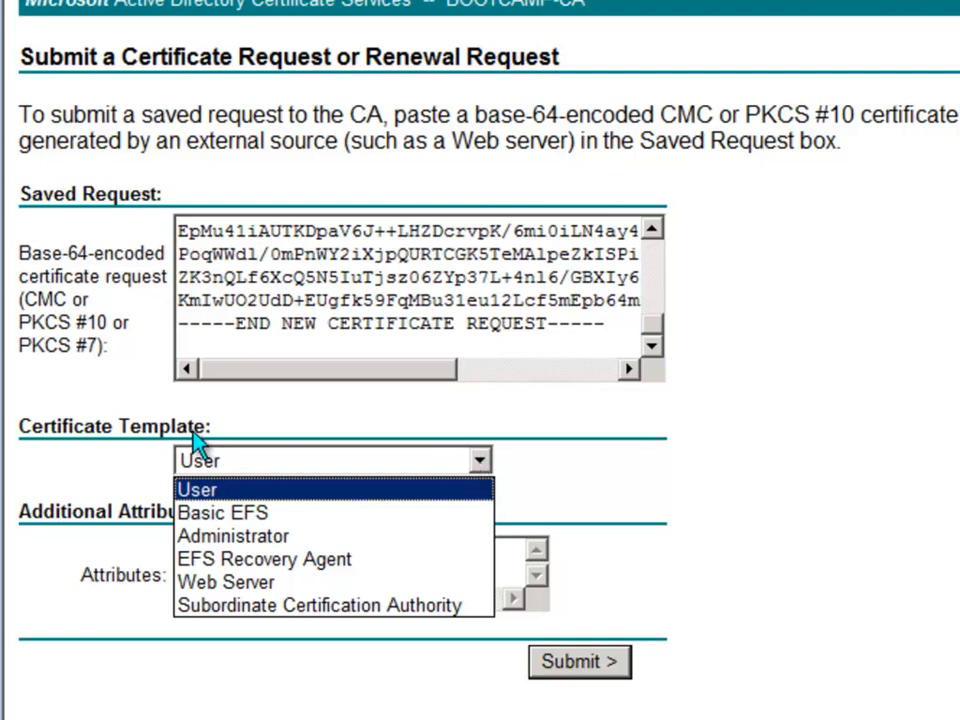
mouse_move(226, 582)
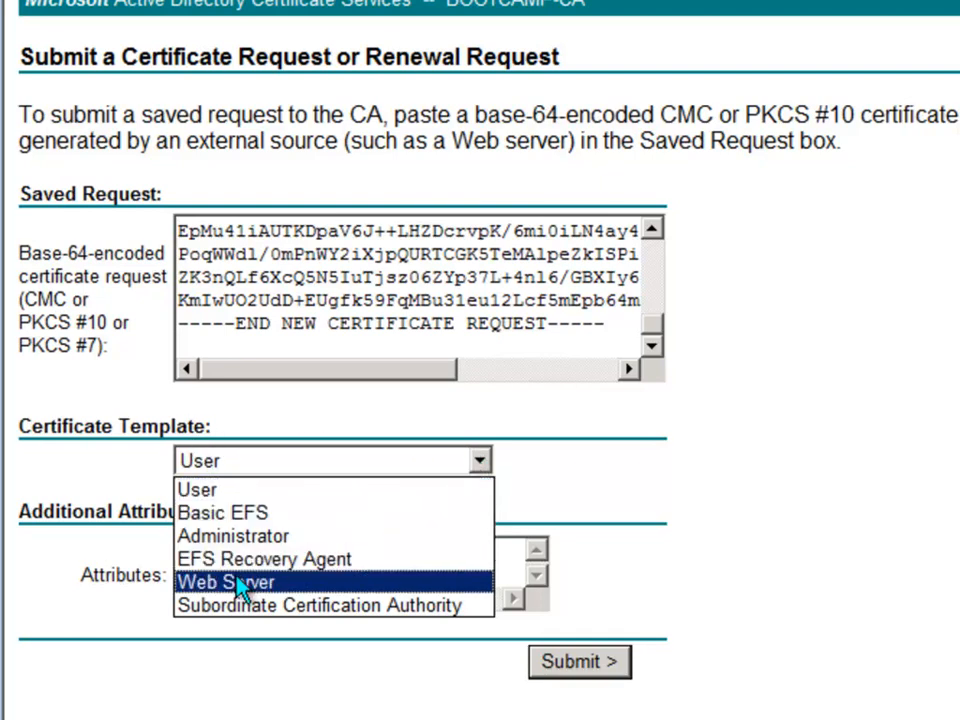
left_click(227, 582)
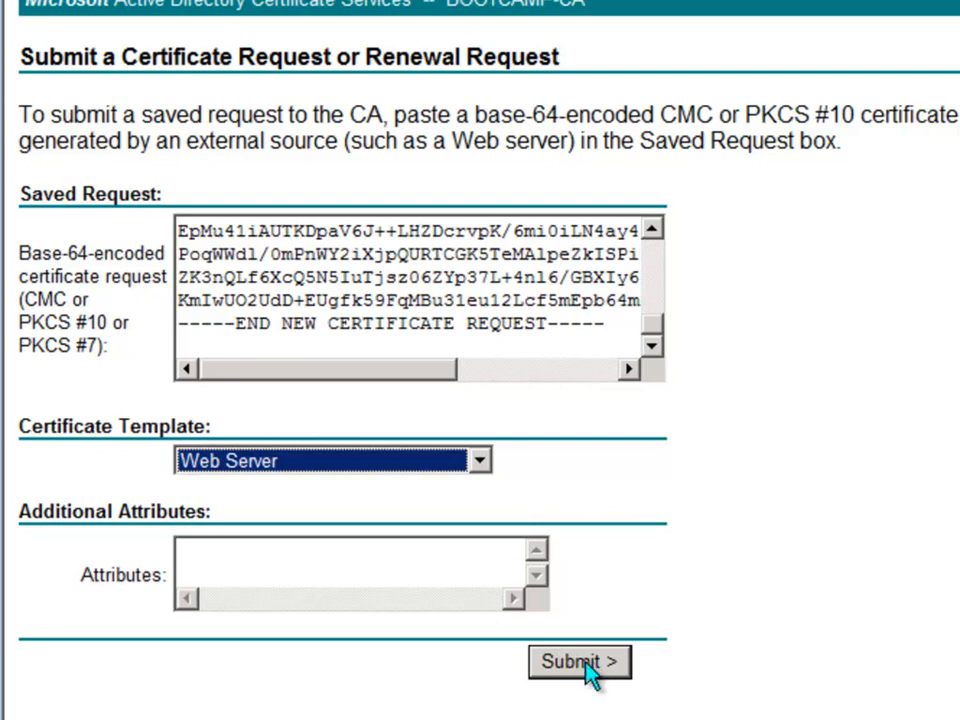
left_click(580, 661)
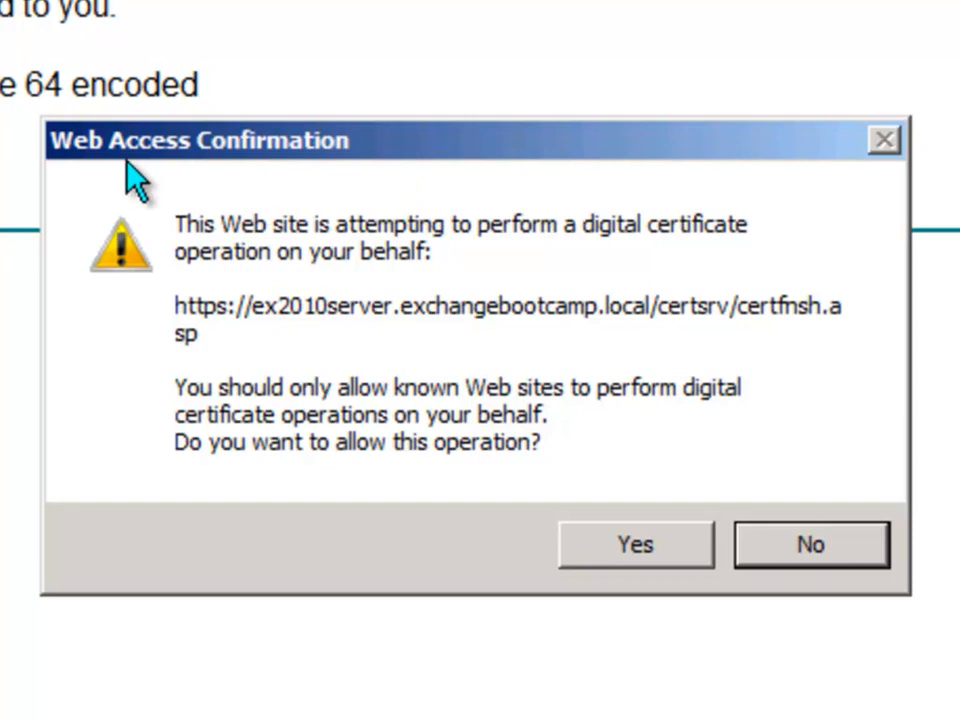
mouse_move(228, 248)
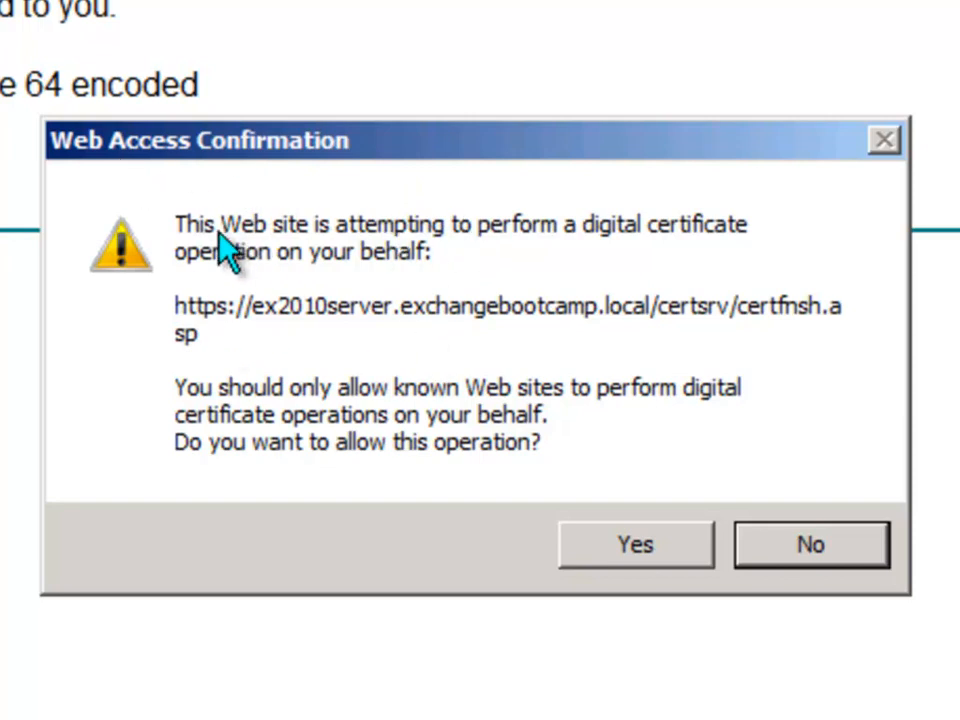
mouse_move(495, 265)
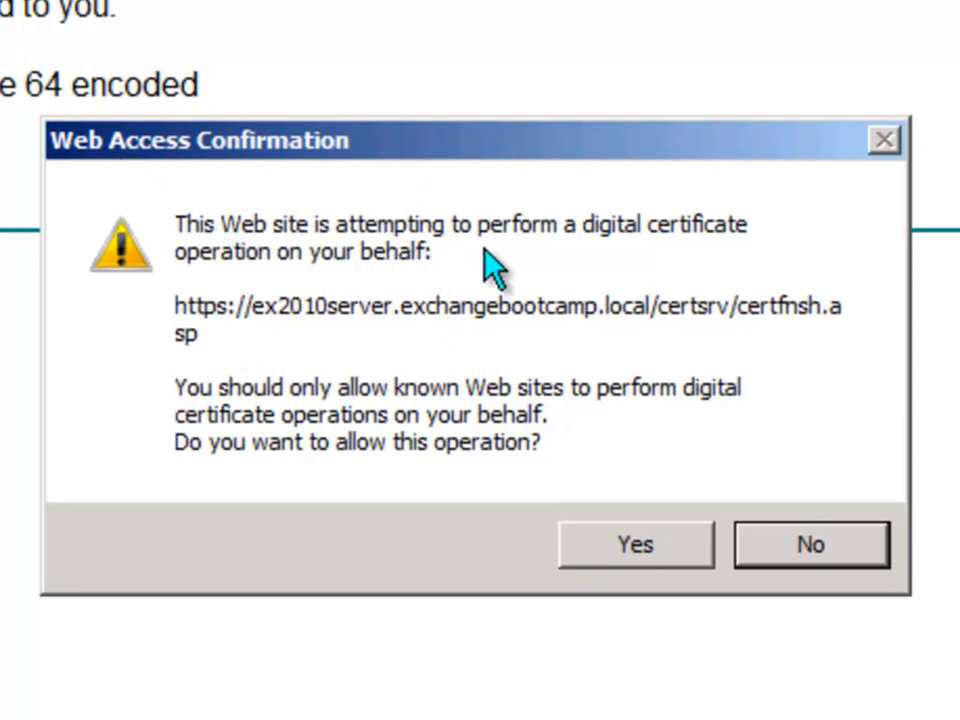
mouse_move(505, 265)
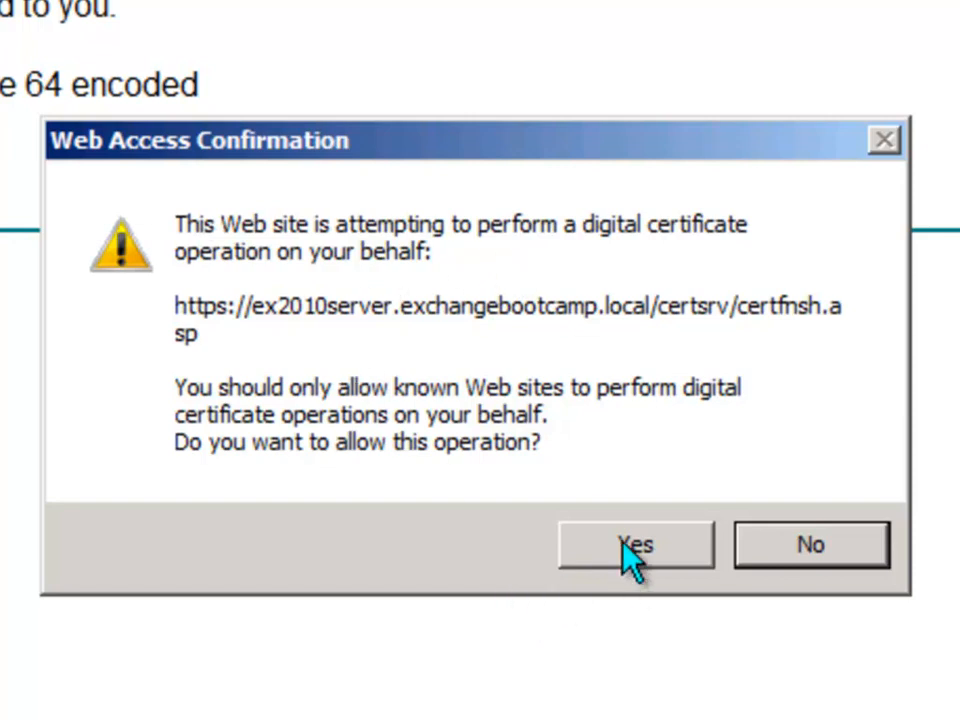
- Approve the Web Access Confirmation prompt so the certificate is issued
left_click(635, 544)
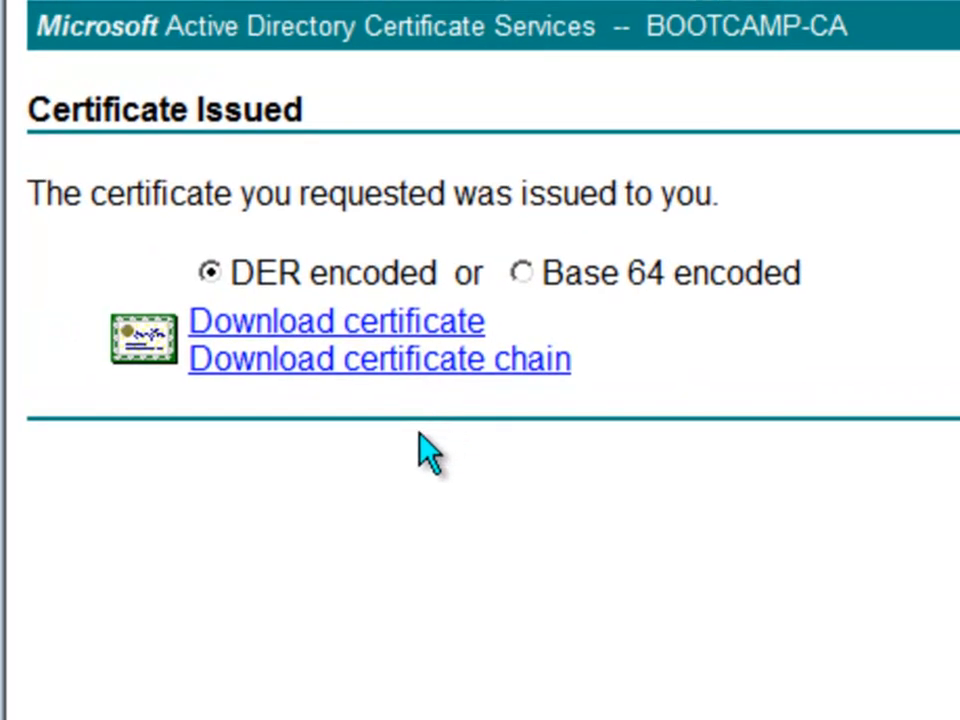
mouse_move(385, 322)
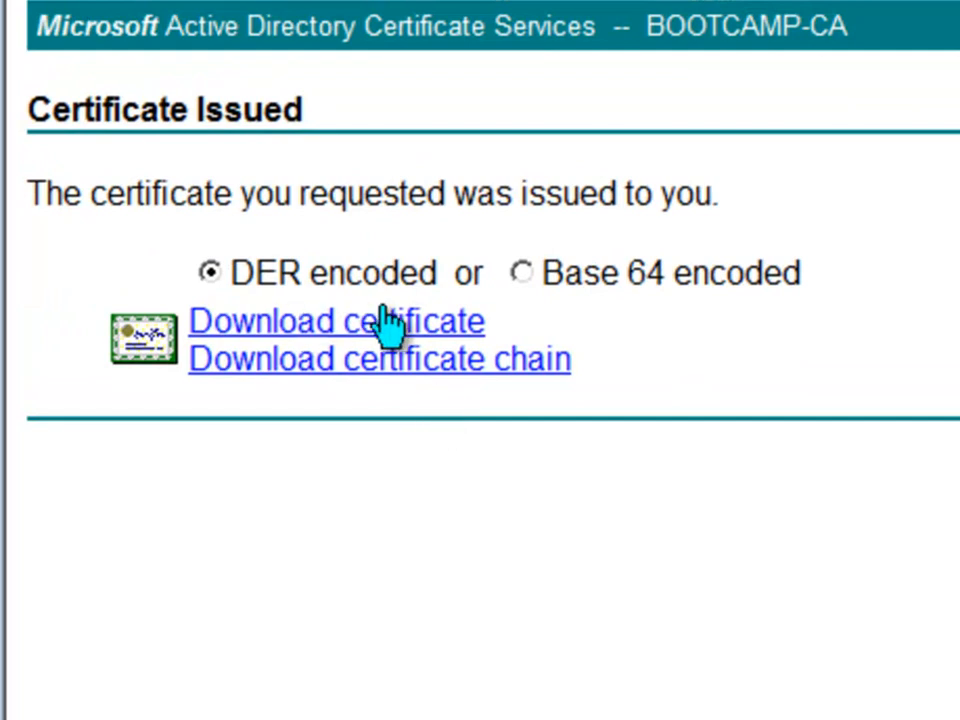
mouse_move(405, 345)
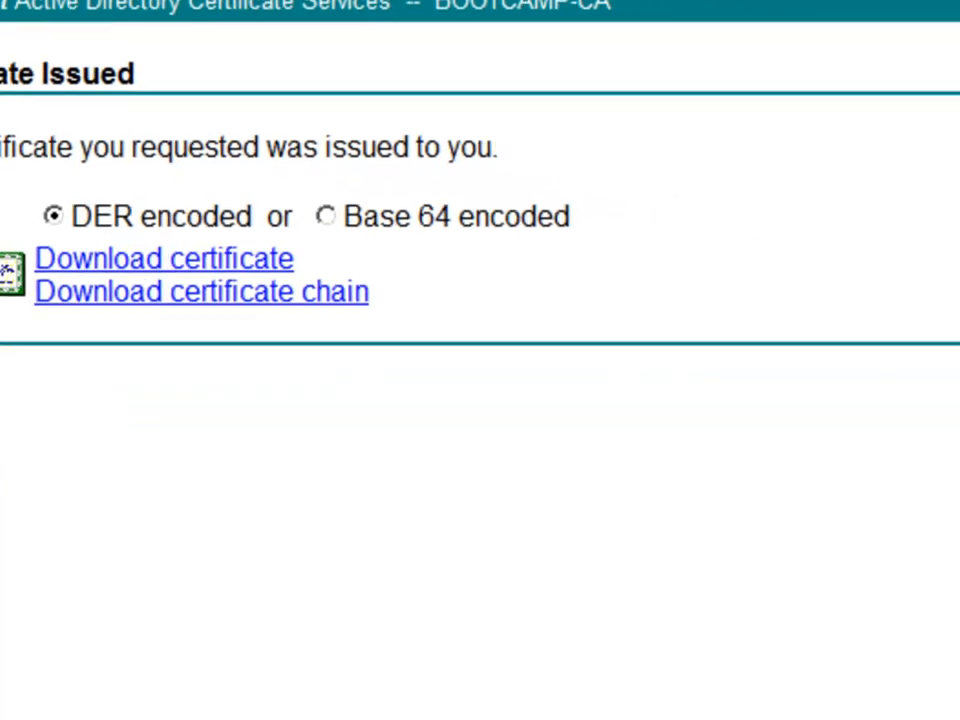
- Download the issued certificate as certnew.cer into C:\Admin
left_click(163, 258)
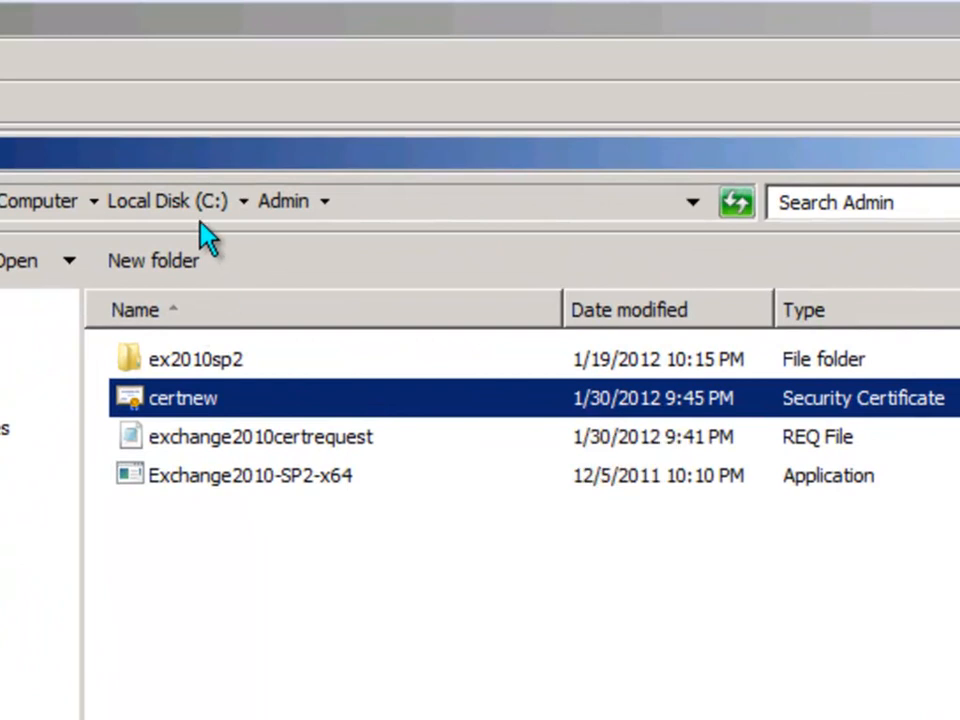
mouse_move(228, 530)
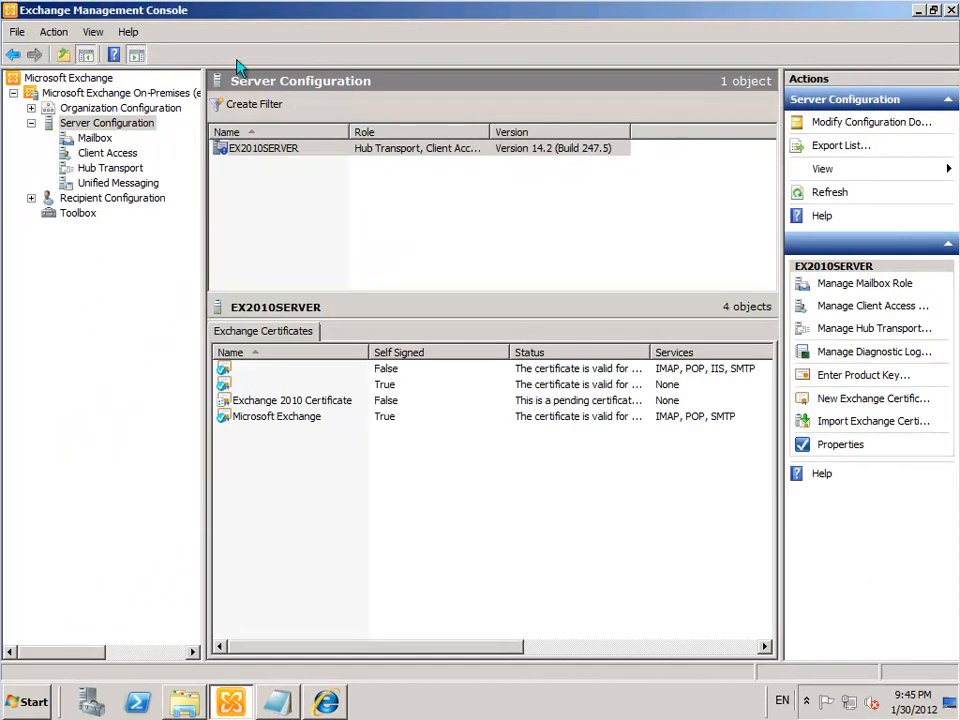
mouse_move(310, 428)
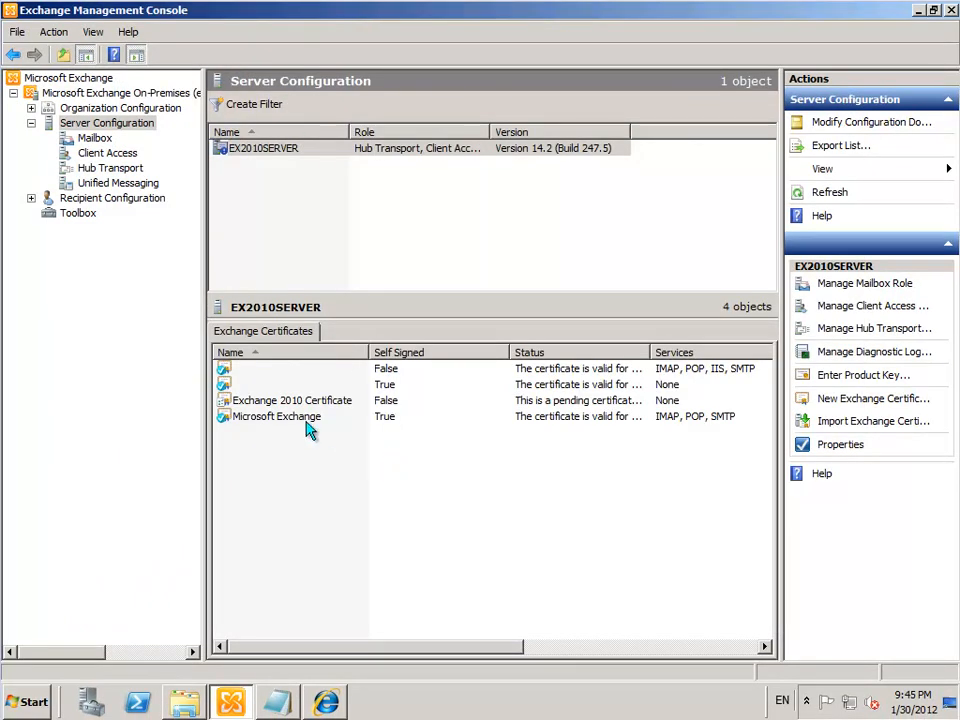
- Complete the pending Exchange 2010 Certificate request using certnew.cer and finish the wizard
left_click(292, 400)
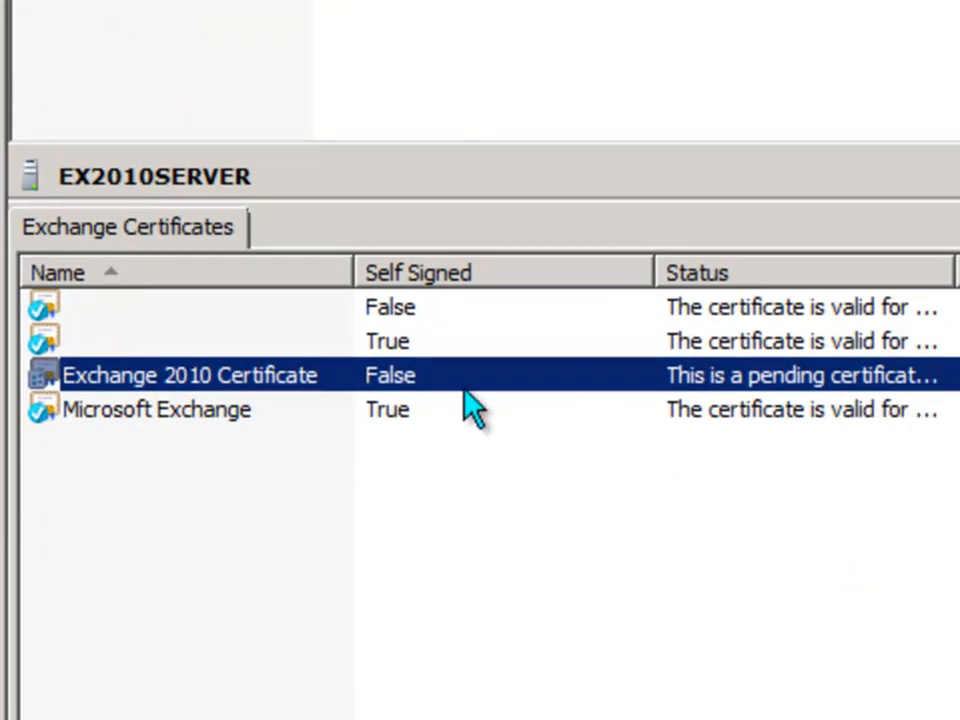
right_click(190, 375)
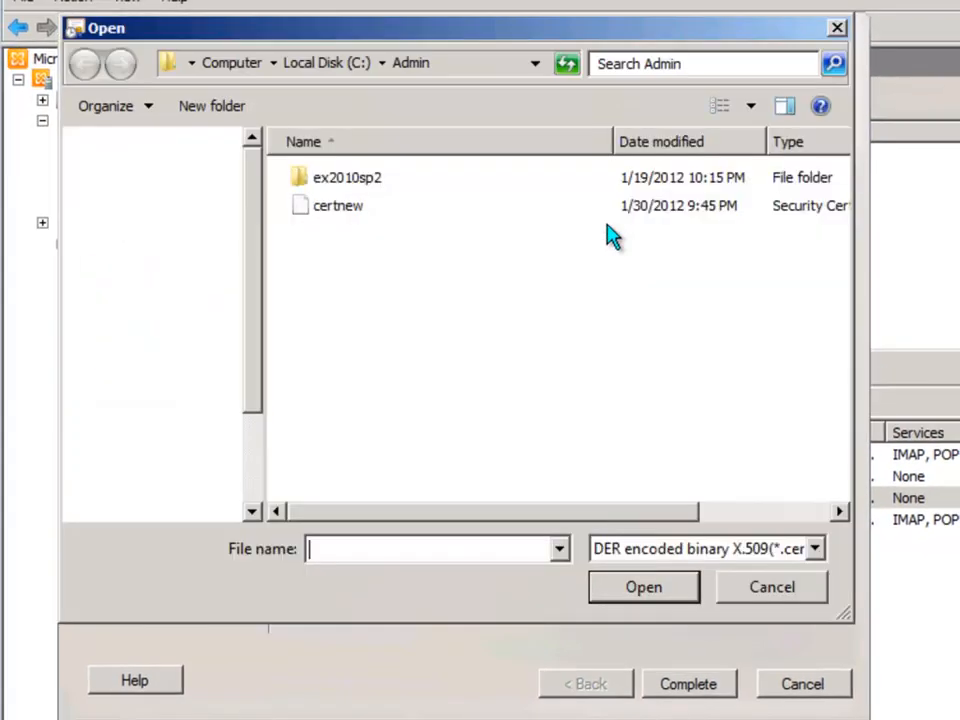
left_click(338, 205)
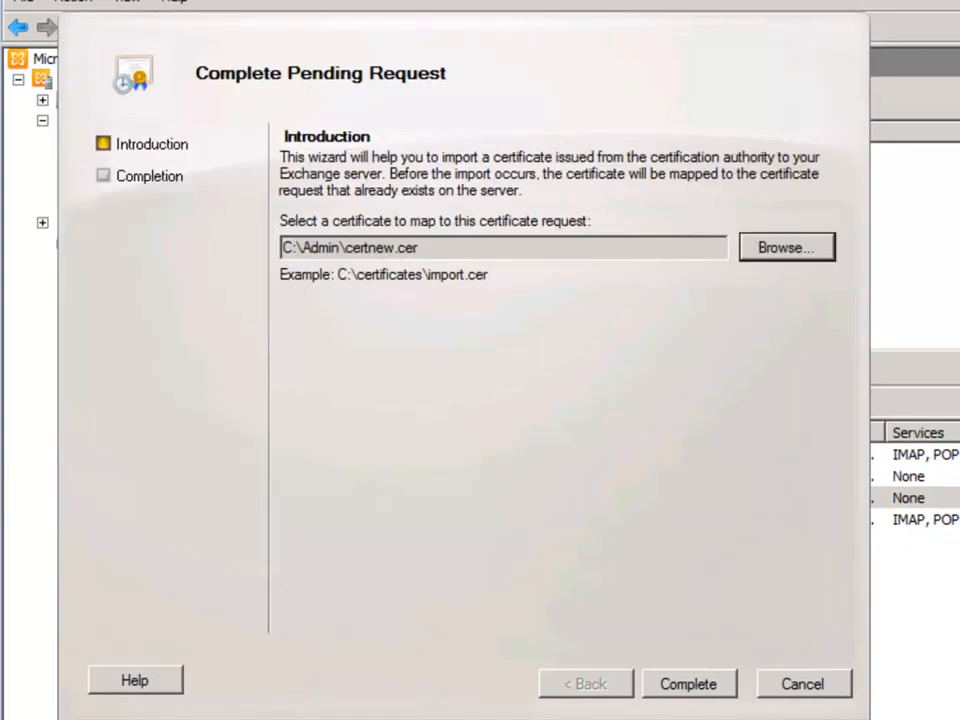
mouse_move(688, 684)
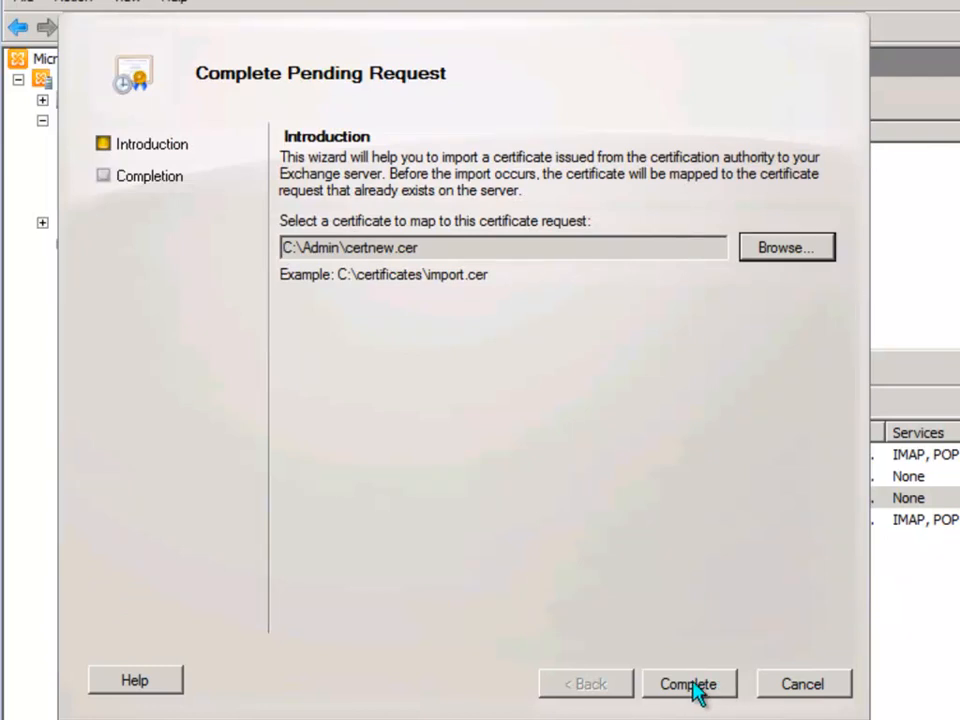
left_click(688, 683)
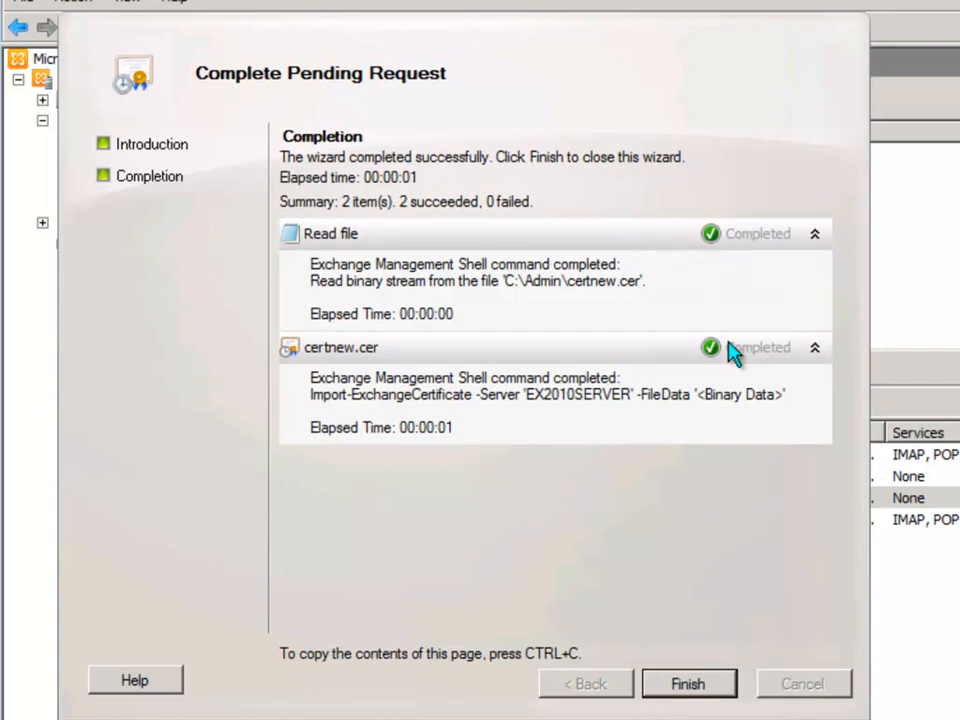
mouse_move(689, 684)
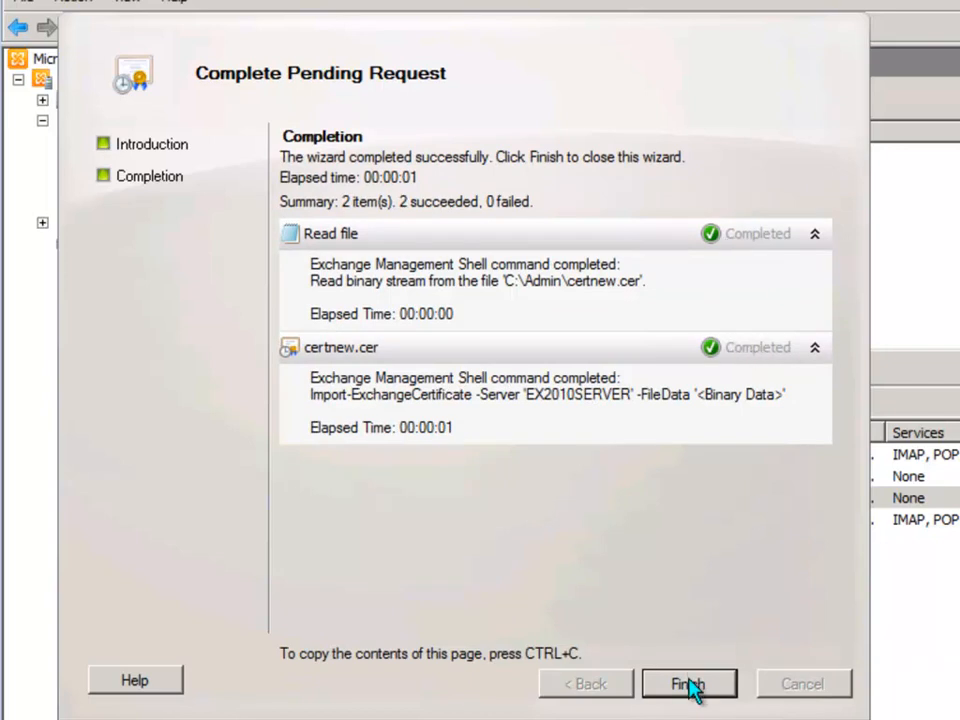
left_click(688, 683)
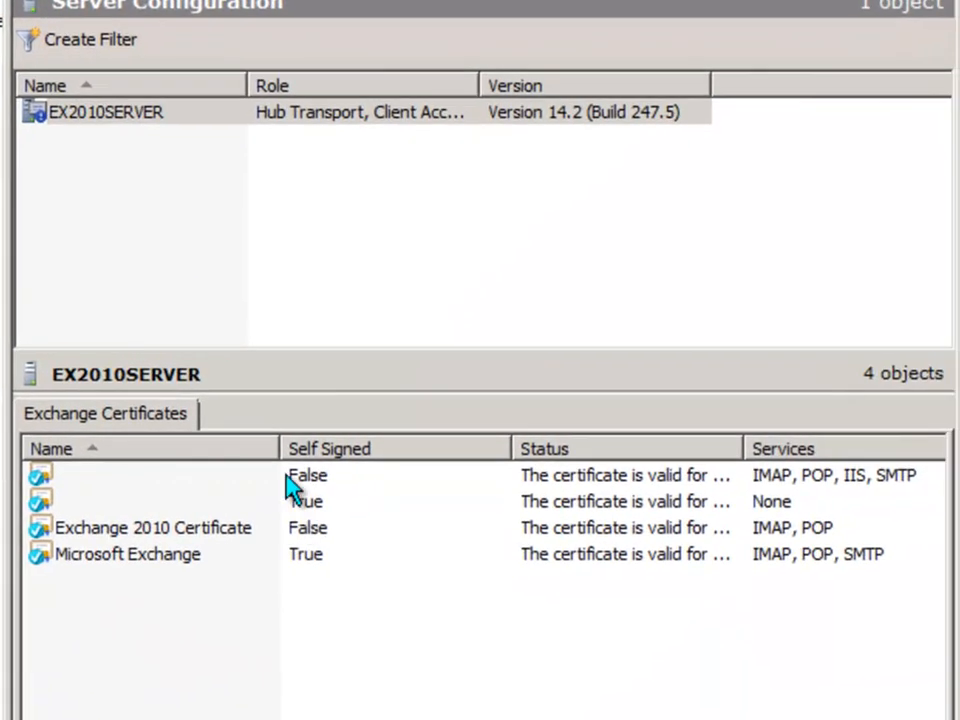
- Select the now-valid Exchange 2010 Certificate serving IMAP and POP
left_click(150, 528)
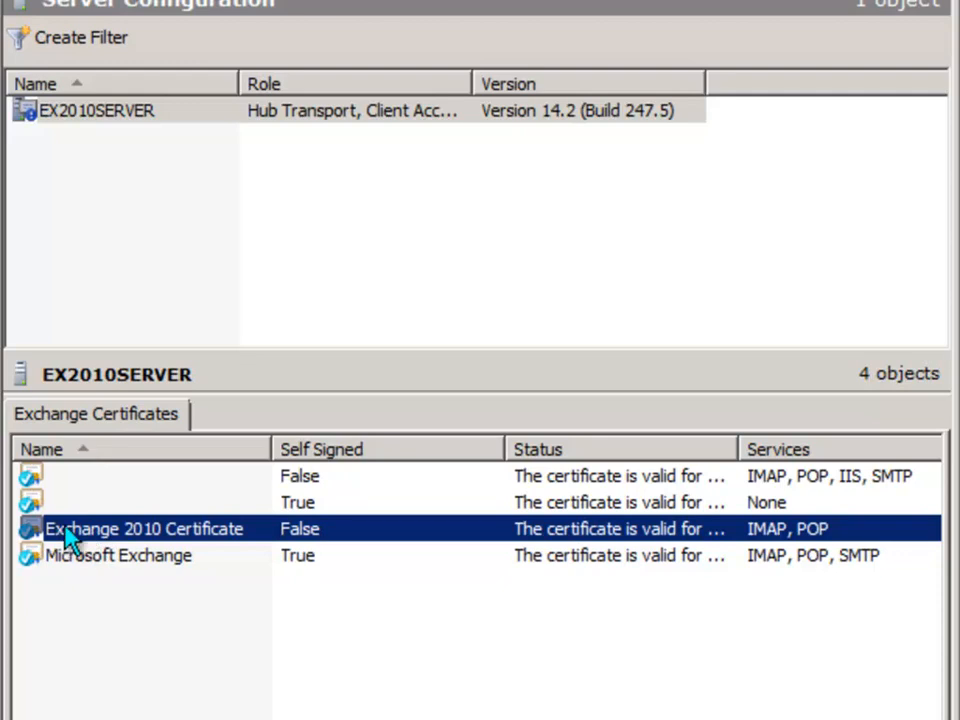
mouse_move(325, 535)
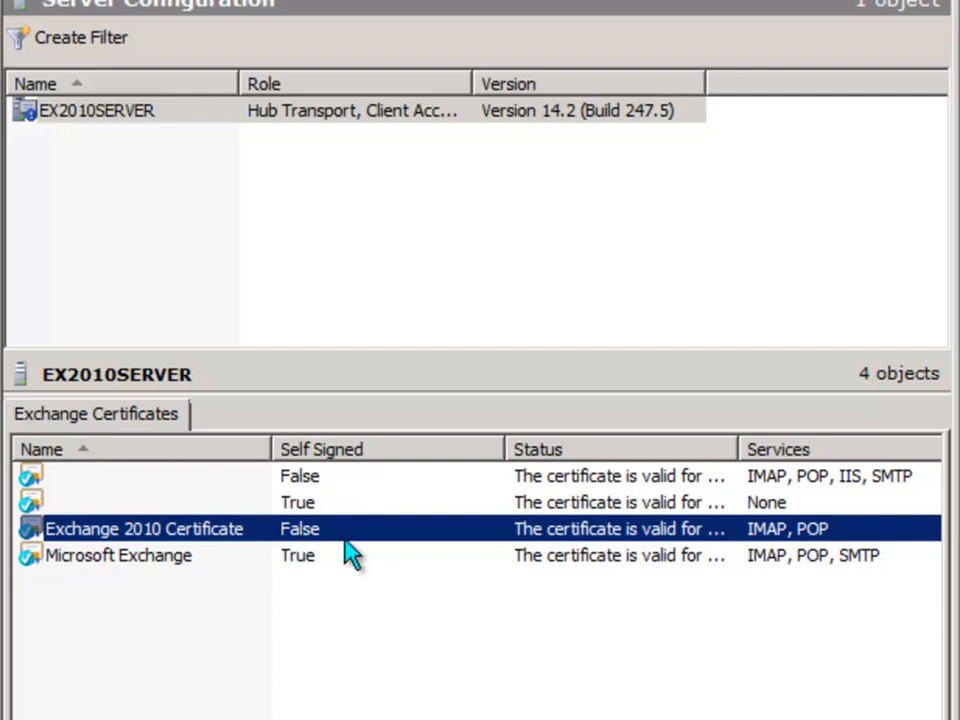
mouse_move(442, 448)
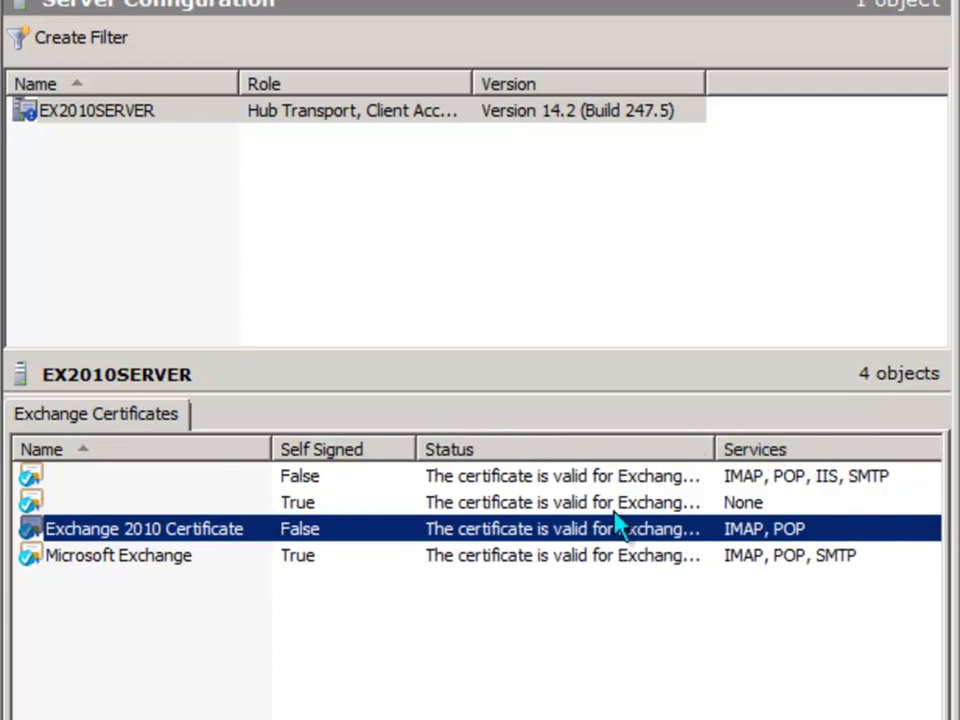
mouse_move(445, 540)
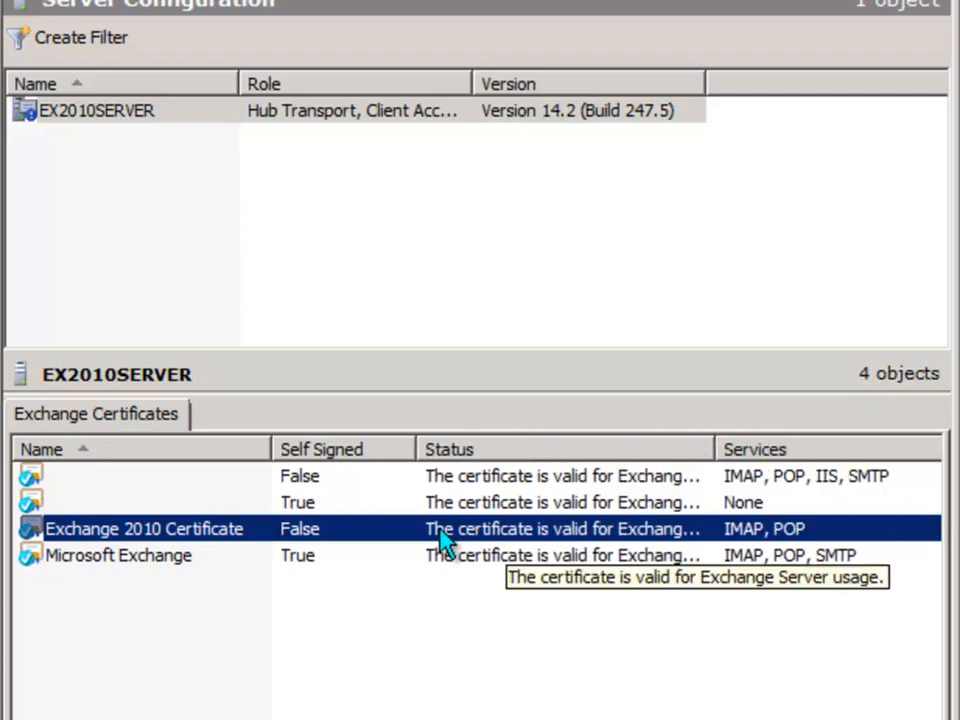
mouse_move(490, 660)
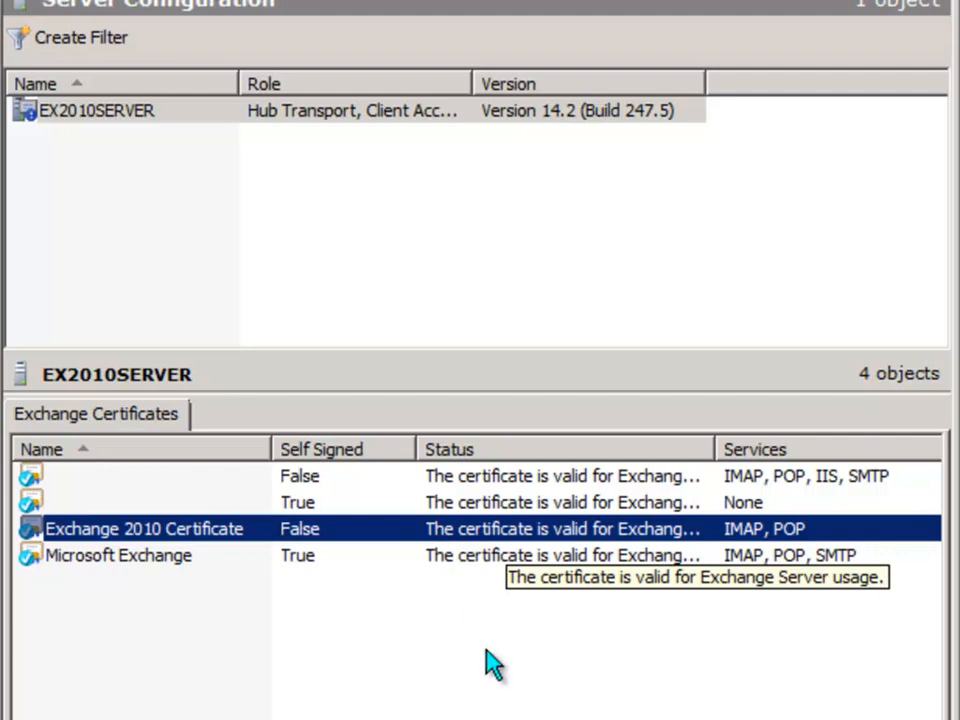
mouse_move(740, 545)
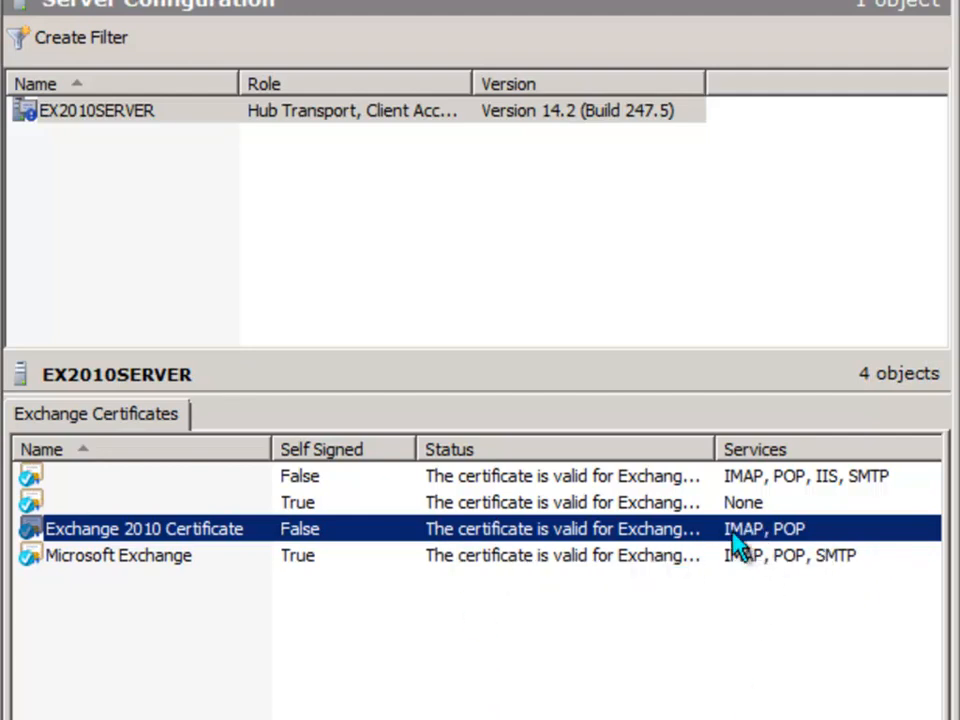
mouse_move(838, 485)
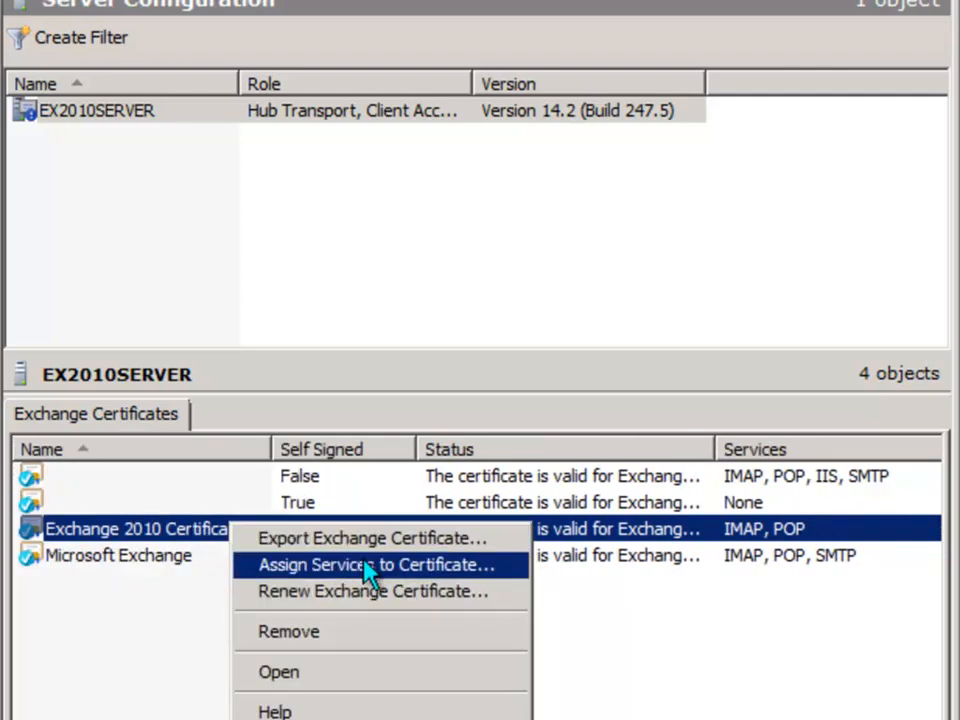
mouse_move(400, 575)
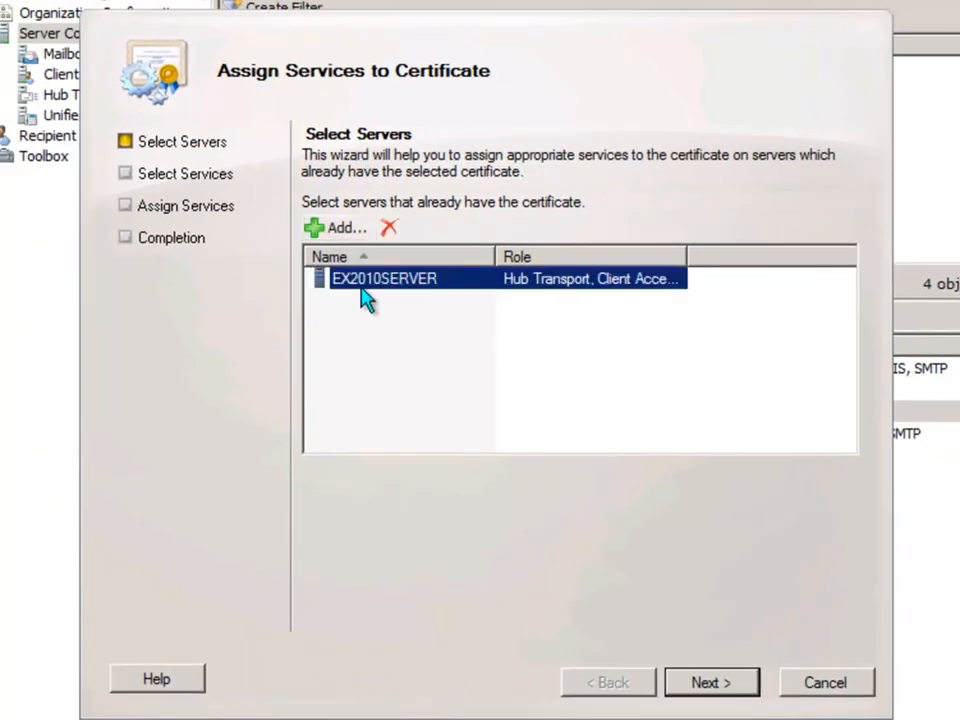
mouse_move(480, 285)
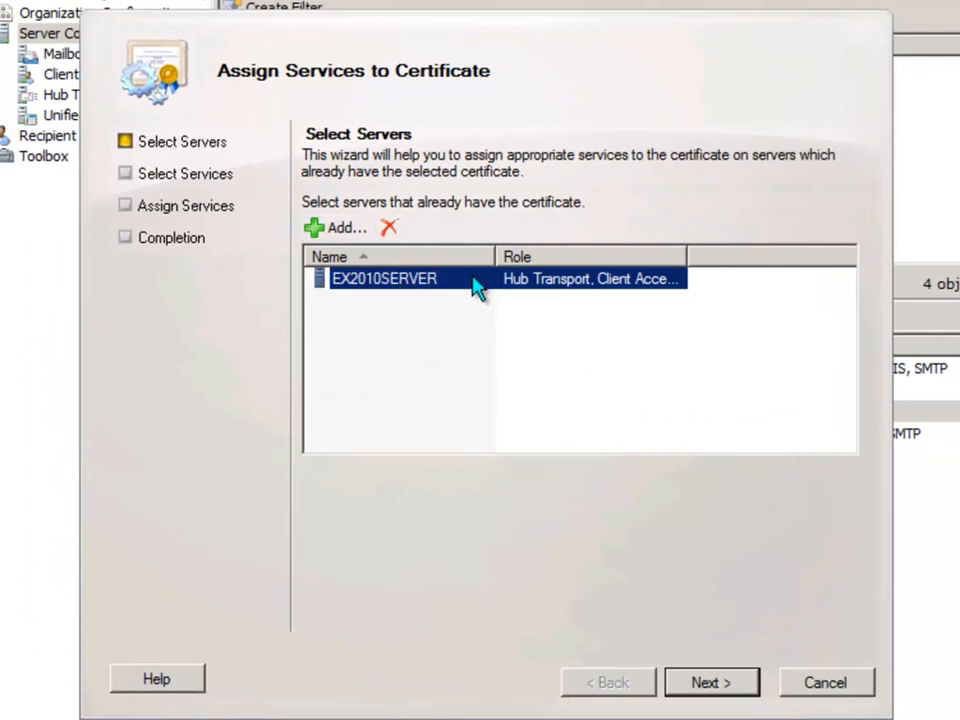
mouse_move(712, 690)
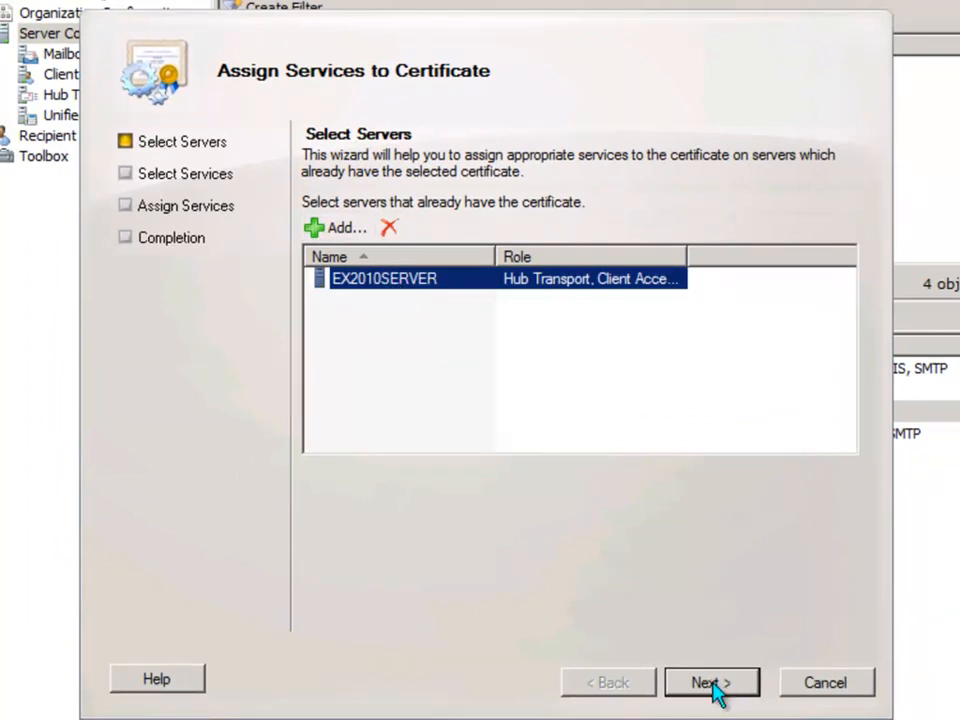
- Assign IIS, IMAP, POP and SMTP to the certificate on EX2010SERVER
left_click(711, 682)
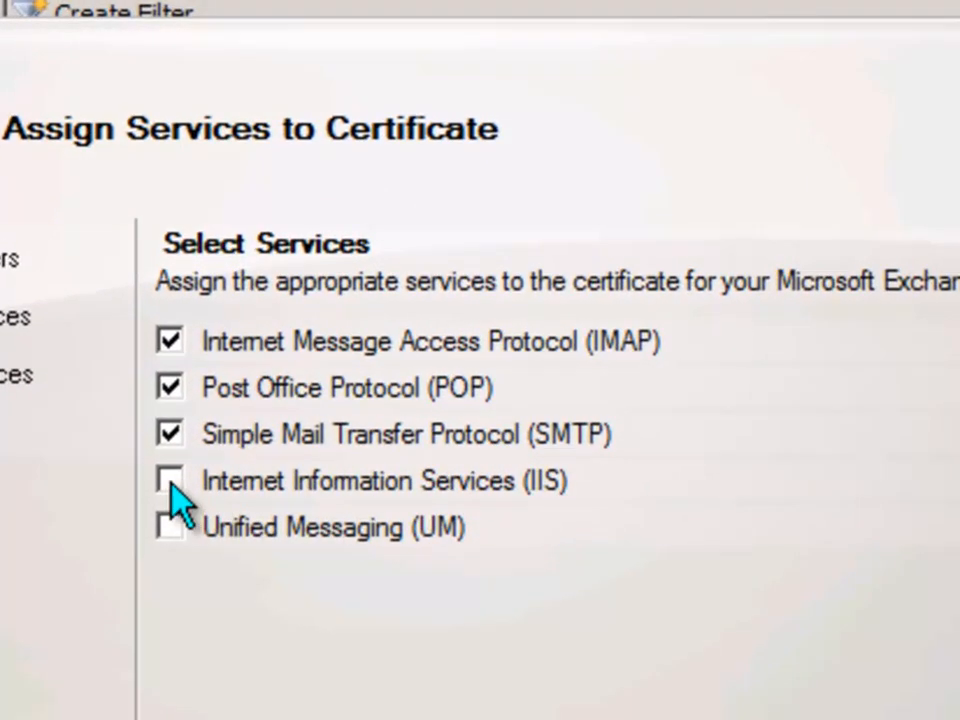
left_click(170, 480)
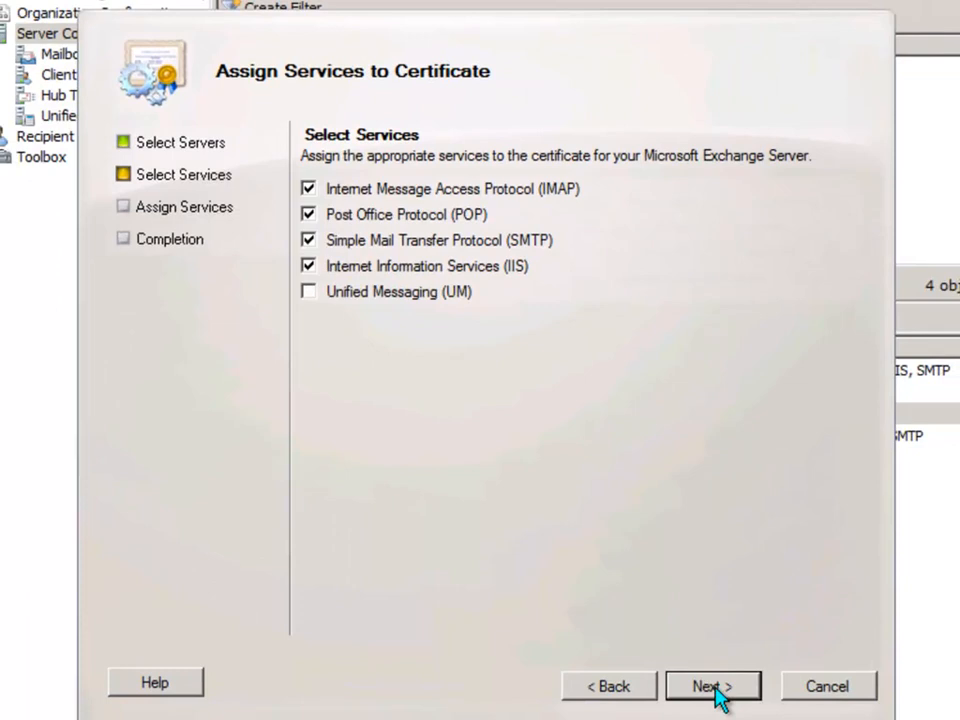
left_click(712, 686)
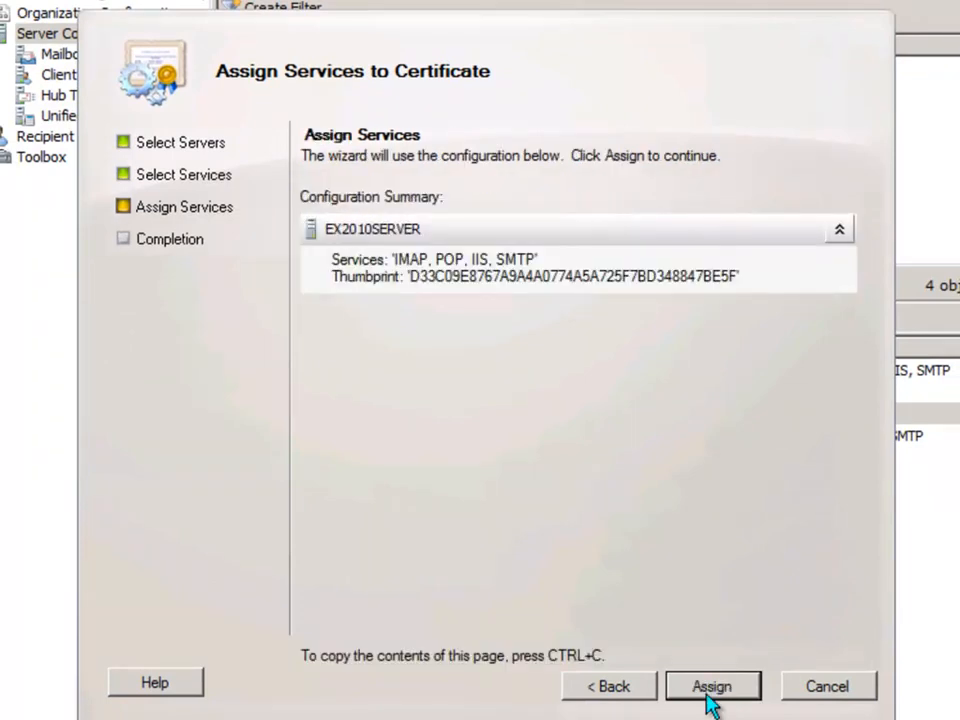
left_click(712, 686)
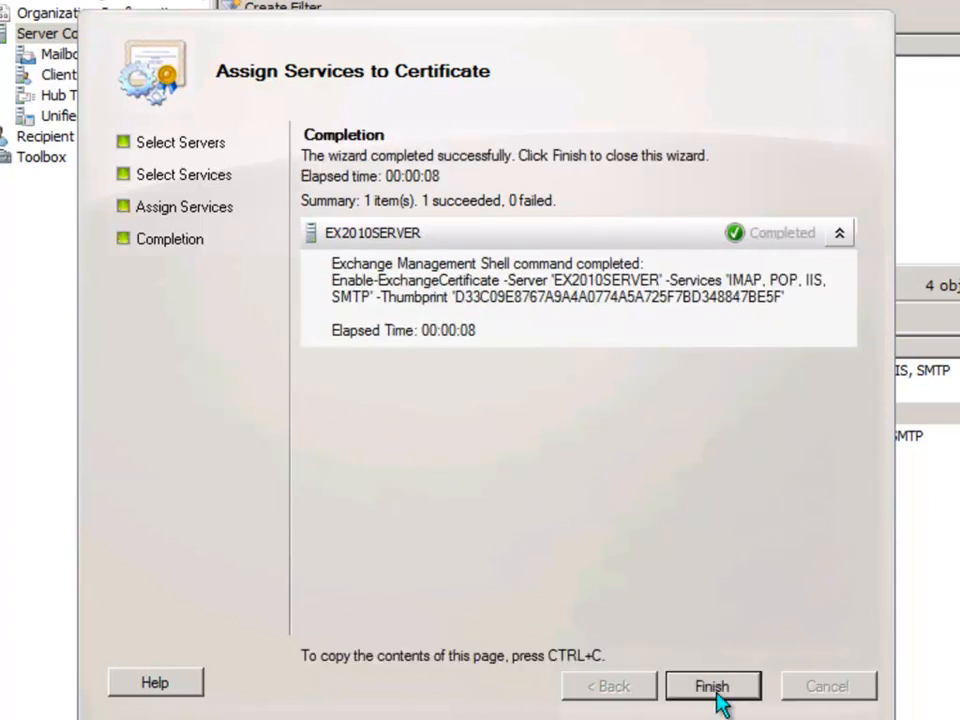
left_click(712, 686)
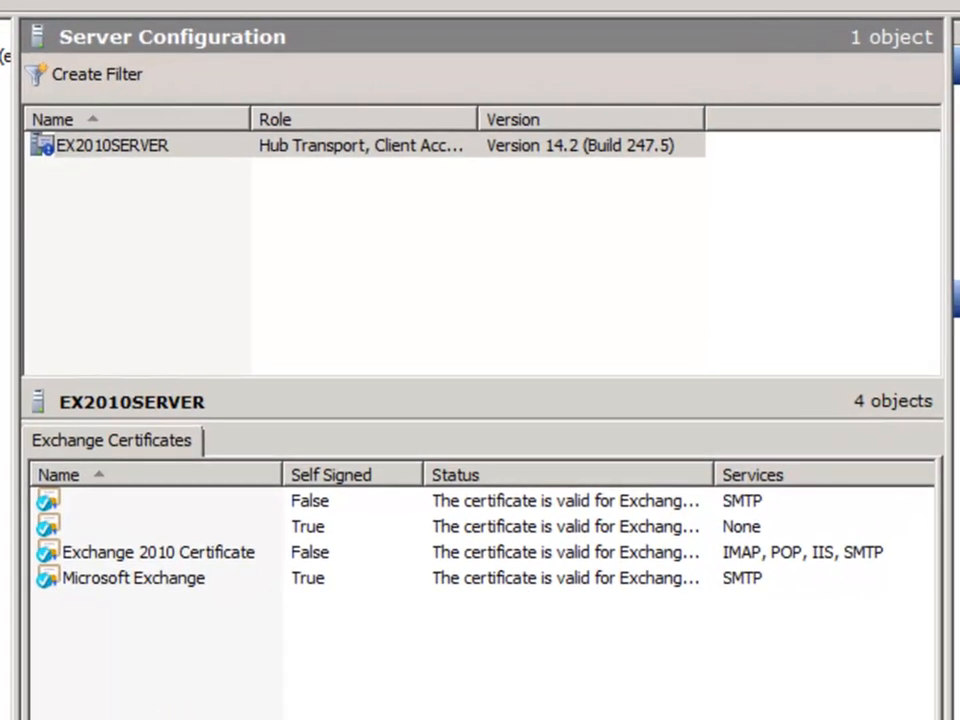
mouse_move(221, 681)
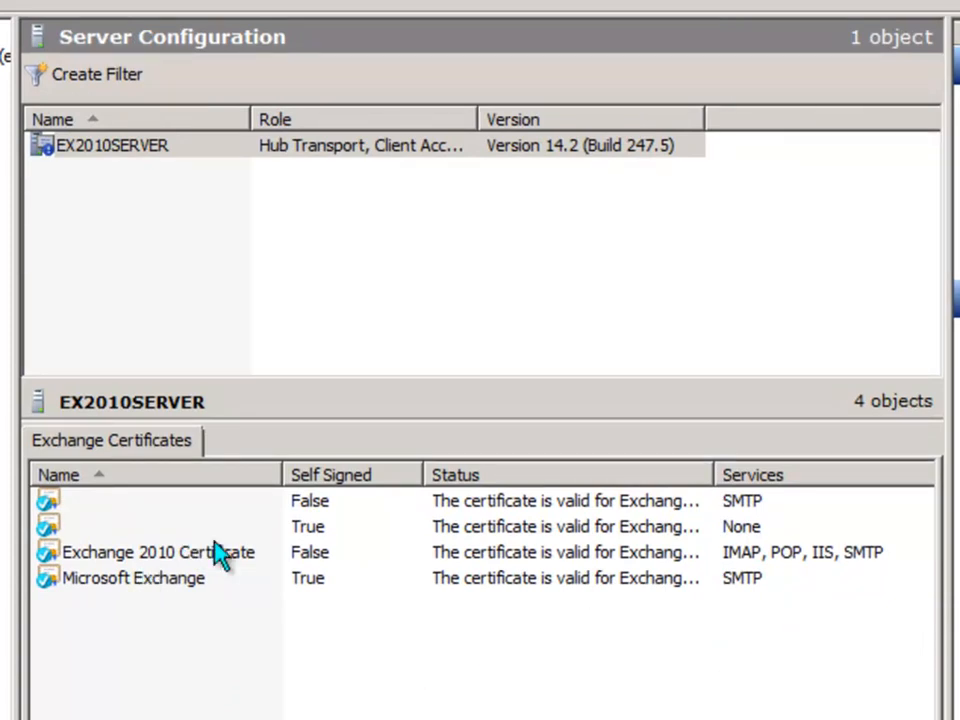
left_click(157, 551)
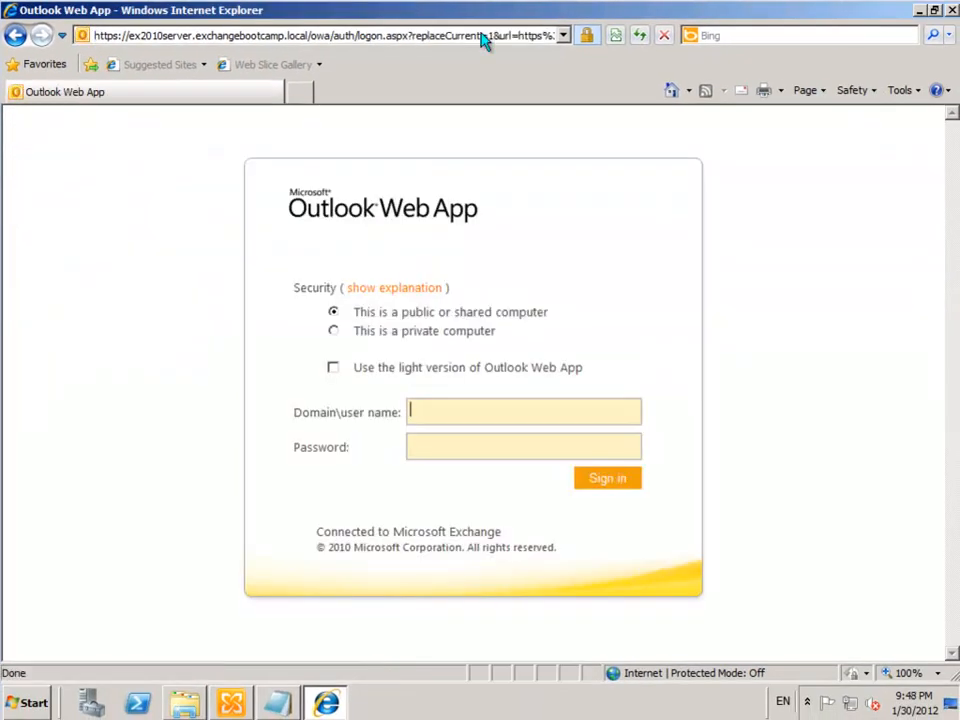
mouse_move(297, 243)
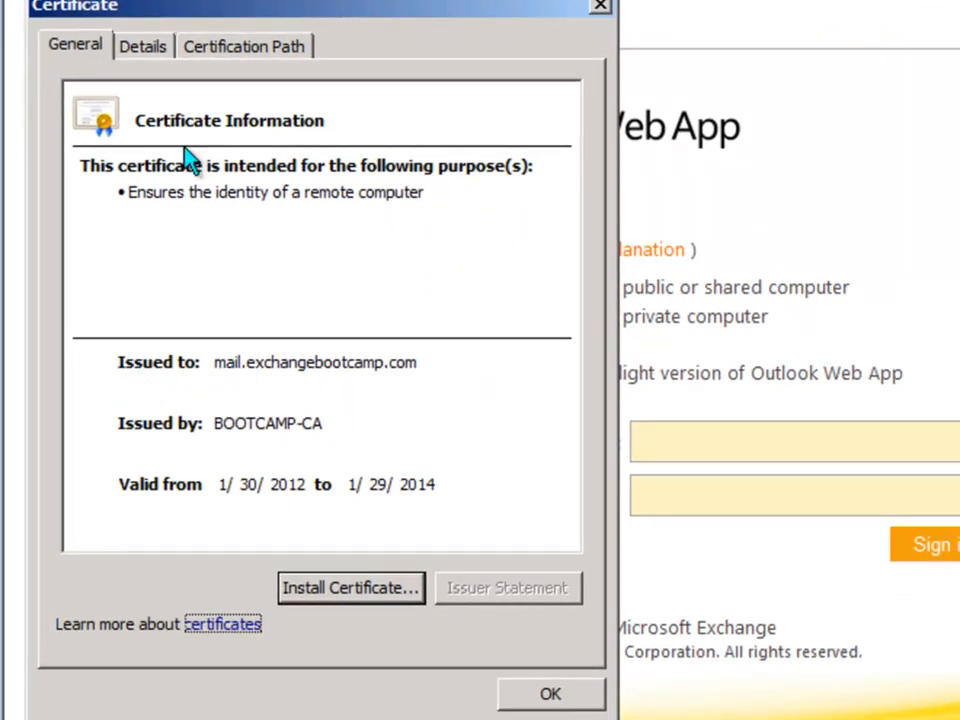
mouse_move(225, 378)
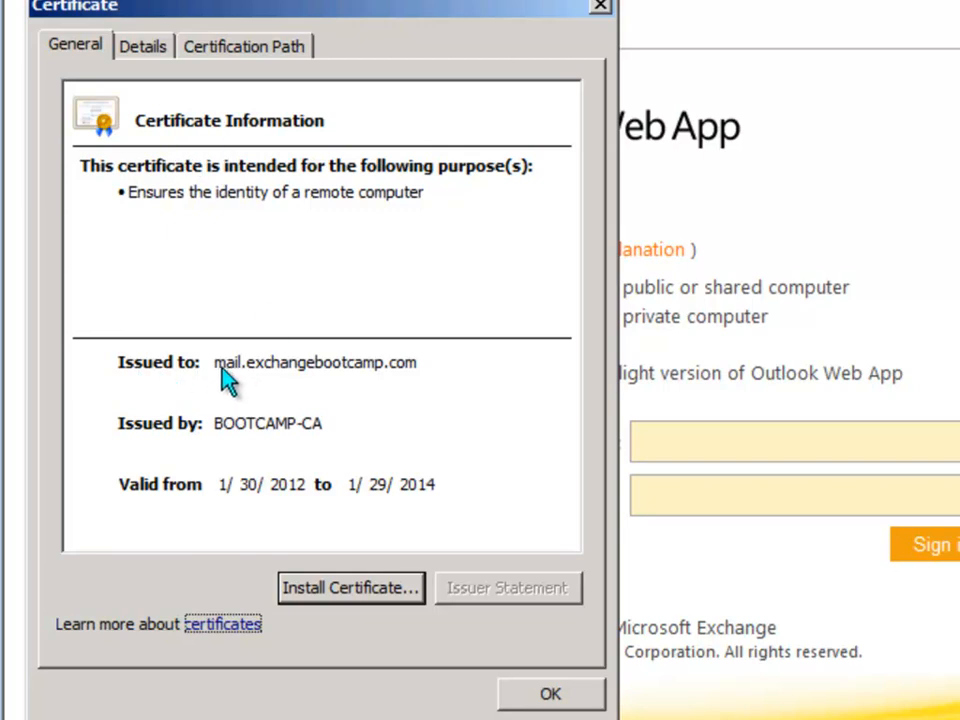
mouse_move(390, 405)
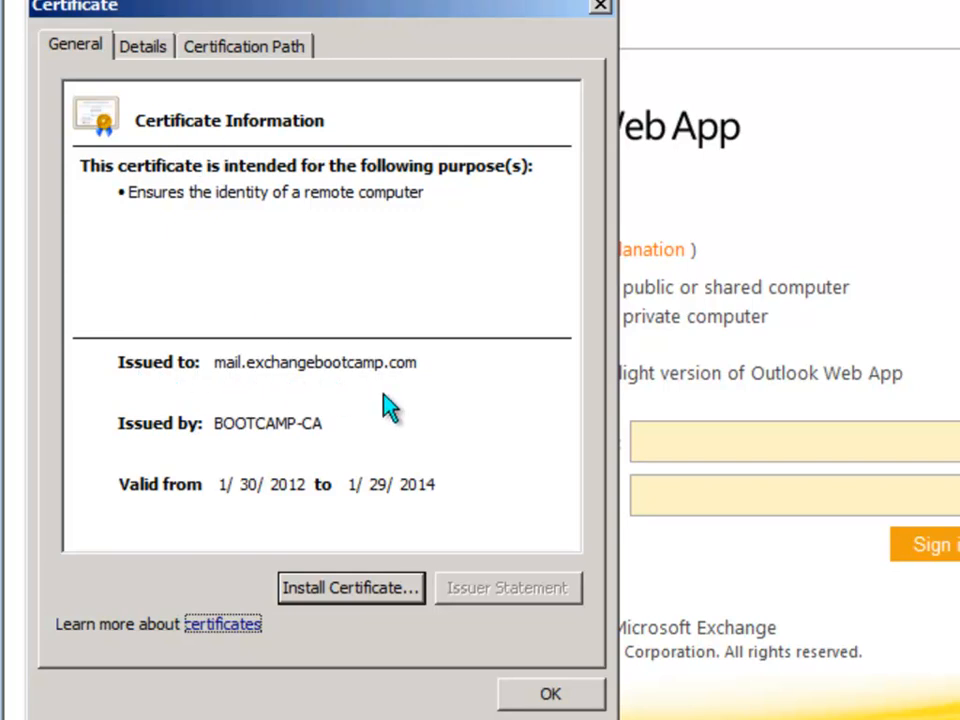
mouse_move(310, 405)
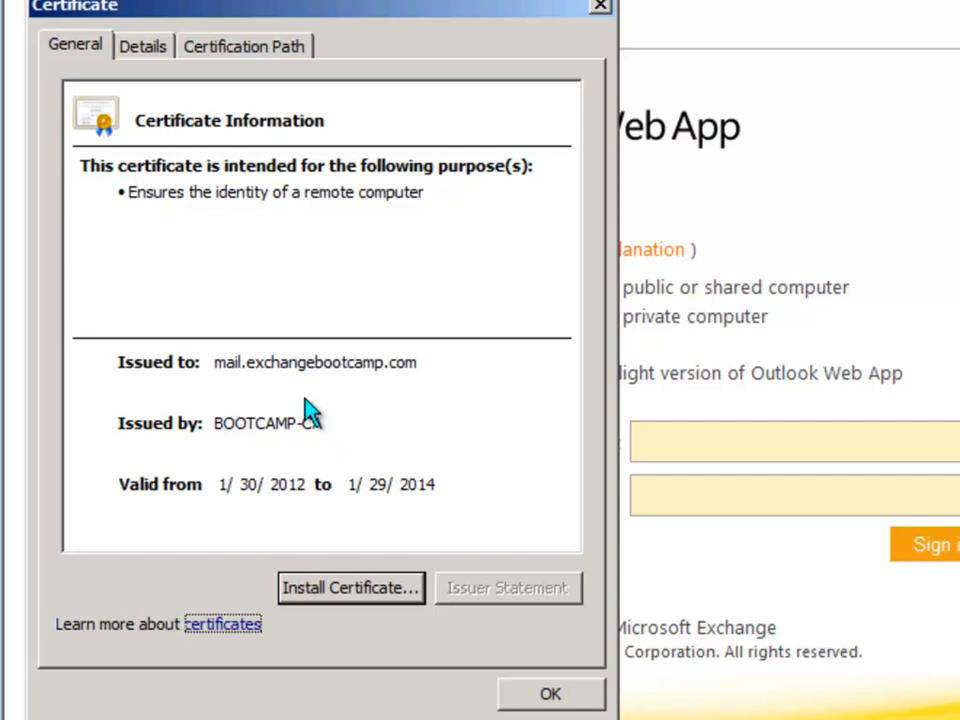
mouse_move(390, 390)
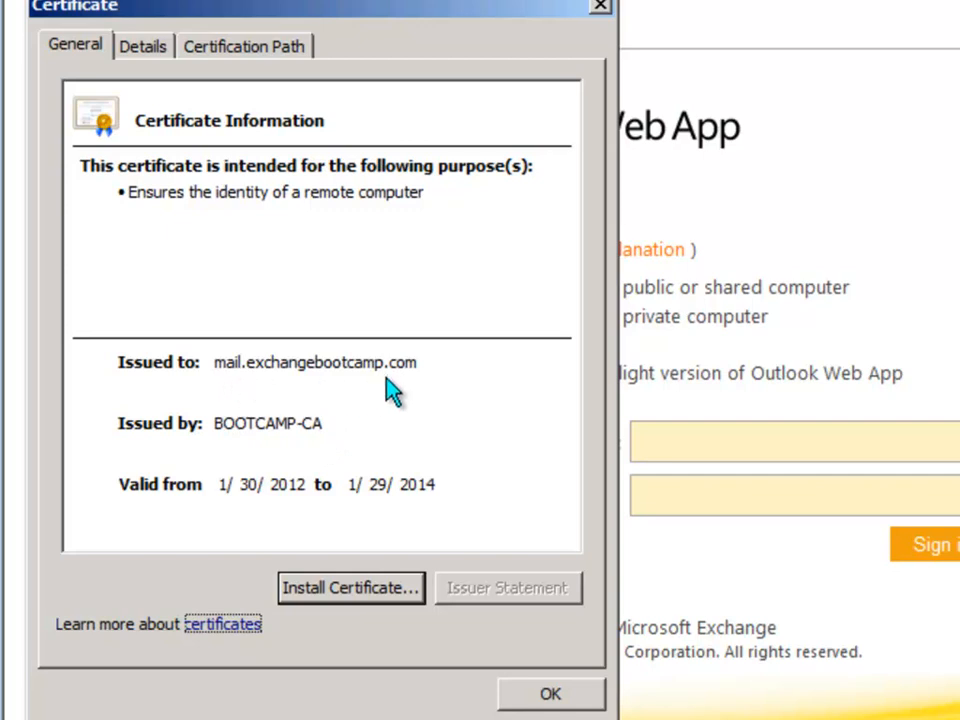
mouse_move(143, 46)
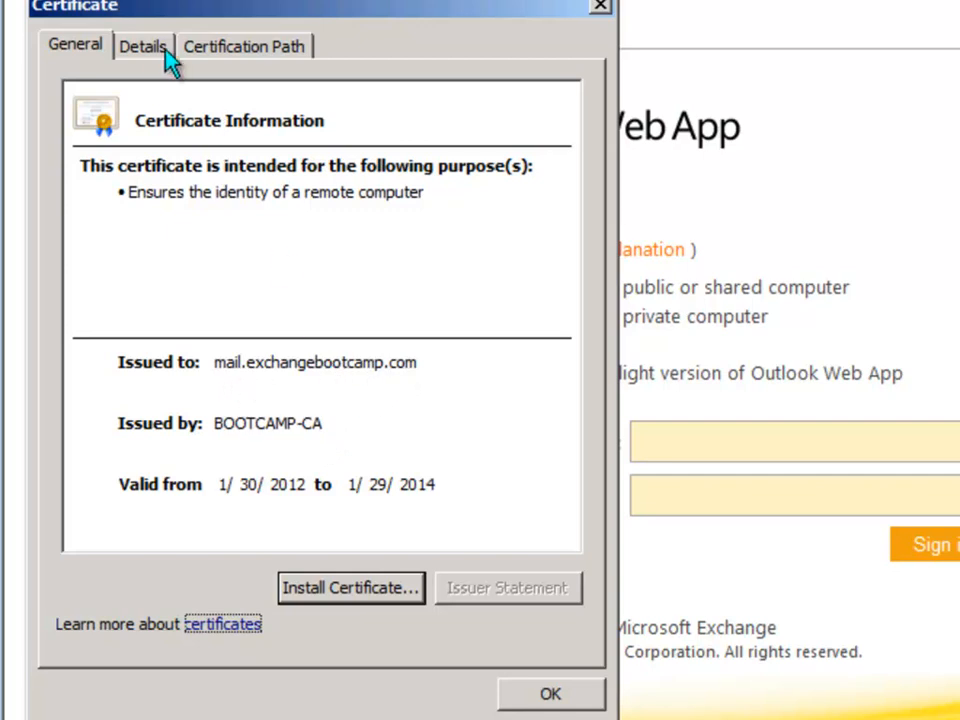
left_click(143, 46)
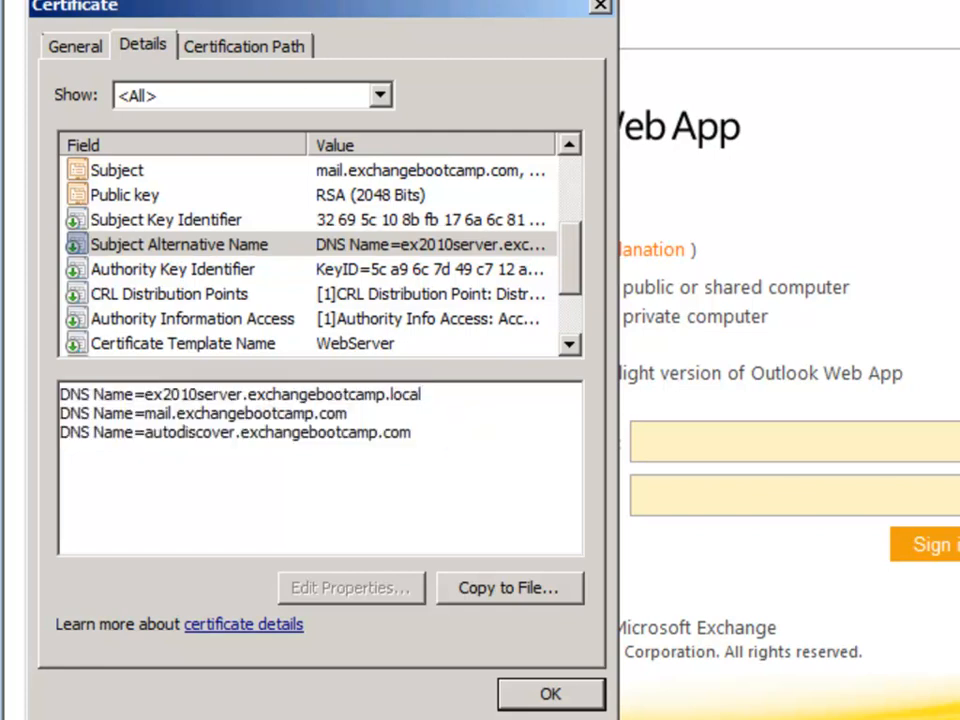
left_click(423, 394)
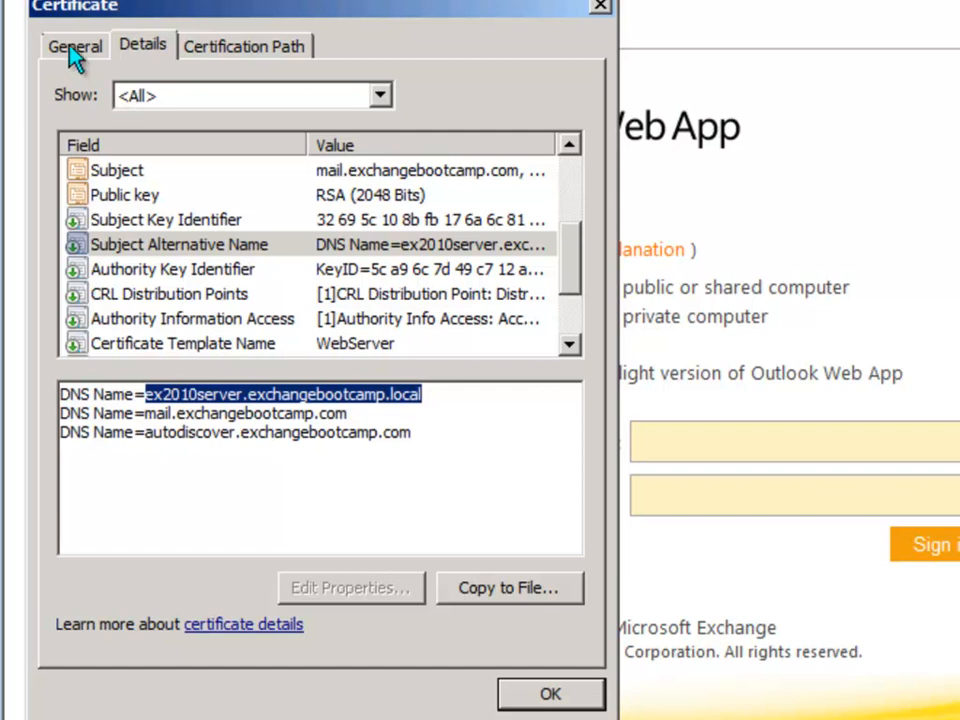
left_click(74, 45)
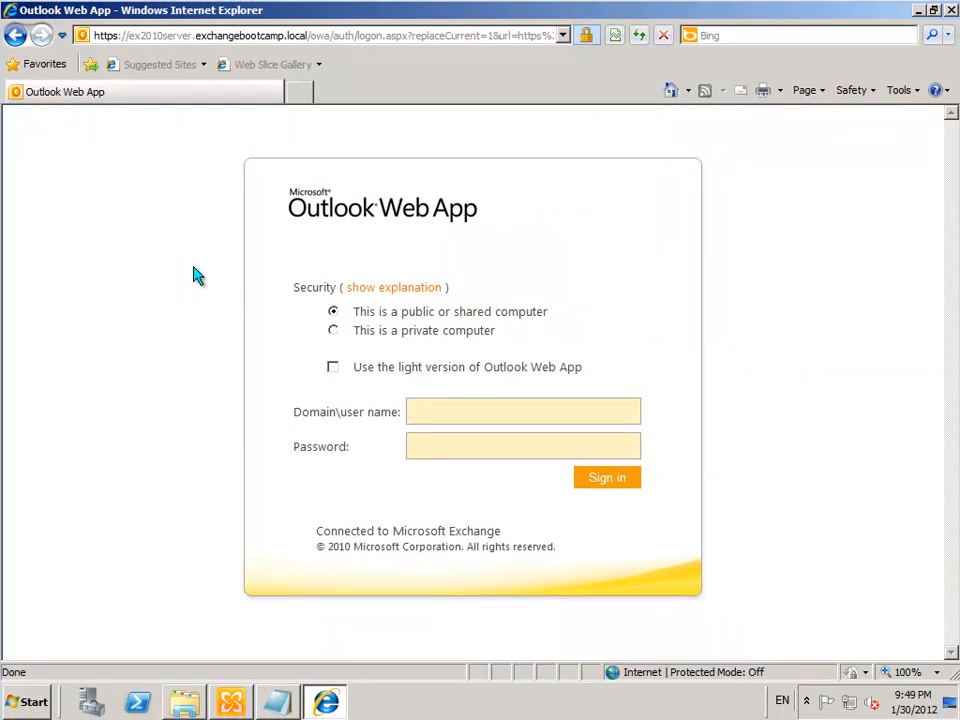
mouse_move(310, 220)
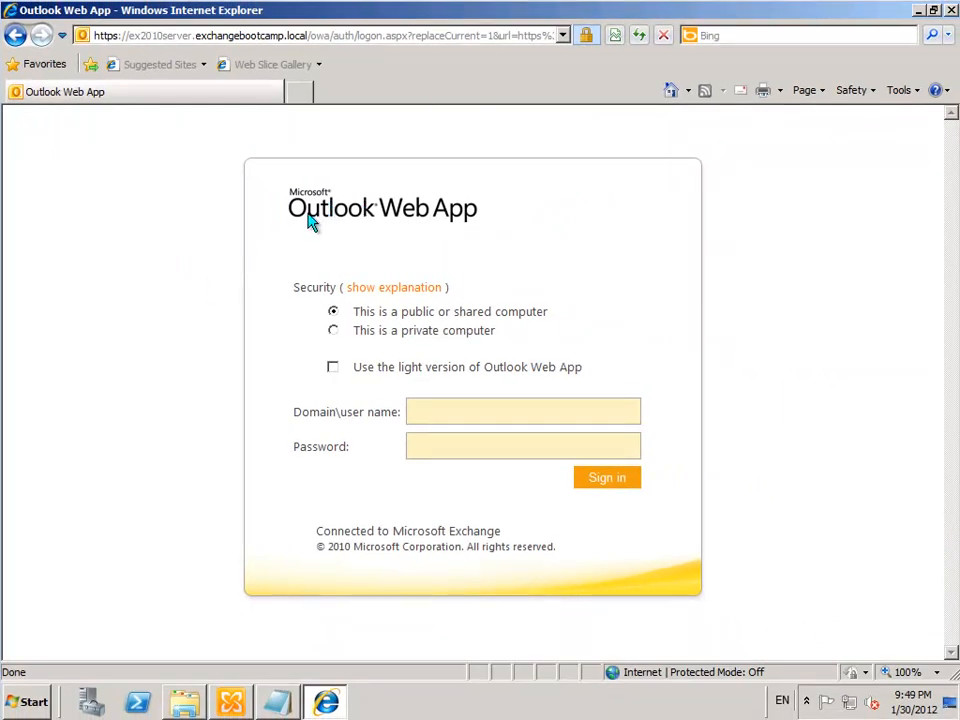
mouse_move(445, 247)
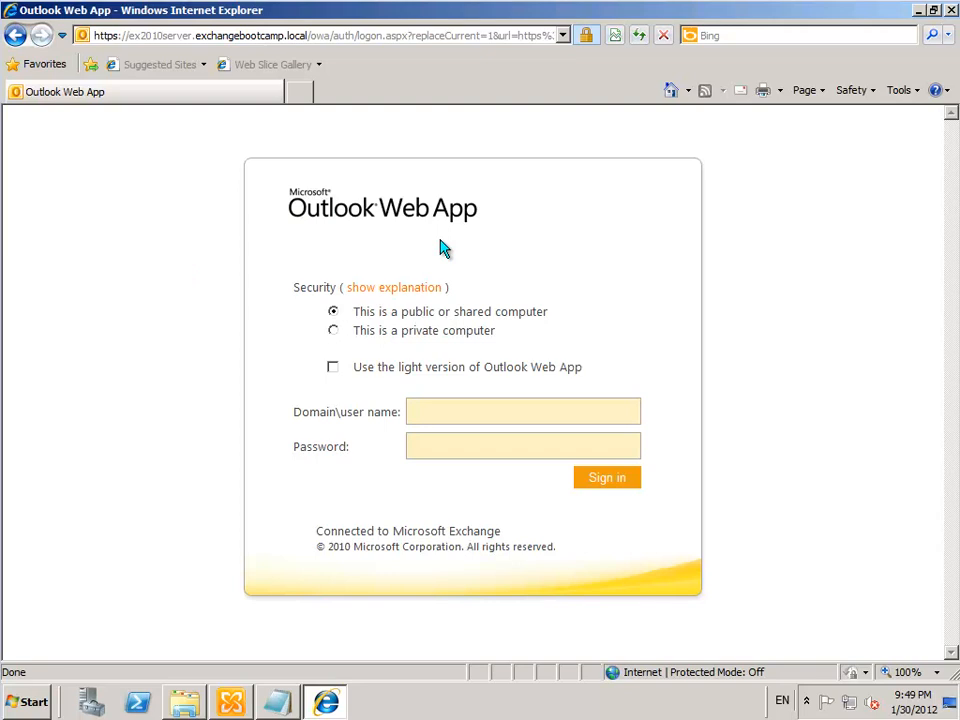
mouse_move(425, 238)
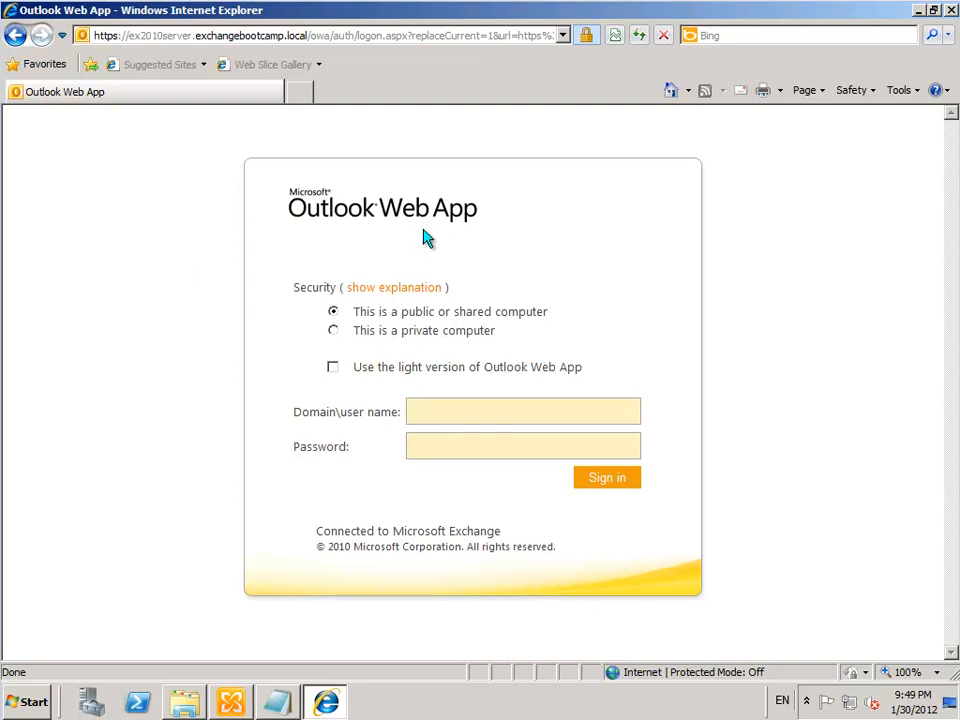